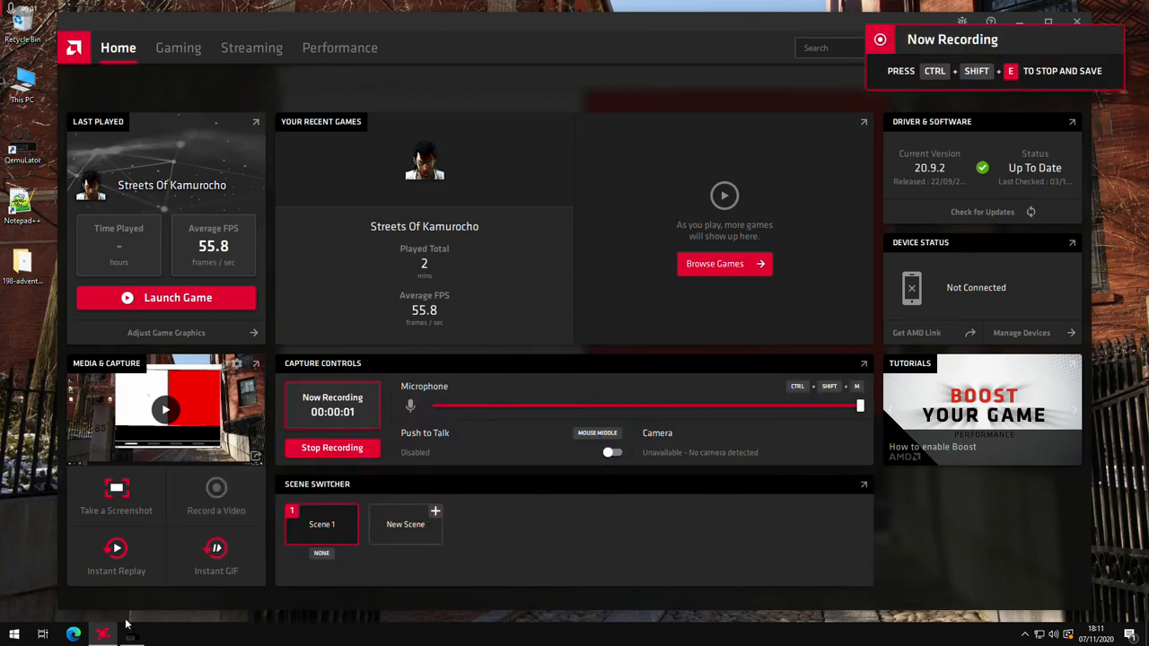
Step: Launch QemuLator from the taskbar so the Sinclair QL screen appears
{"action": "left_click", "coordinate": [131, 634]}
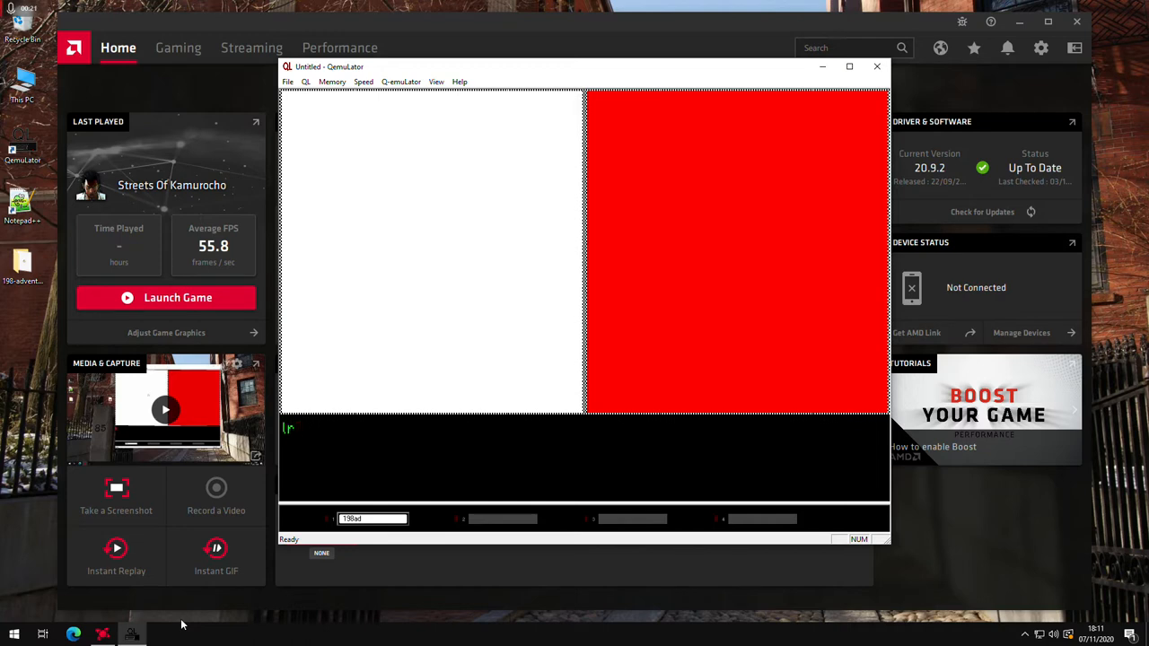
Step: Boot the game disk with 'lrun flp1_boot' to load the 198? title screen
{"action": "type", "text": "run flp1_b"}
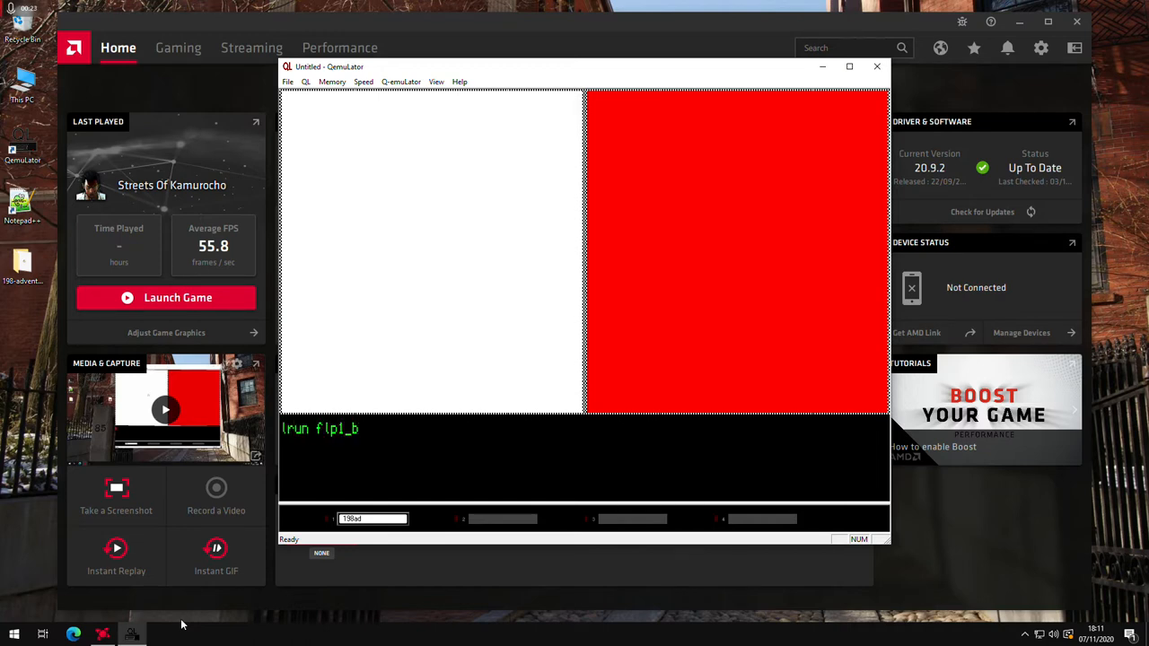
{"action": "type", "text": "oot"}
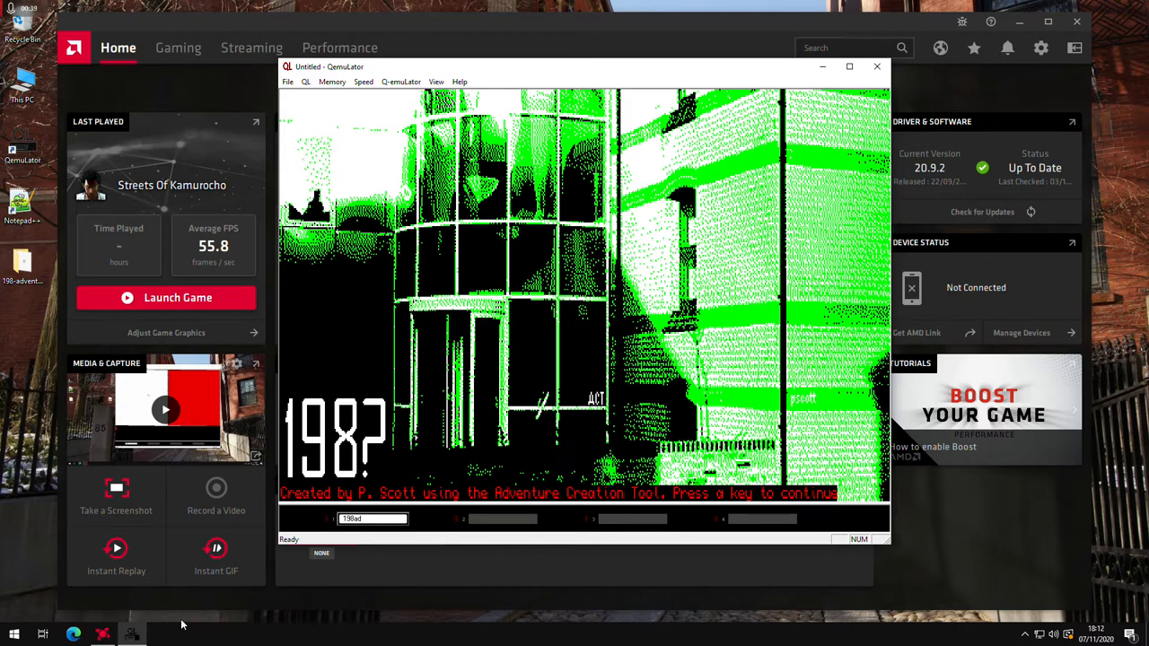
Step: Dismiss the 198? title screen and page through the mission briefing with F5
{"action": "key", "text": "space"}
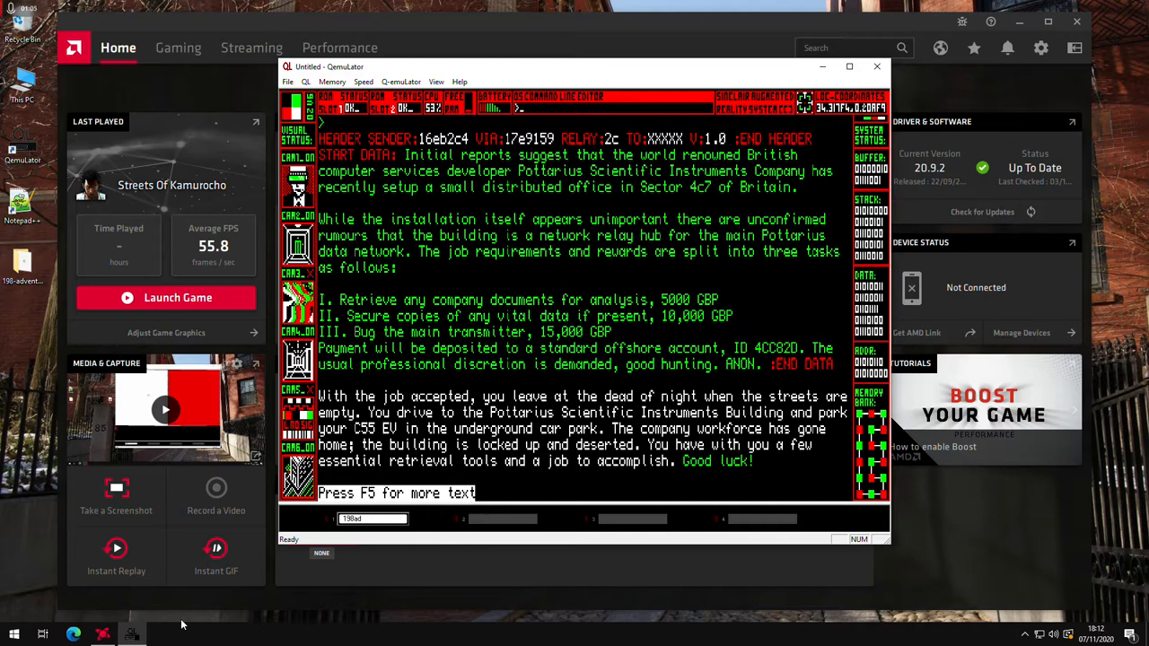
{"action": "key", "text": "f5"}
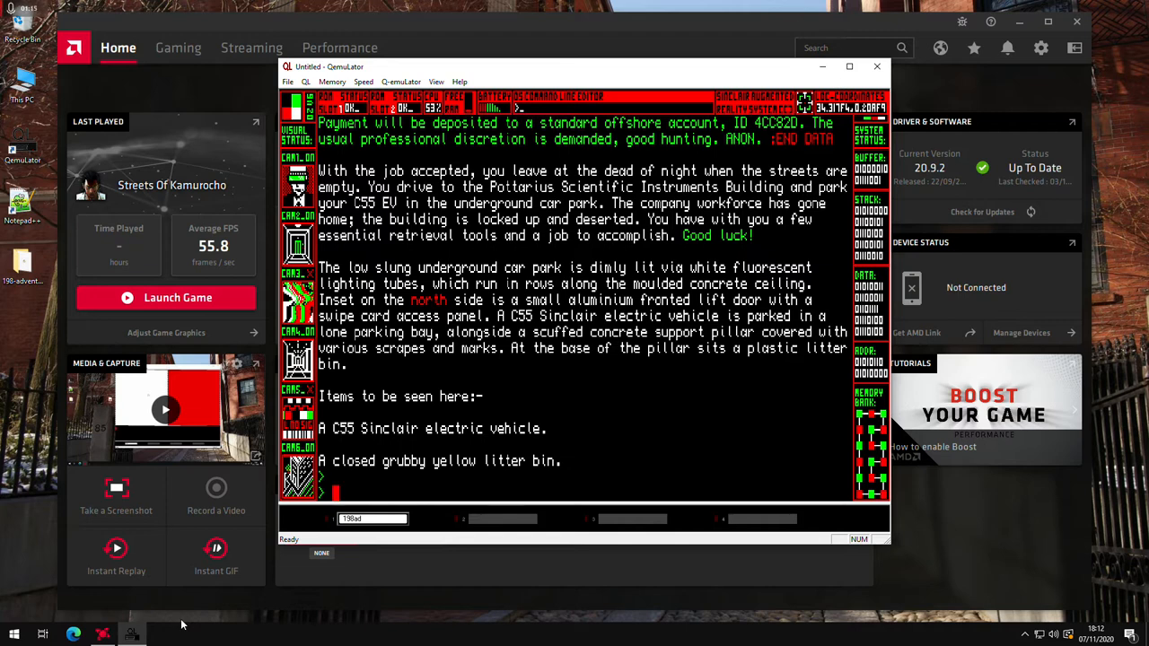
Step: Open the yellow bin and take the visitor access card
{"action": "type", "text": "open"}
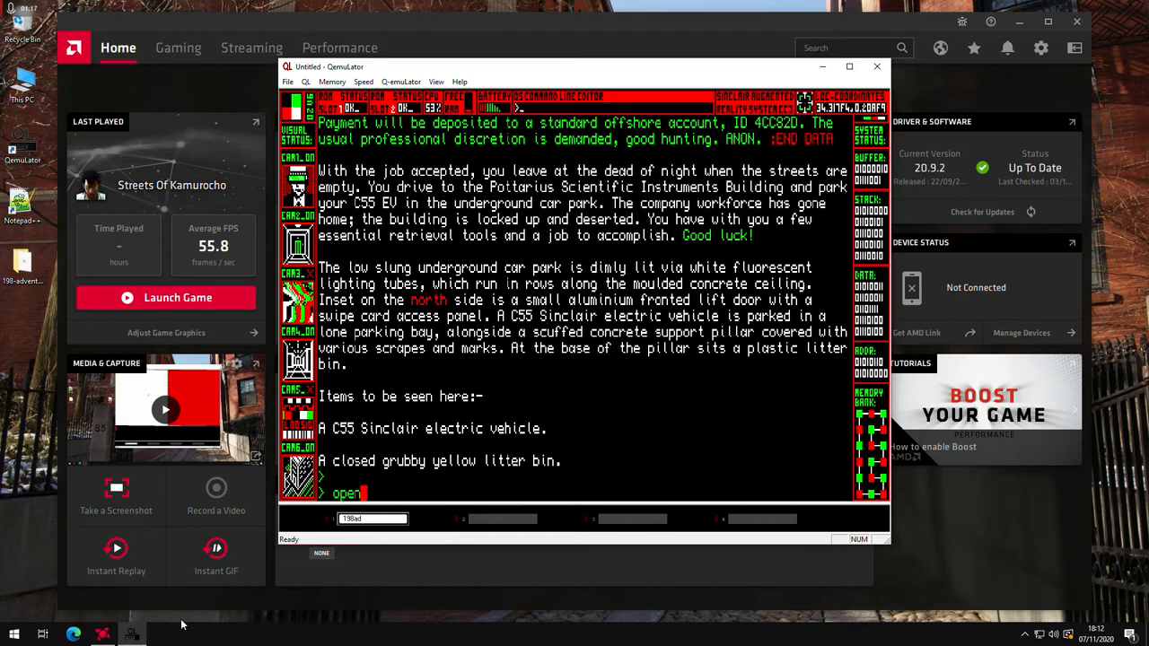
{"action": "type", "text": "ye"}
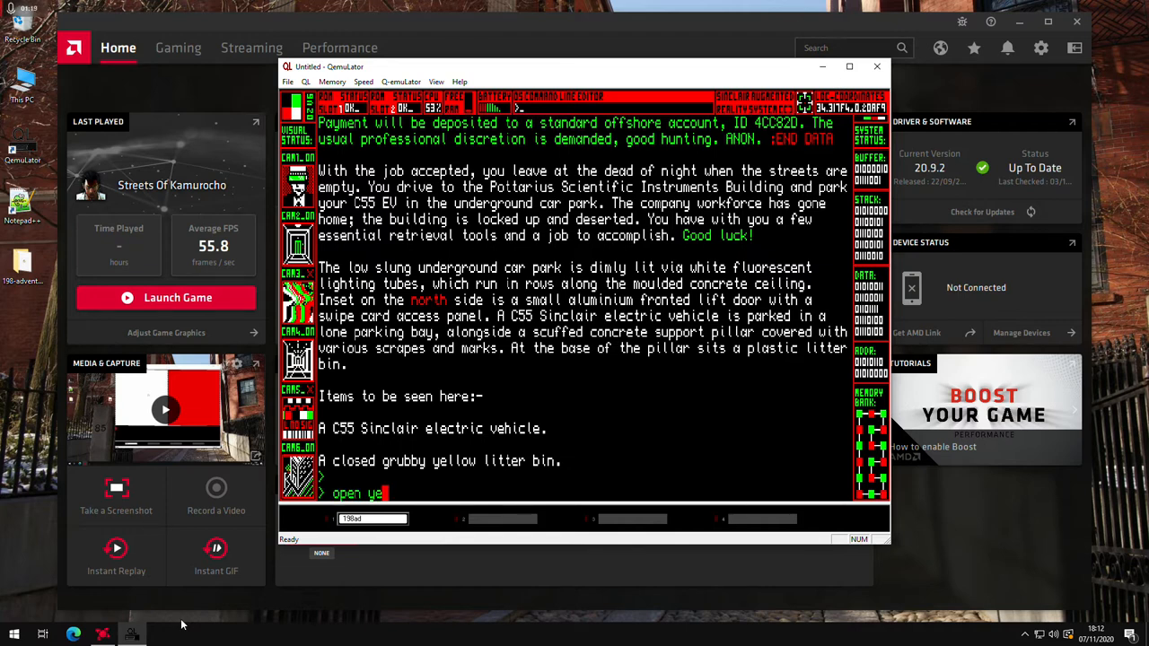
{"action": "type", "text": "llow"}
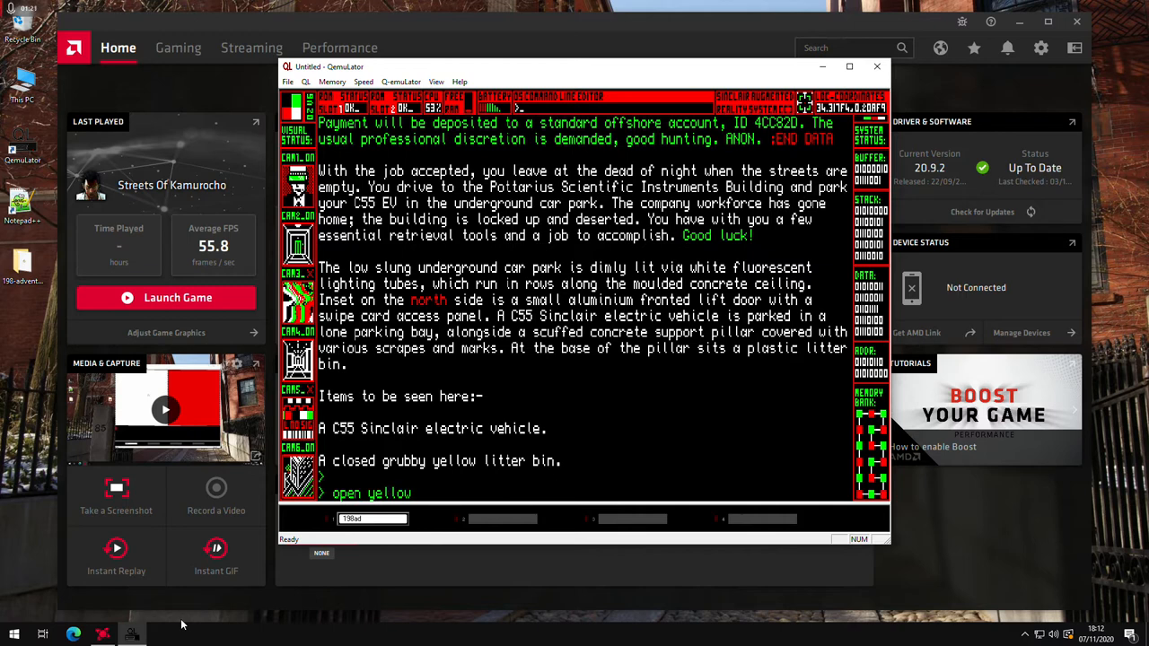
{"action": "type", "text": "bin"}
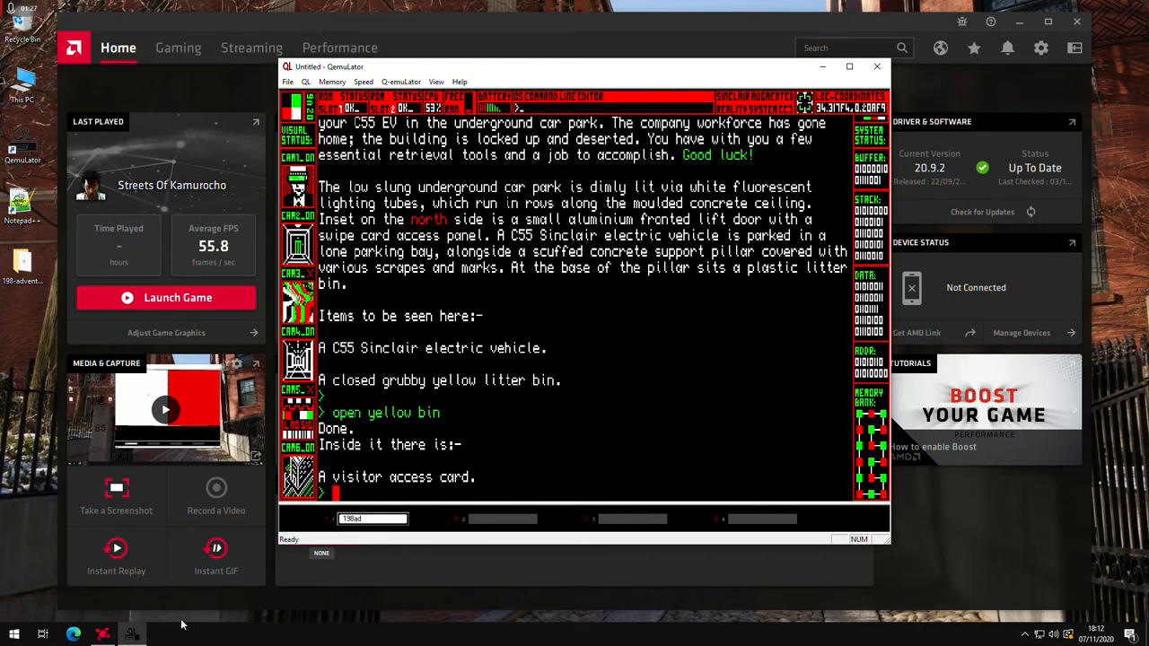
{"action": "type", "text": "take card"}
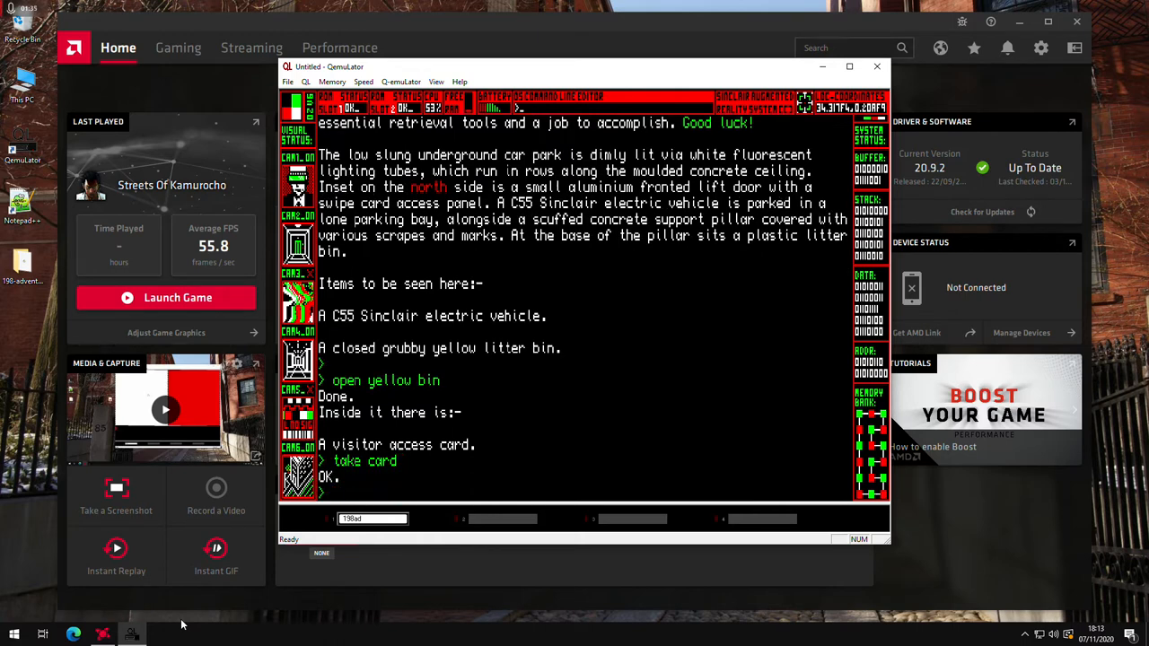
Step: Unlock the car boot with the C55 key
{"action": "type", "text": "unlock"}
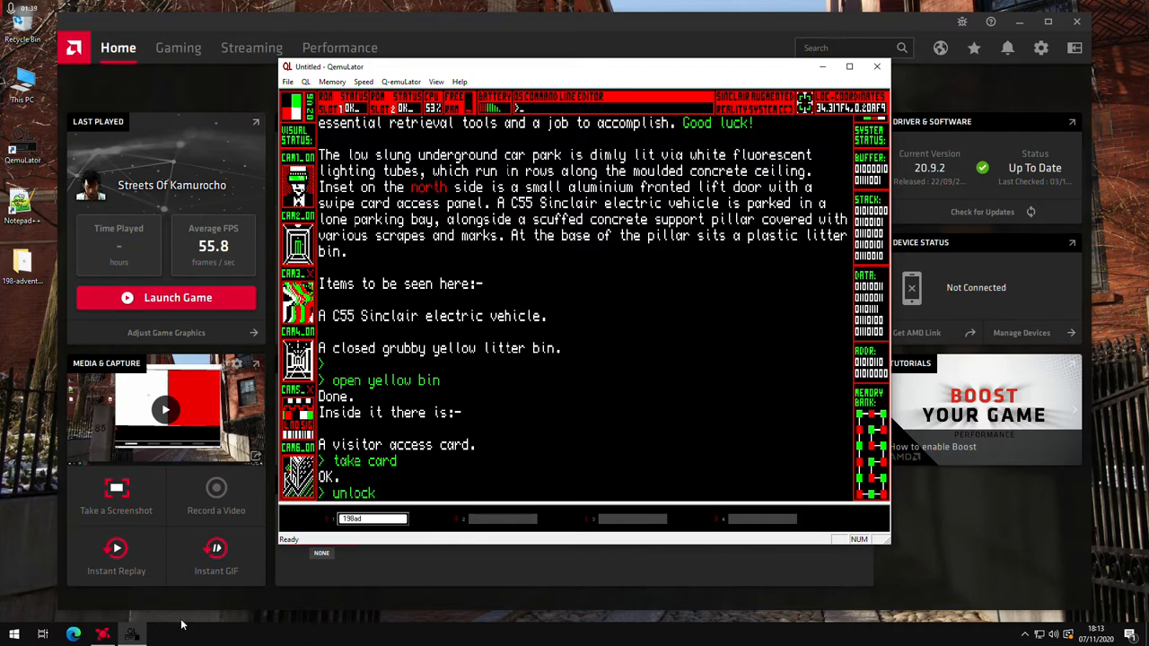
{"action": "type", "text": "boot"}
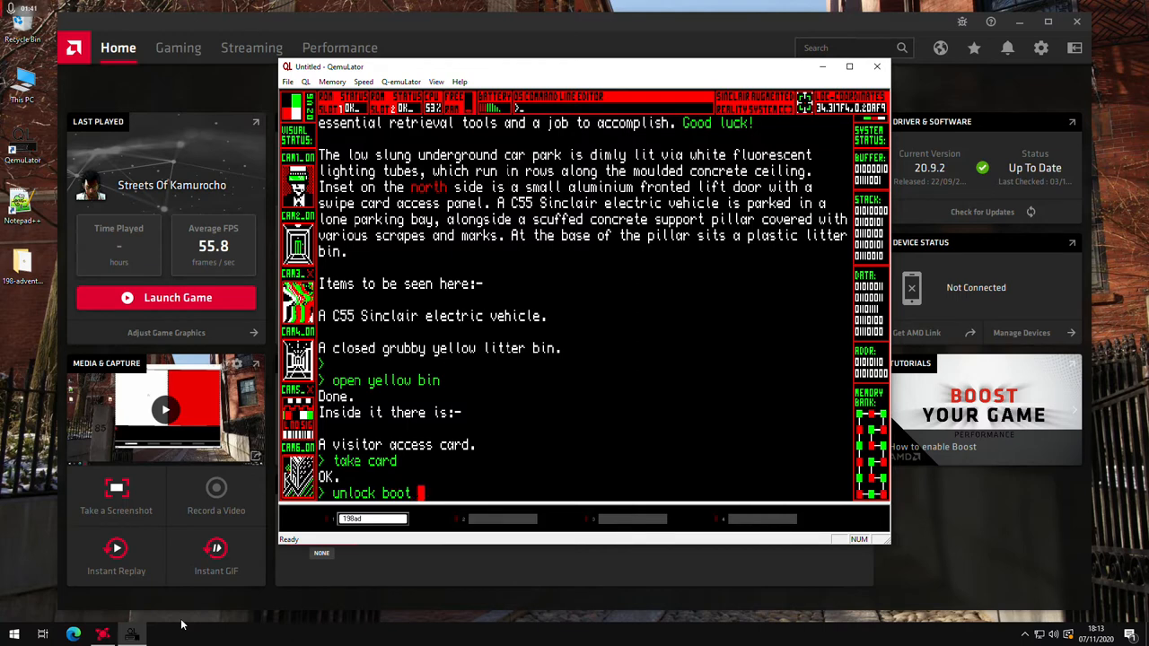
{"action": "type", "text": "with c55 ke"}
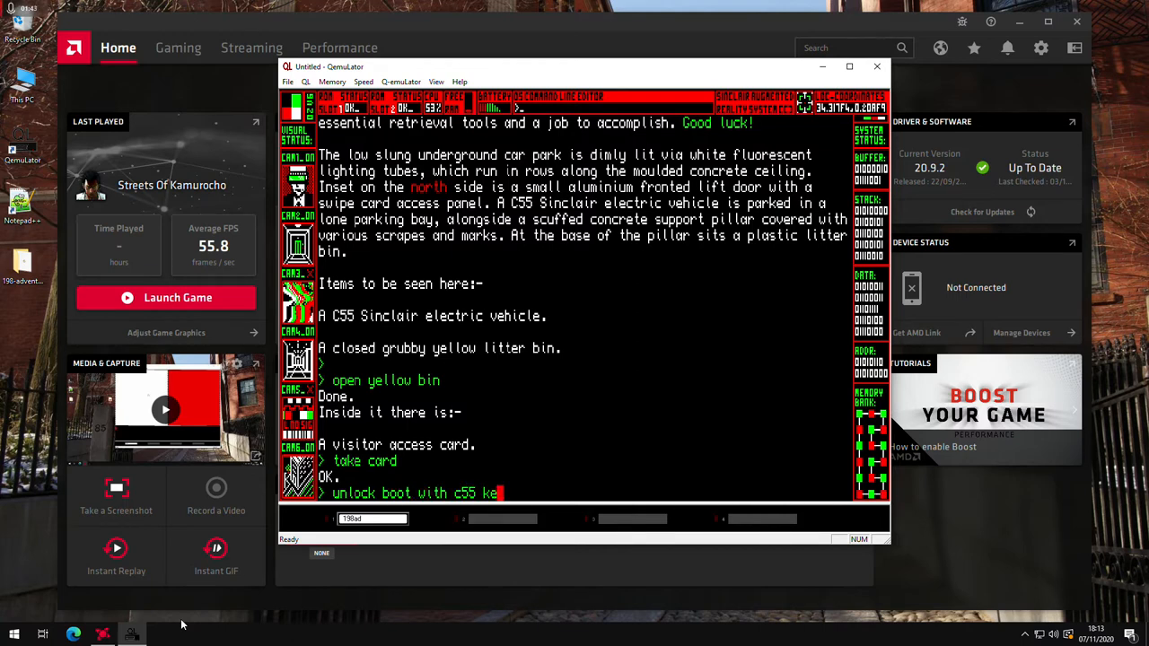
{"action": "type", "text": "y"}
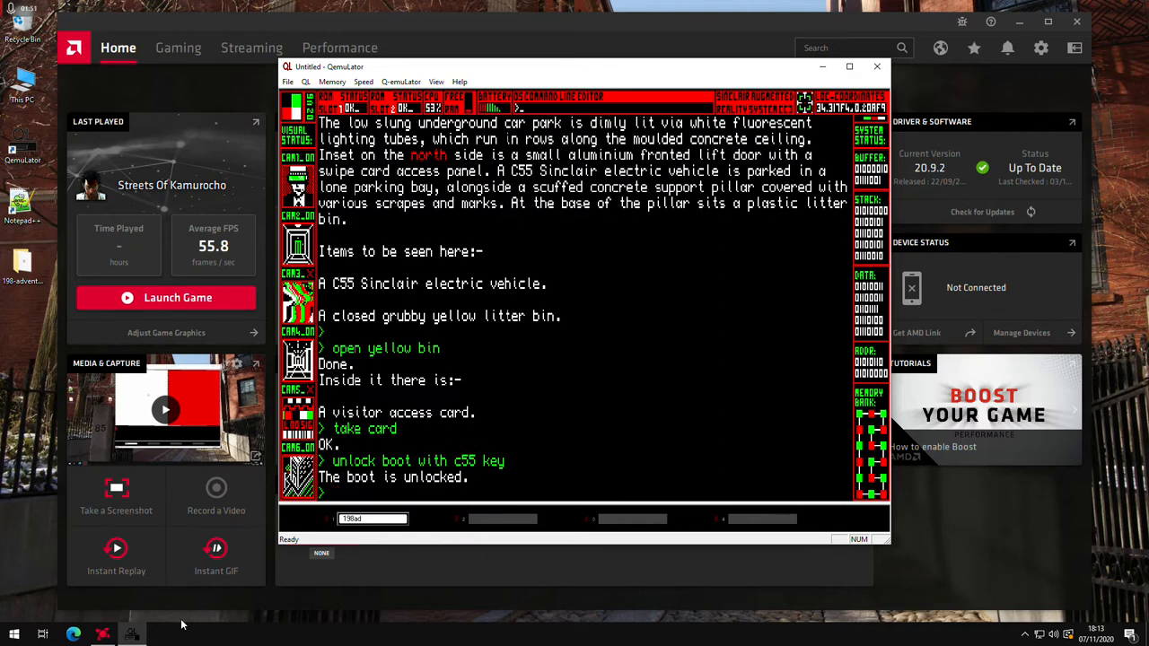
Step: Open the boot, take the z99 computer and transmitter bug, then look around
{"action": "type", "text": "open boo"}
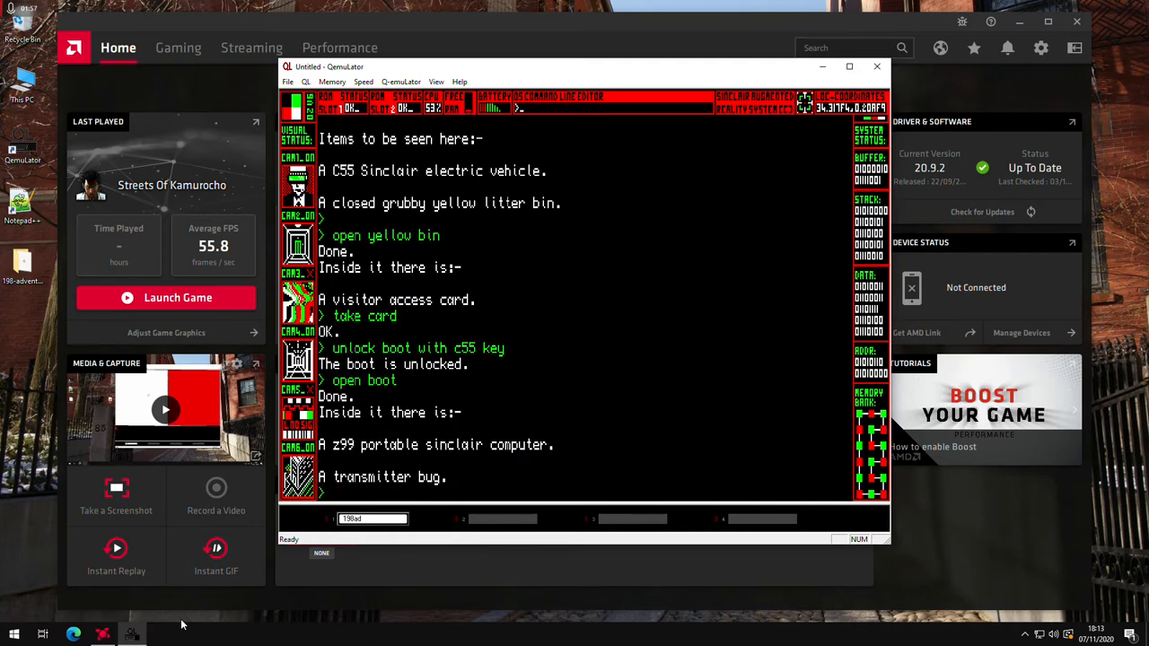
{"action": "type", "text": "take z99"}
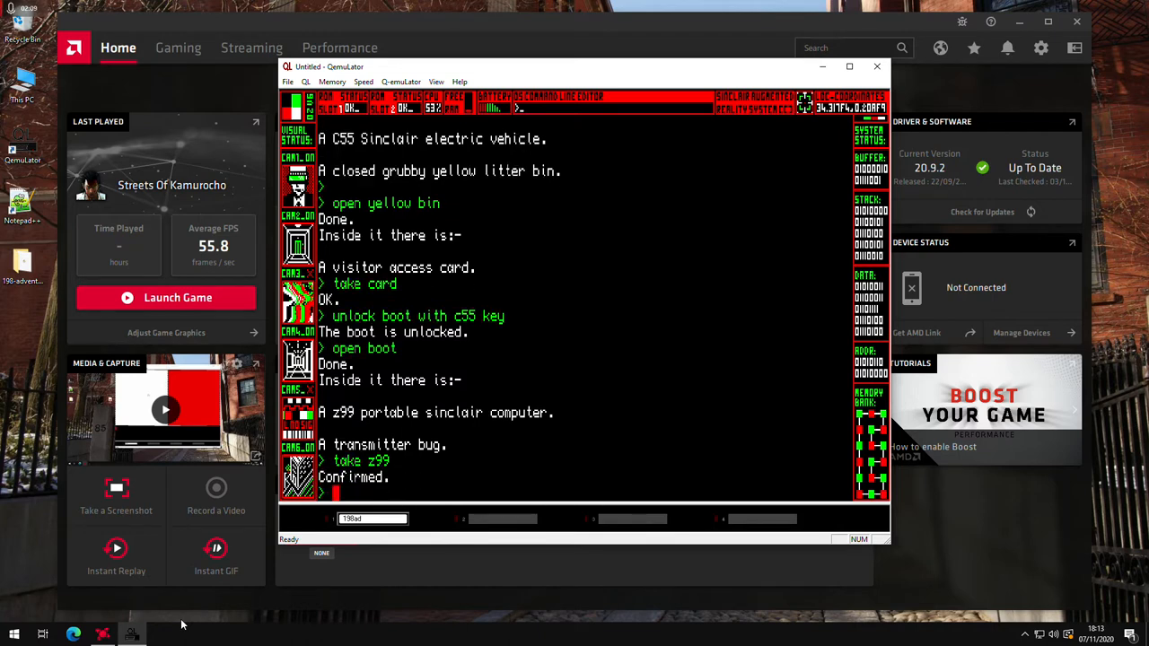
{"action": "type", "text": "take"}
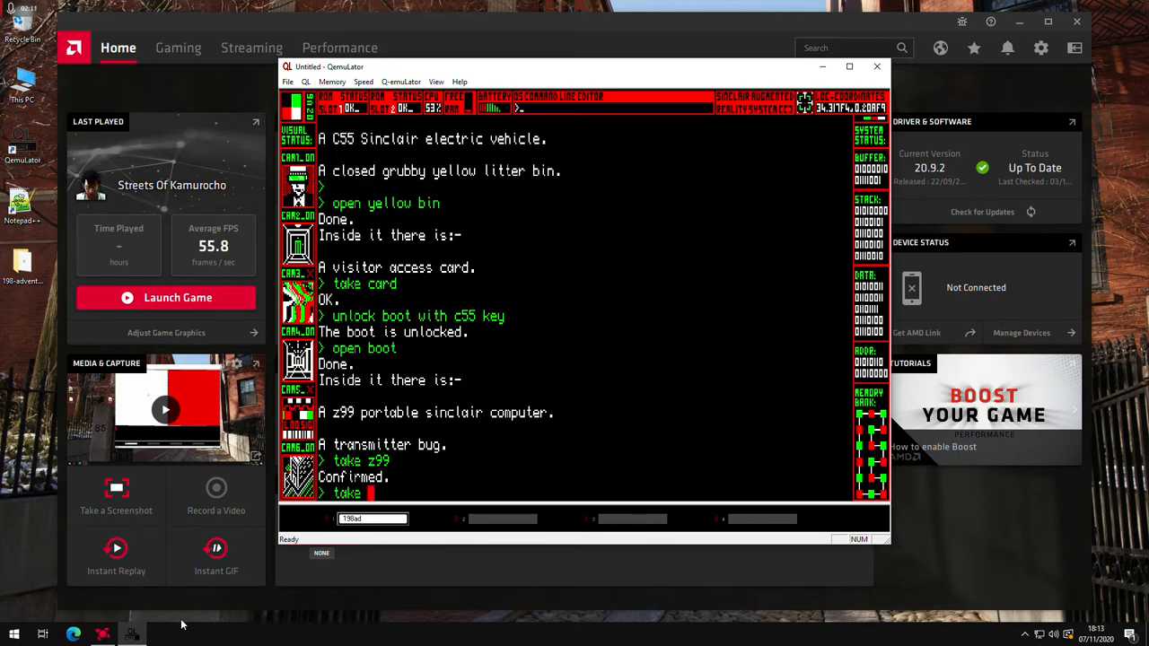
{"action": "type", "text": "bug"}
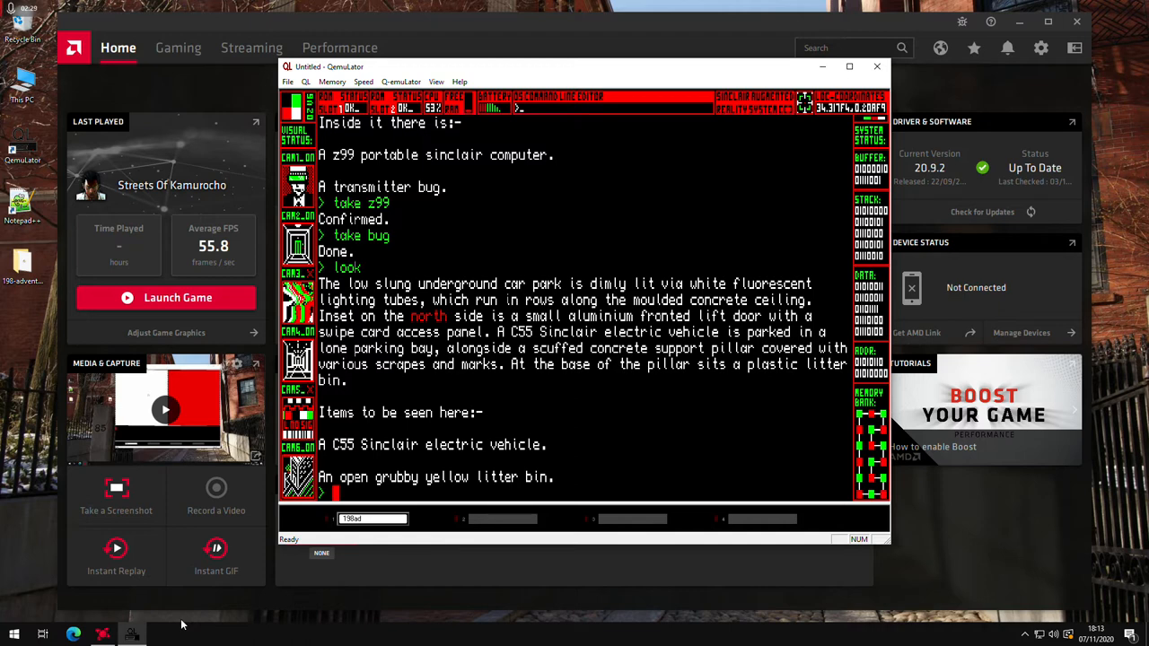
Step: Swipe the access card, take the lift up and walk south to the cupboard
{"action": "type", "text": "swipe ca"}
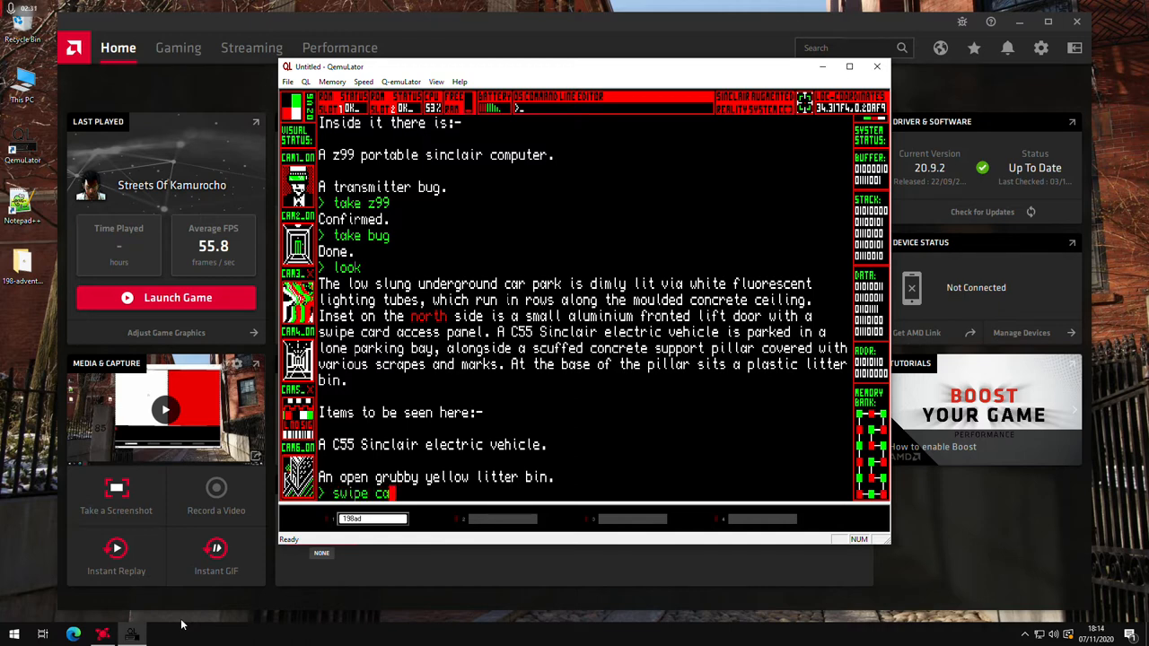
{"action": "type", "text": "rd"}
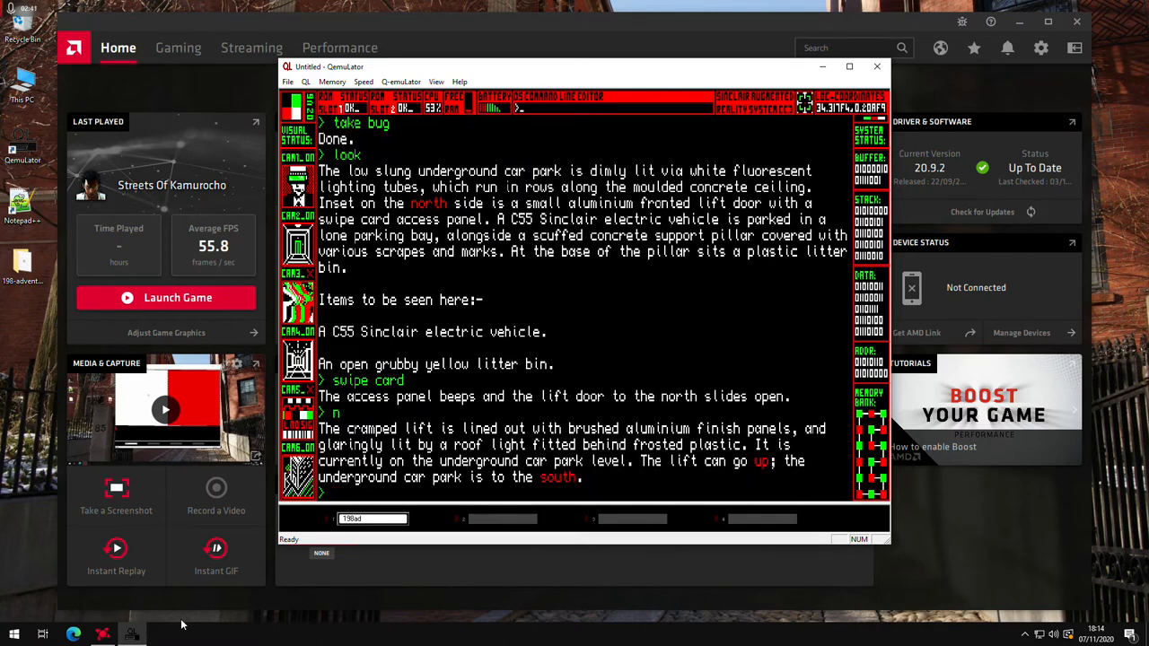
{"action": "type", "text": "u"}
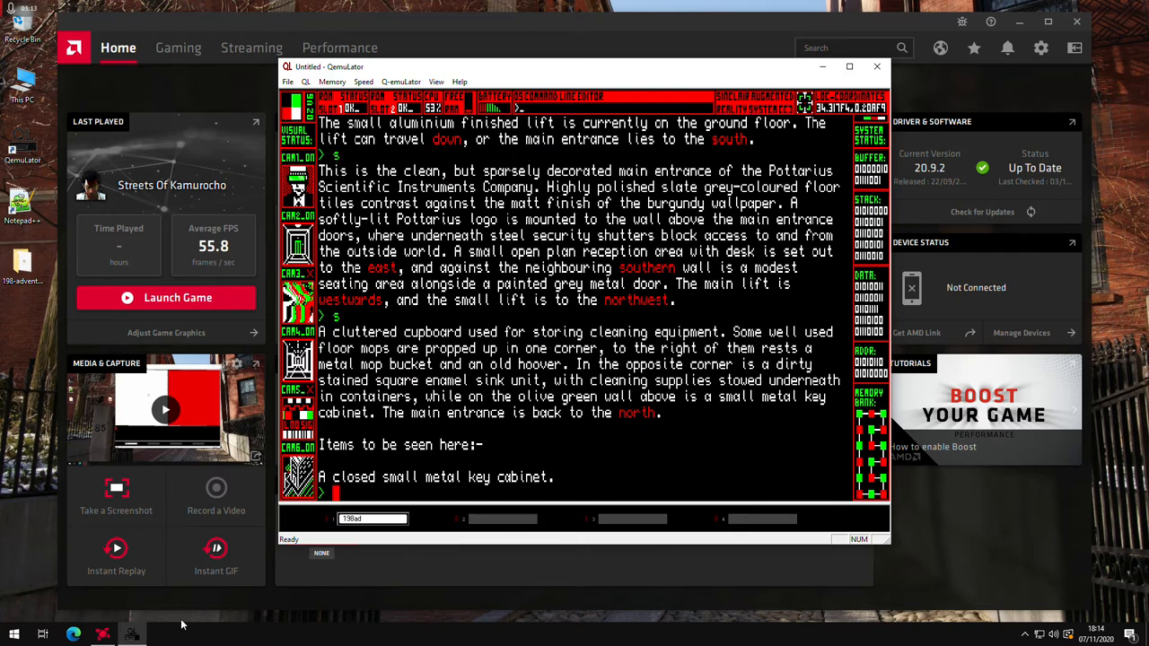
Step: Open the cabinet, take the brass key and walk to reception
{"action": "type", "text": "o"}
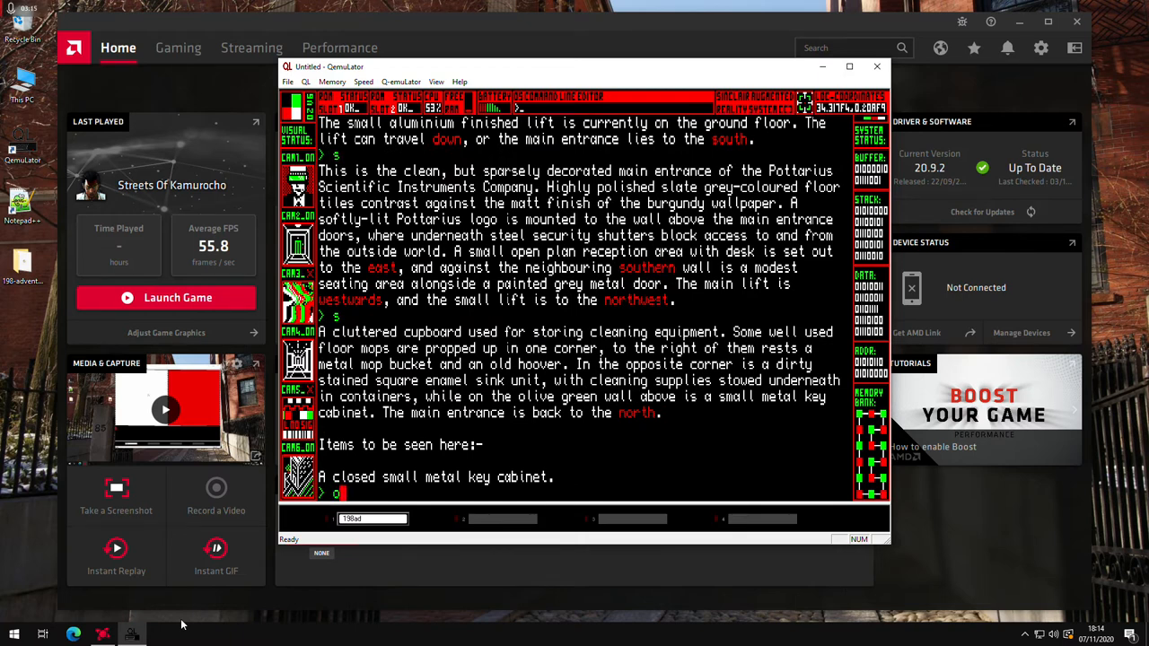
{"action": "type", "text": "pen cabinet"}
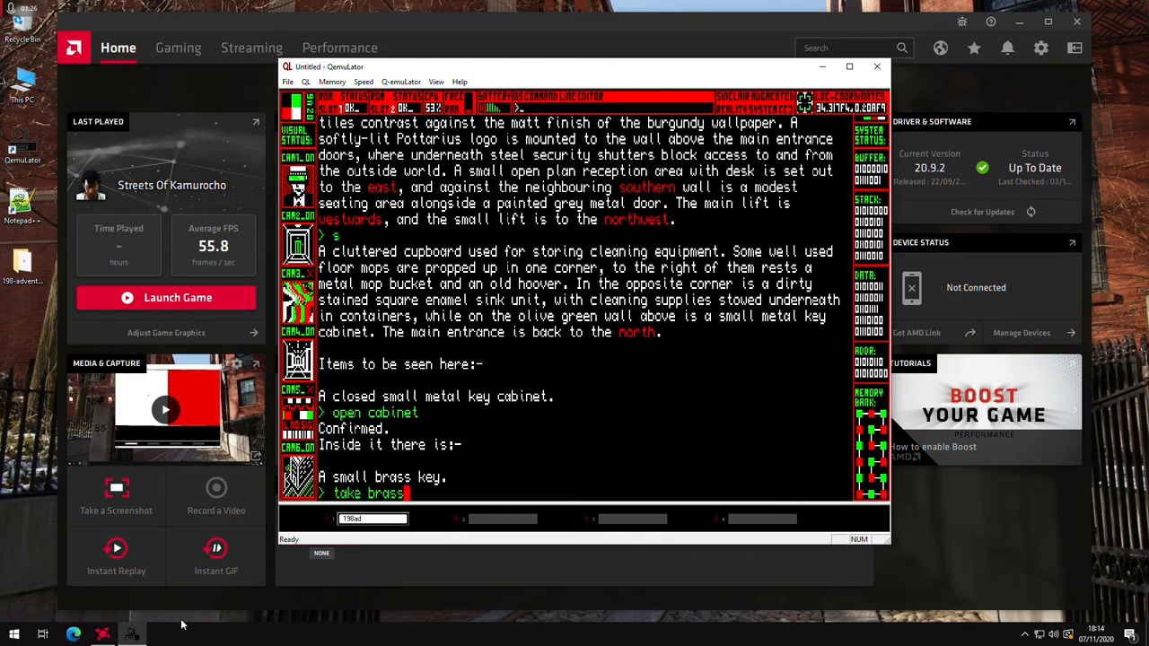
{"action": "type", "text": "key"}
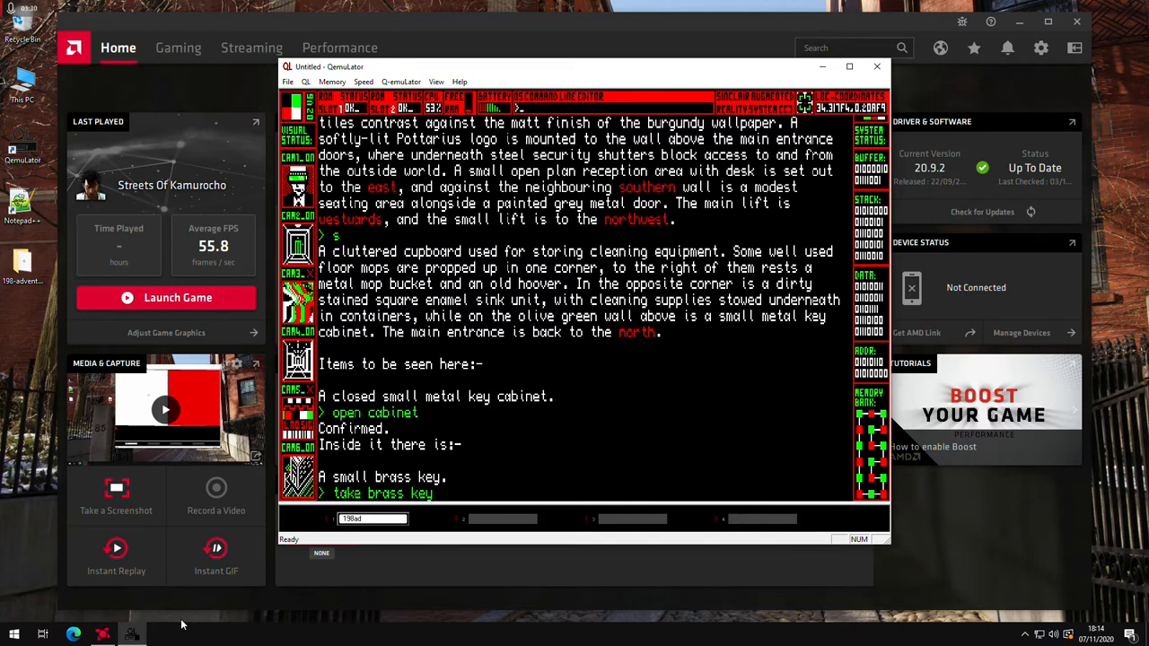
{"action": "key", "text": "enter"}
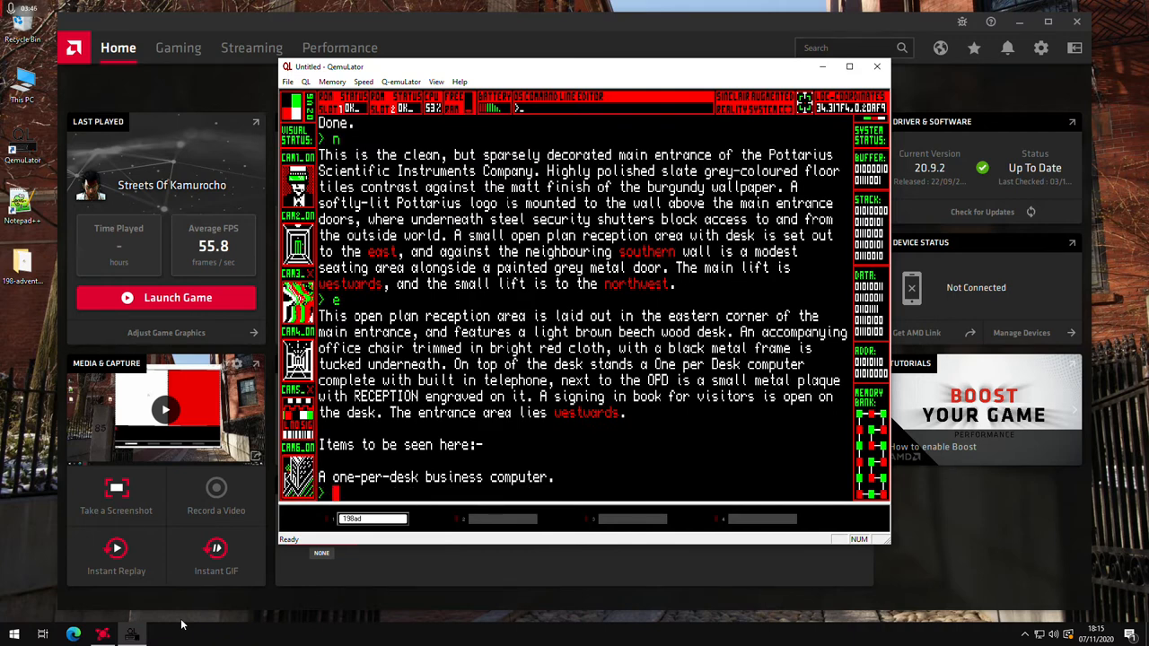
Step: Examine and read the OPD listing on the reception computer
{"action": "type", "text": "e"}
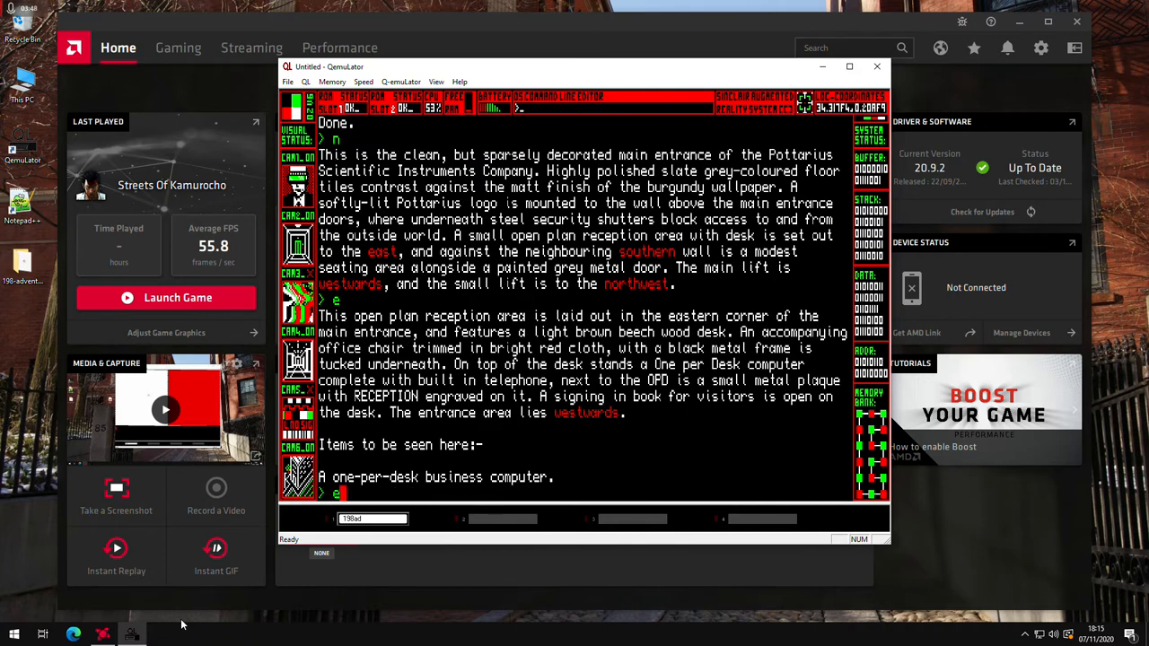
{"action": "type", "text": "xa"}
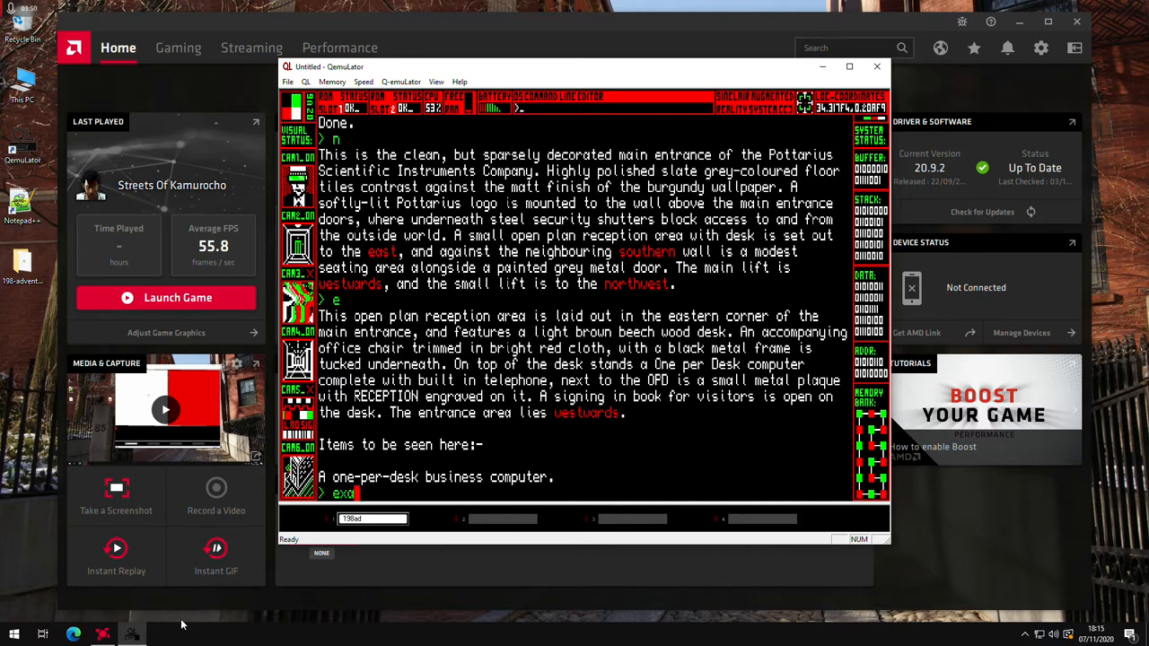
{"action": "type", "text": "mine"}
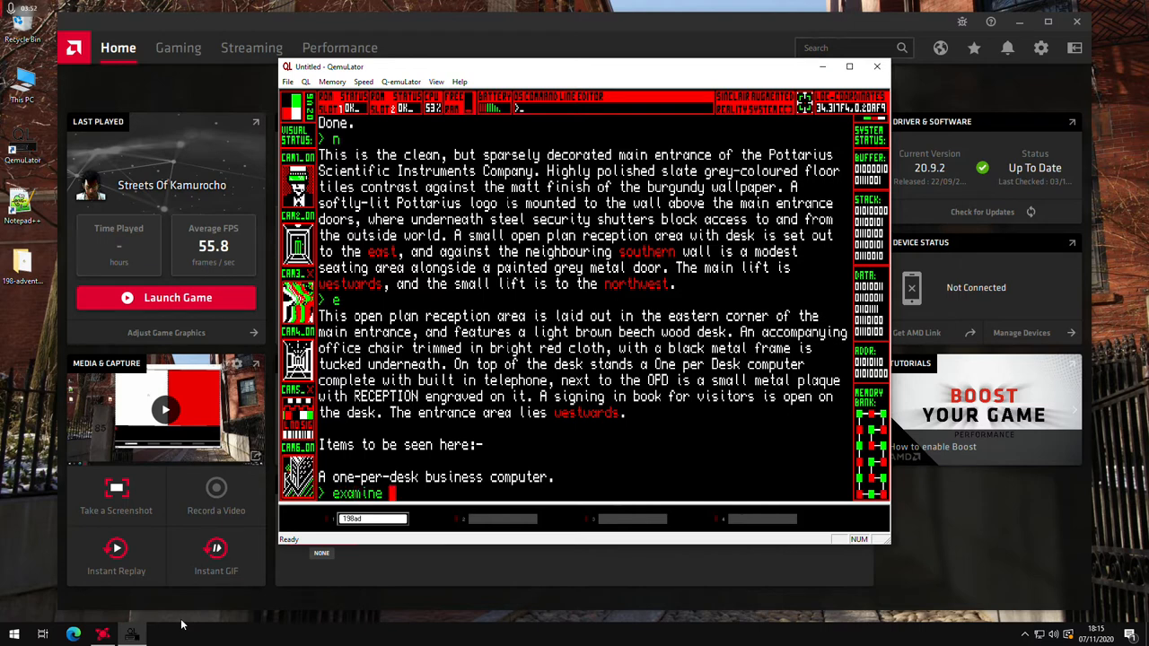
{"action": "type", "text": "opd"}
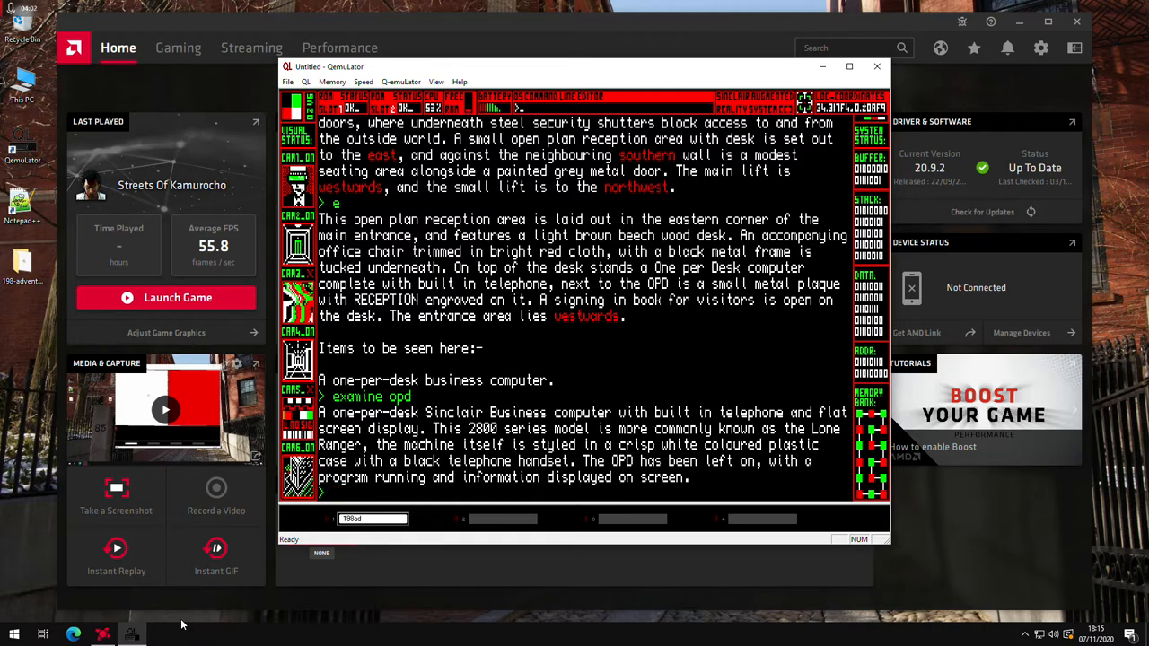
{"action": "type", "text": "r"}
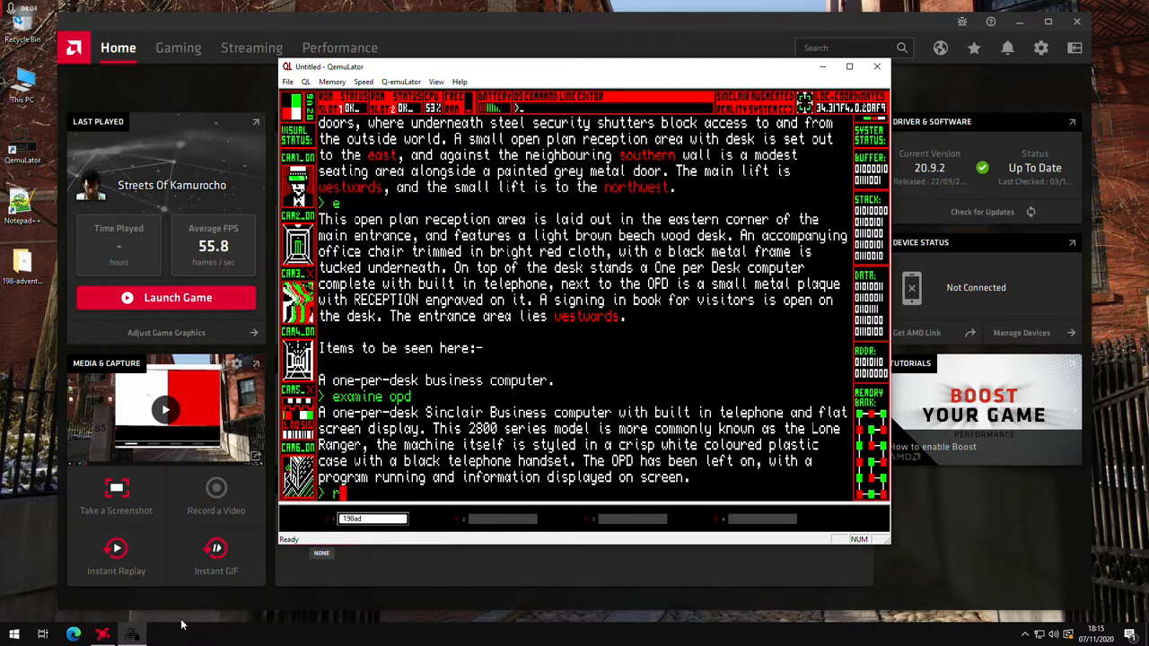
{"action": "type", "text": "ead o"}
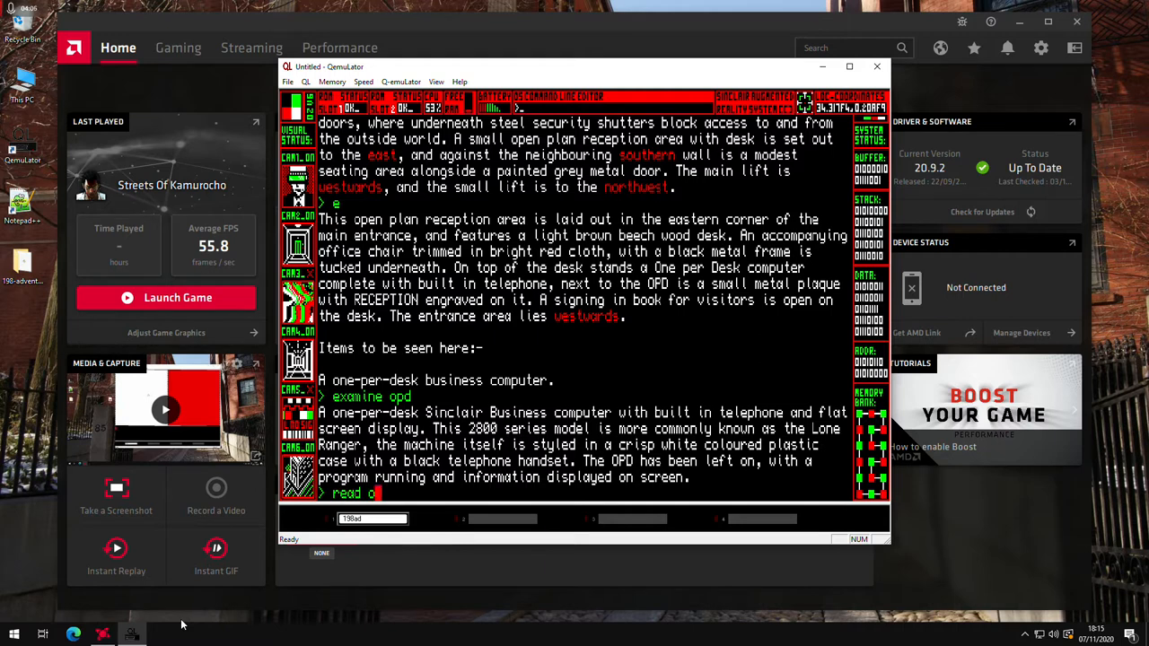
{"action": "type", "text": "pd"}
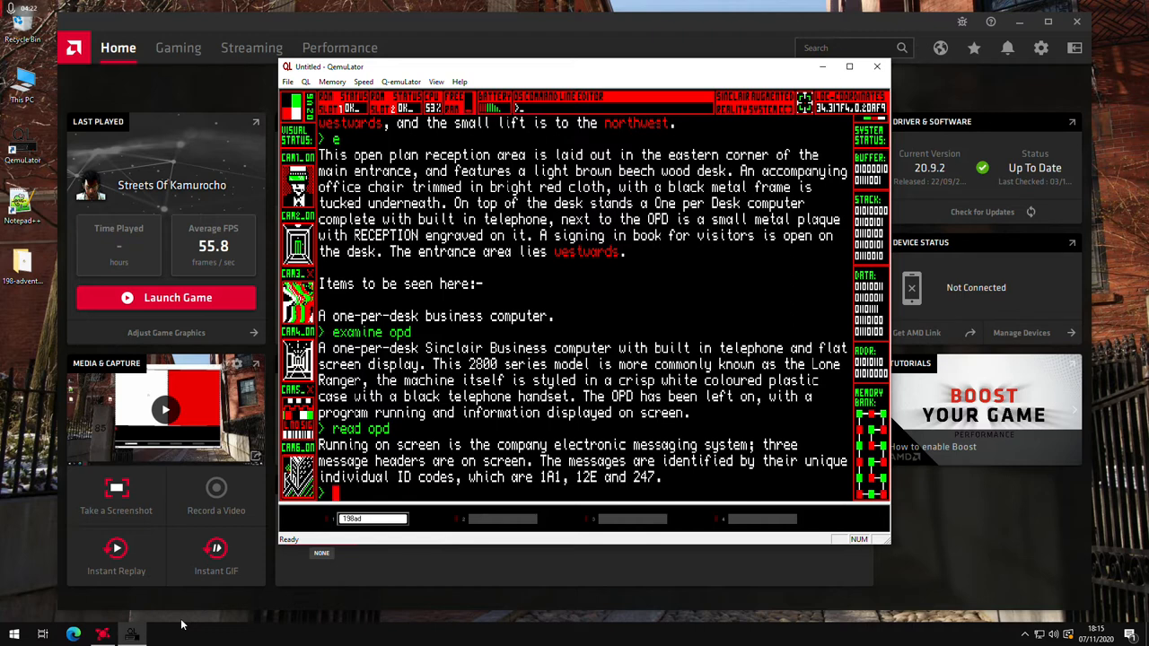
Step: Read messages 1A1, 12E and 247, learning first-floor door code 0896
{"action": "type", "text": "read 1"}
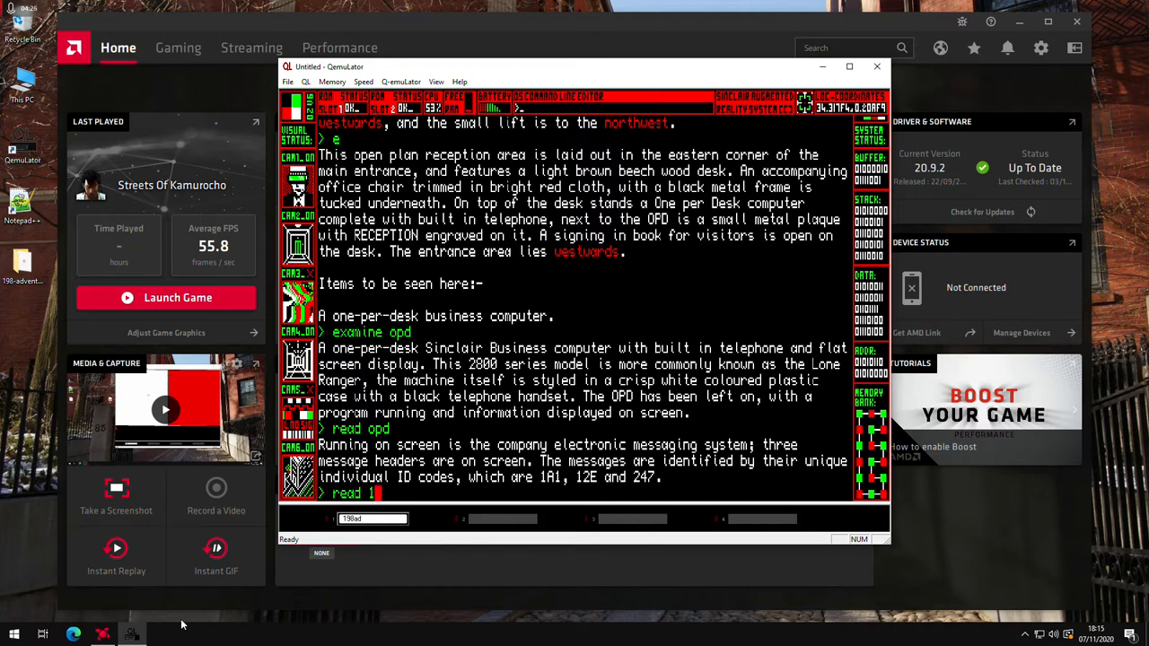
{"action": "type", "text": "a1"}
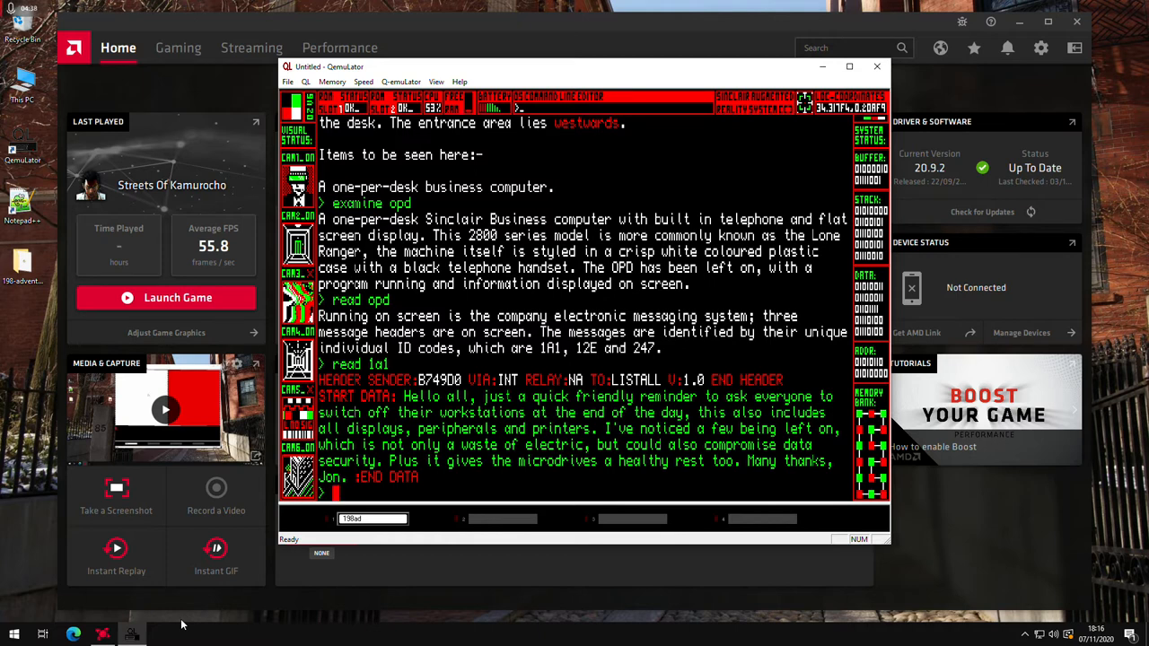
{"action": "type", "text": "r"}
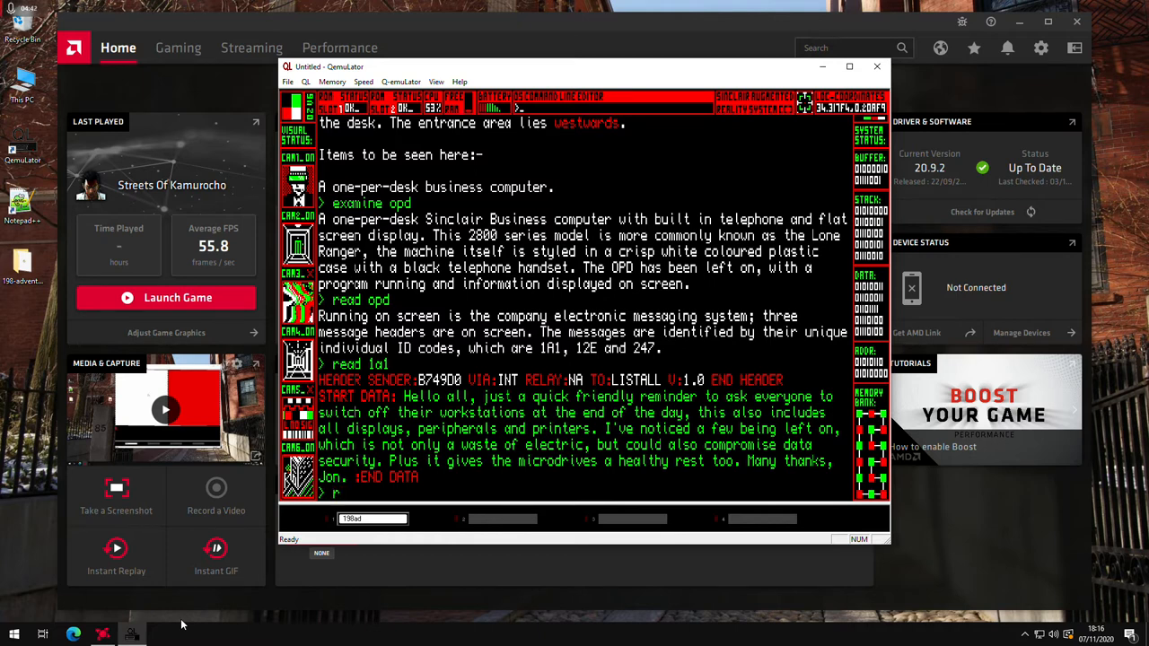
{"action": "type", "text": "ead"}
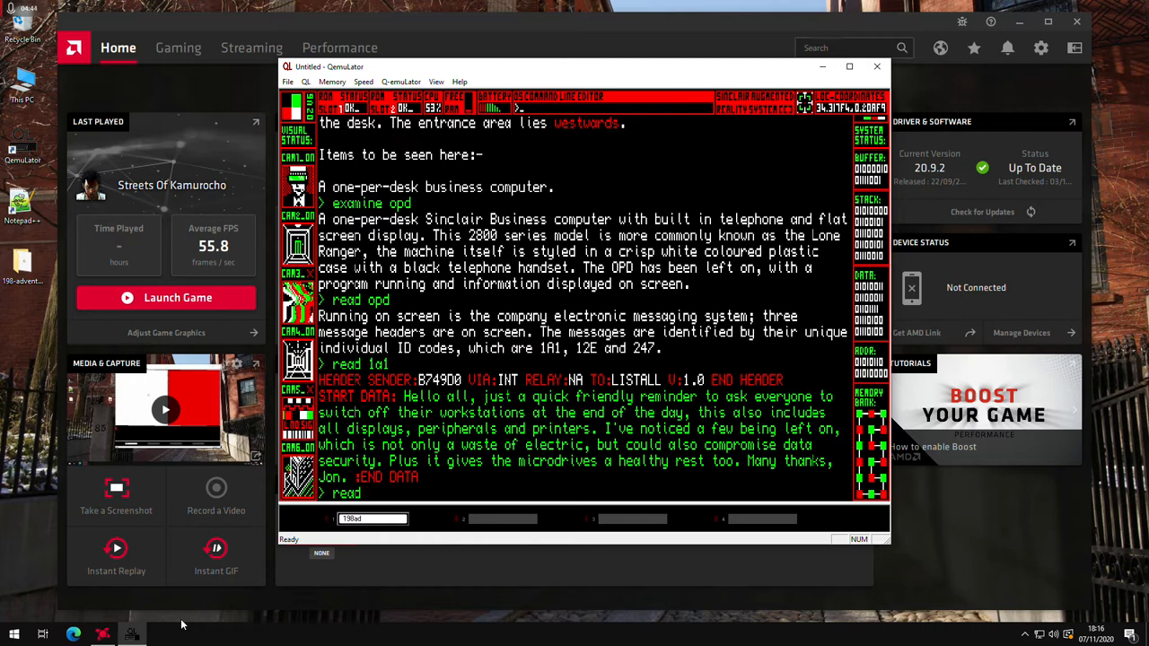
{"action": "type", "text": "1"}
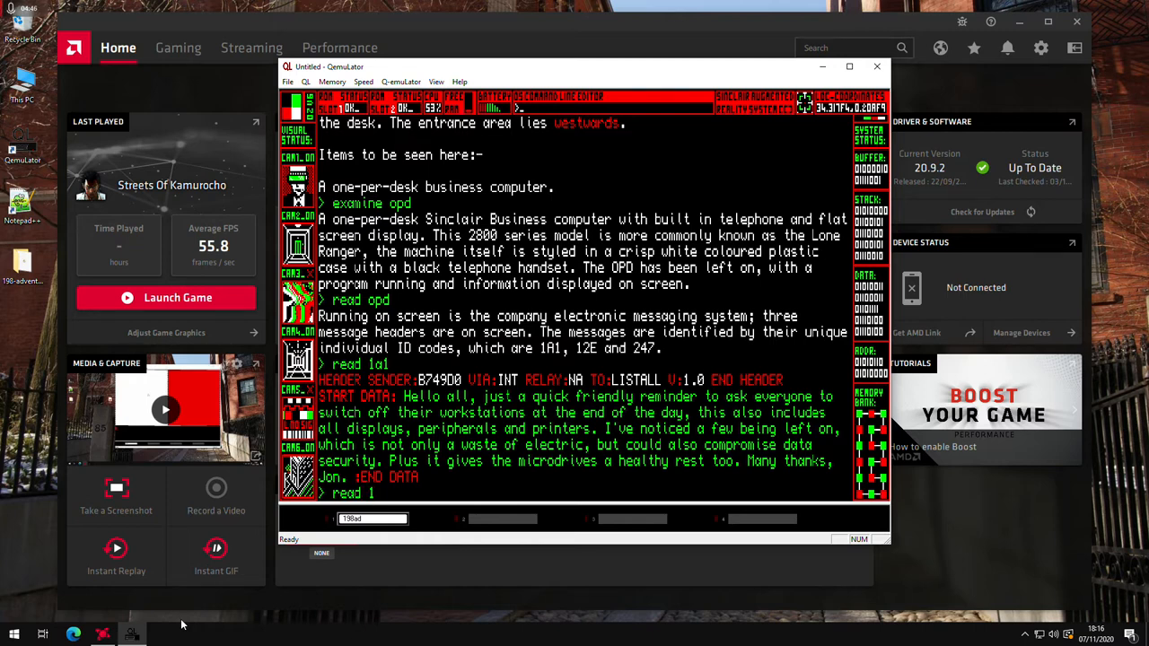
{"action": "type", "text": "2e"}
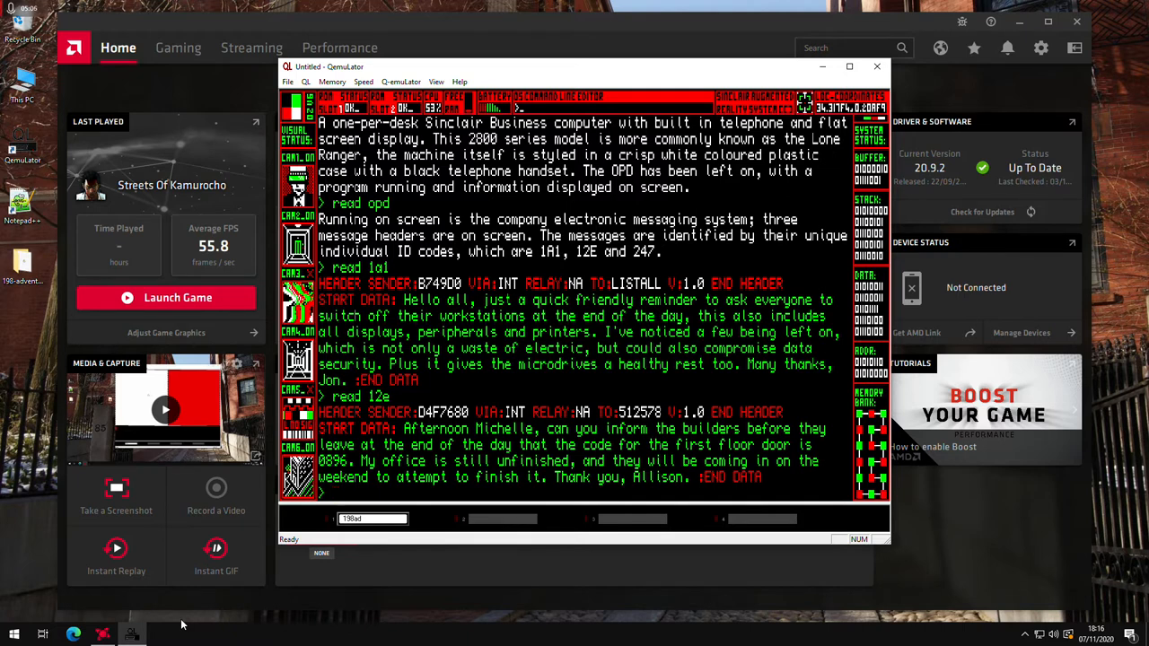
{"action": "type", "text": "read"}
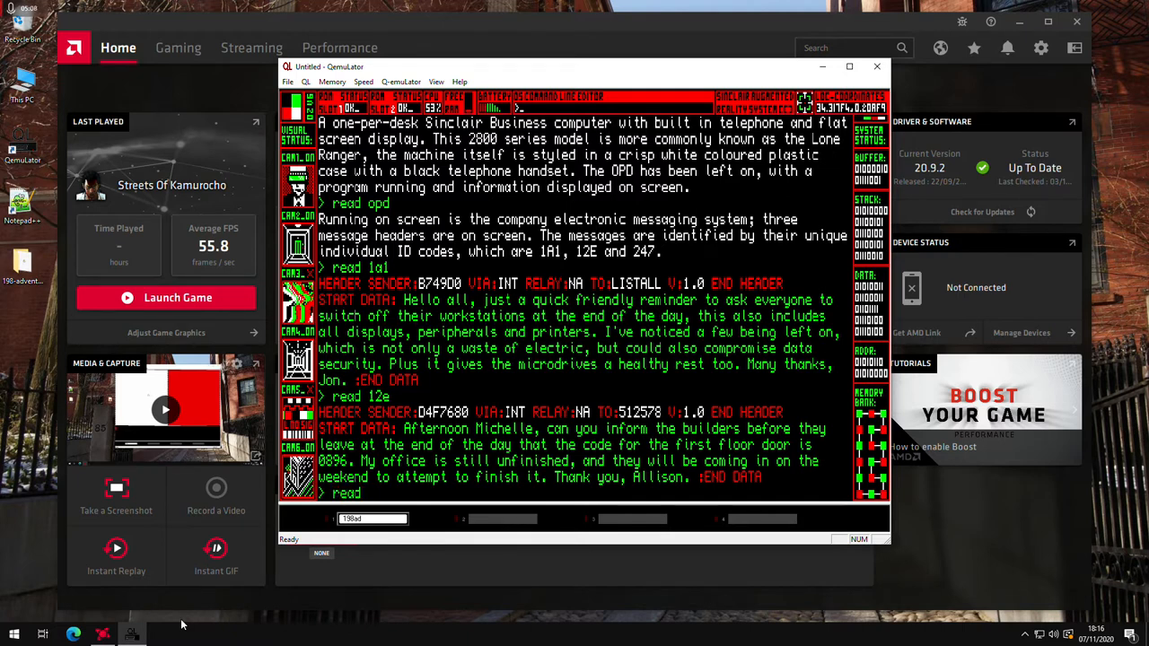
{"action": "type", "text": "247"}
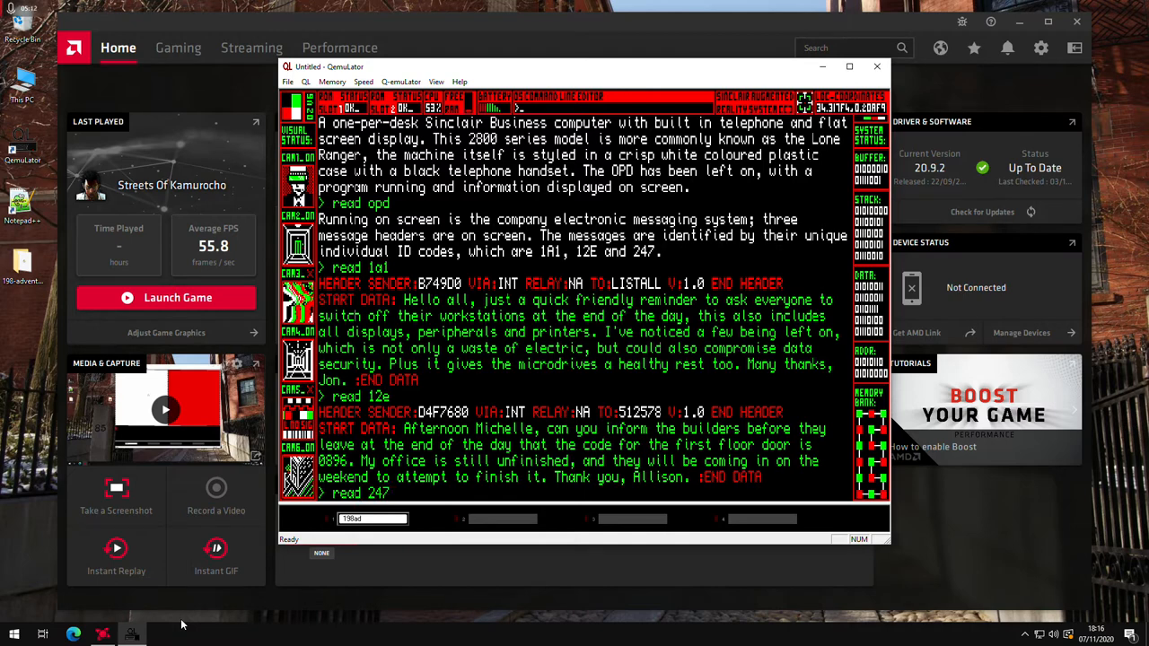
{"action": "scroll", "scroll_direction": "down", "scroll_amount": 3}
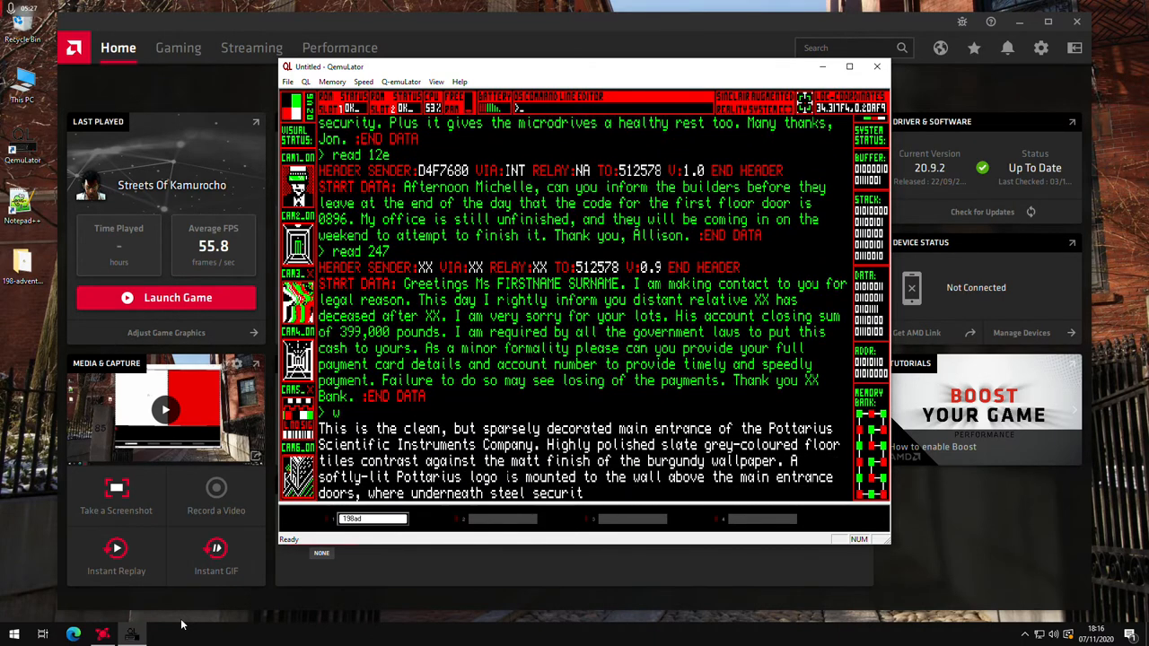
Step: Ride the lift to the first floor, enter code 0896 and go east into the corridor
{"action": "scroll", "scroll_direction": "down", "scroll_amount": 3}
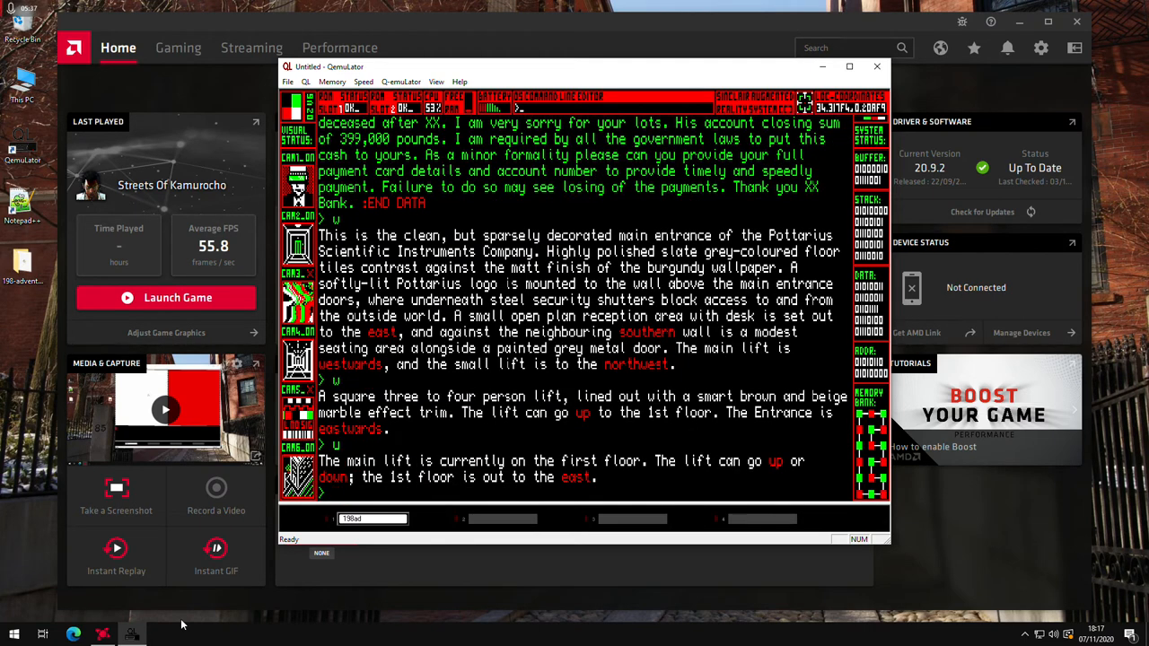
{"action": "type", "text": "e"}
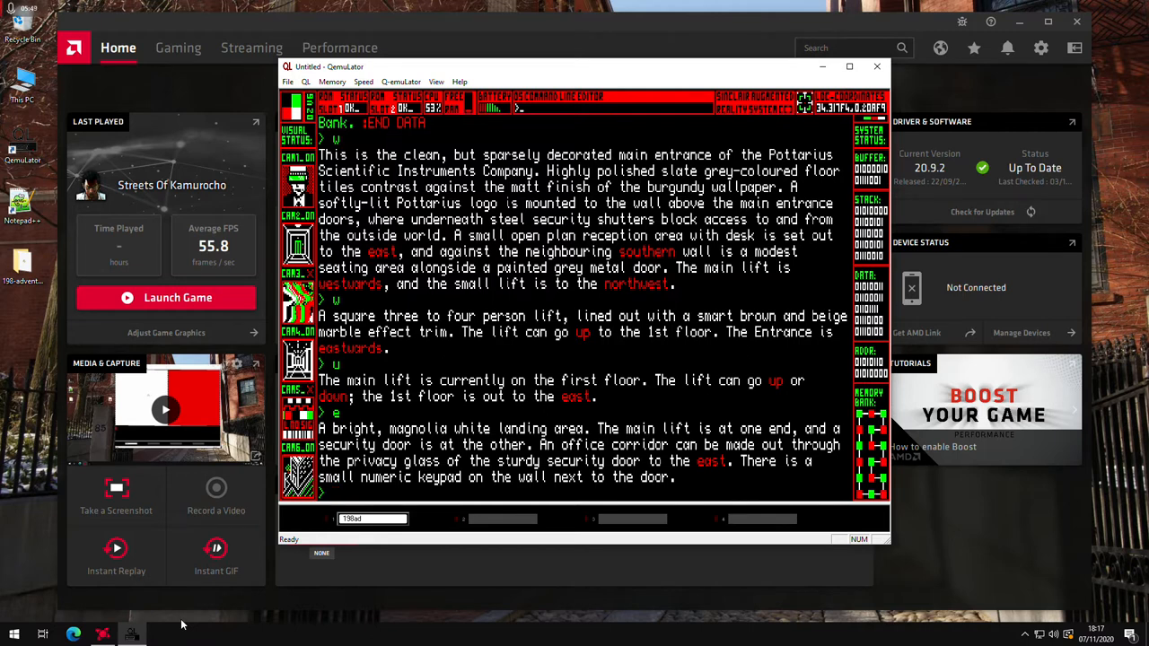
{"action": "type", "text": "t"}
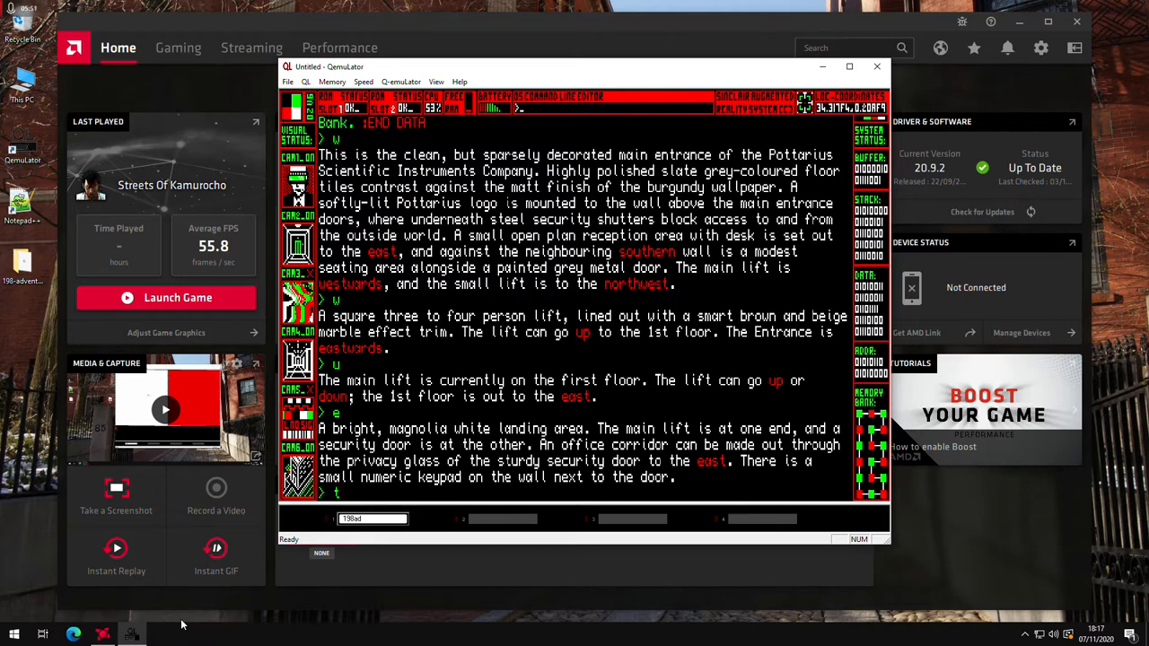
{"action": "type", "text": "ype"}
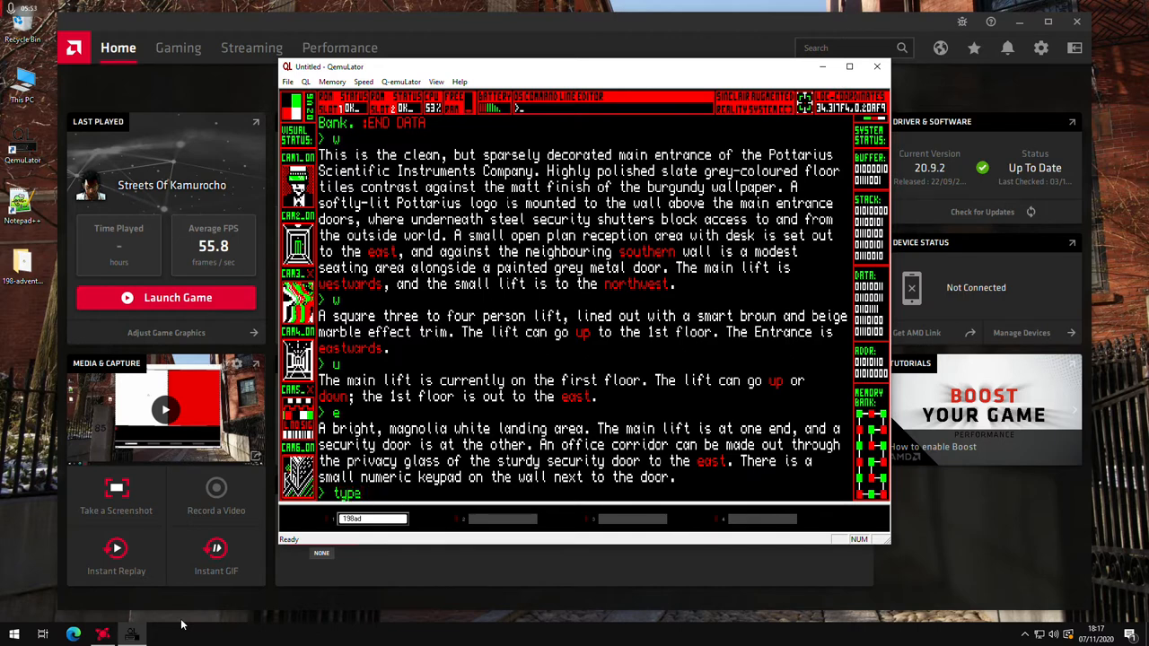
{"action": "type", "text": "0896"}
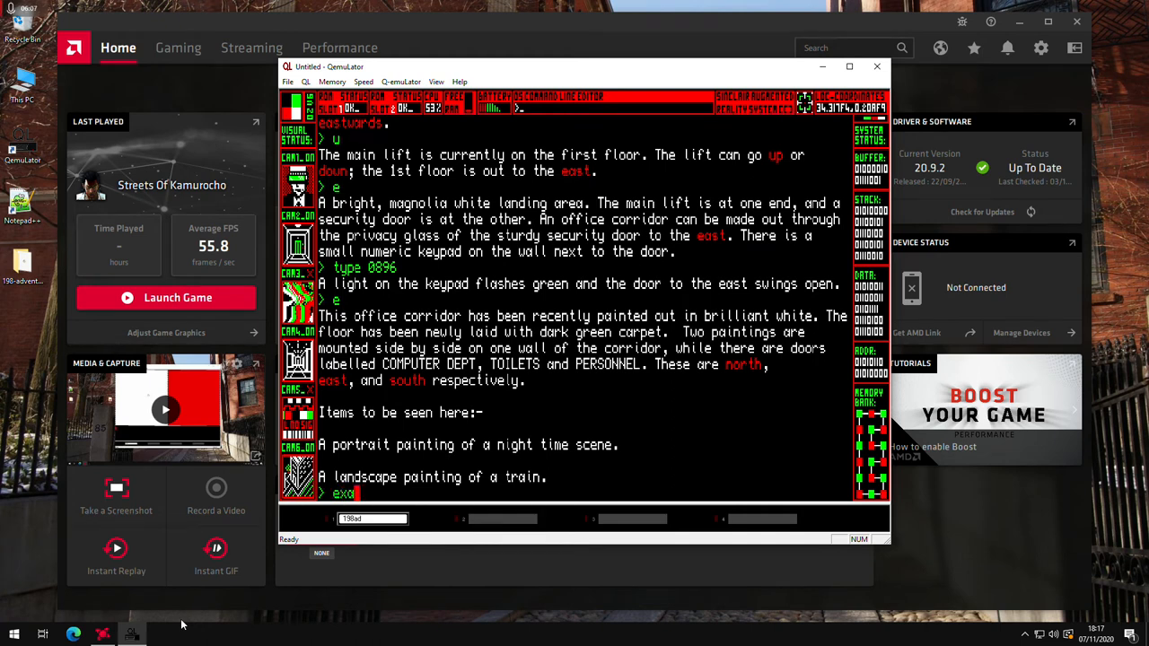
Step: Examine the fireman portrait and steam train painting, look around, then head east
{"action": "type", "text": "mine p"}
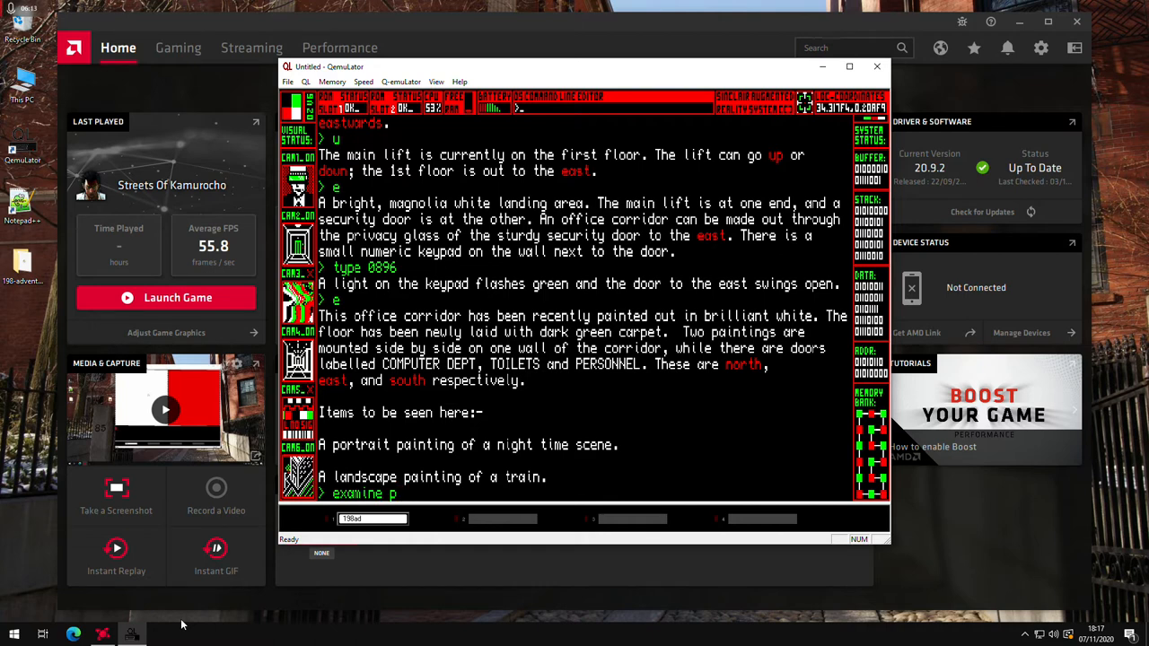
{"action": "type", "text": "ortrait"}
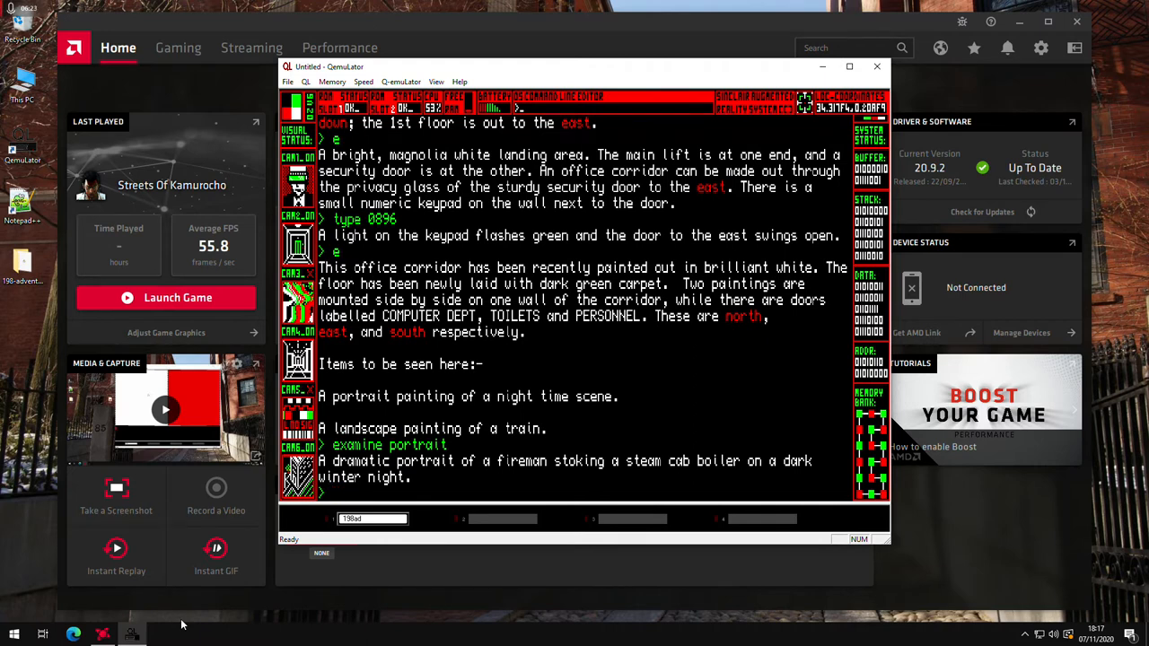
{"action": "type", "text": "examine landscape"}
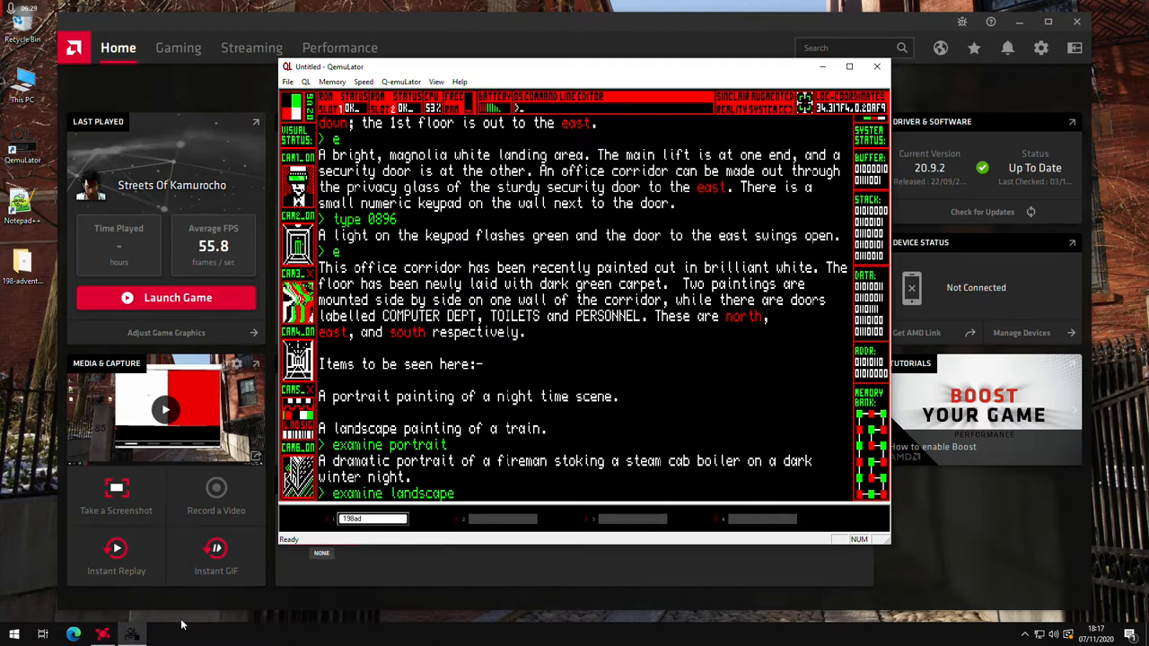
{"action": "type", "text": "painting"}
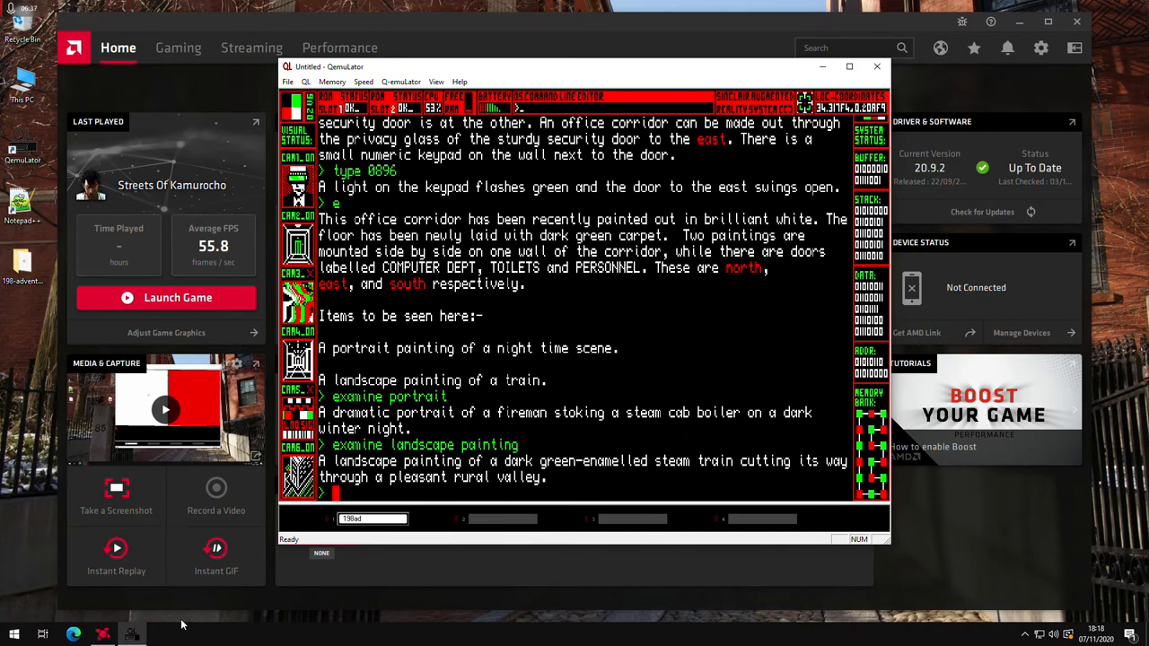
{"action": "type", "text": "look"}
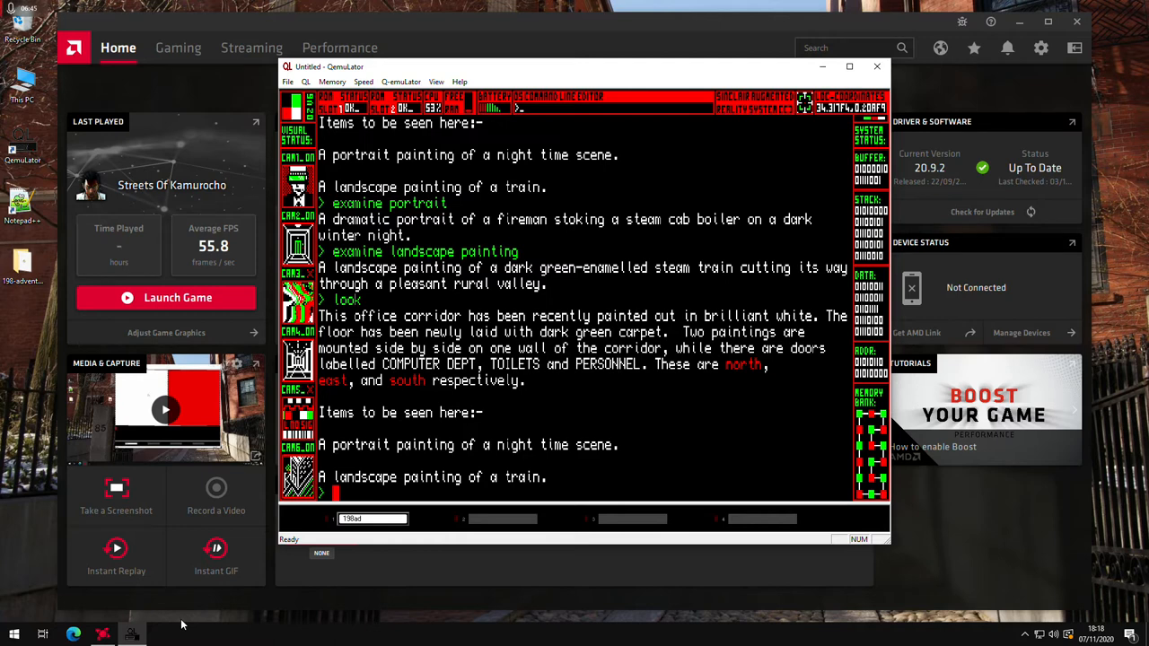
{"action": "type", "text": "e"}
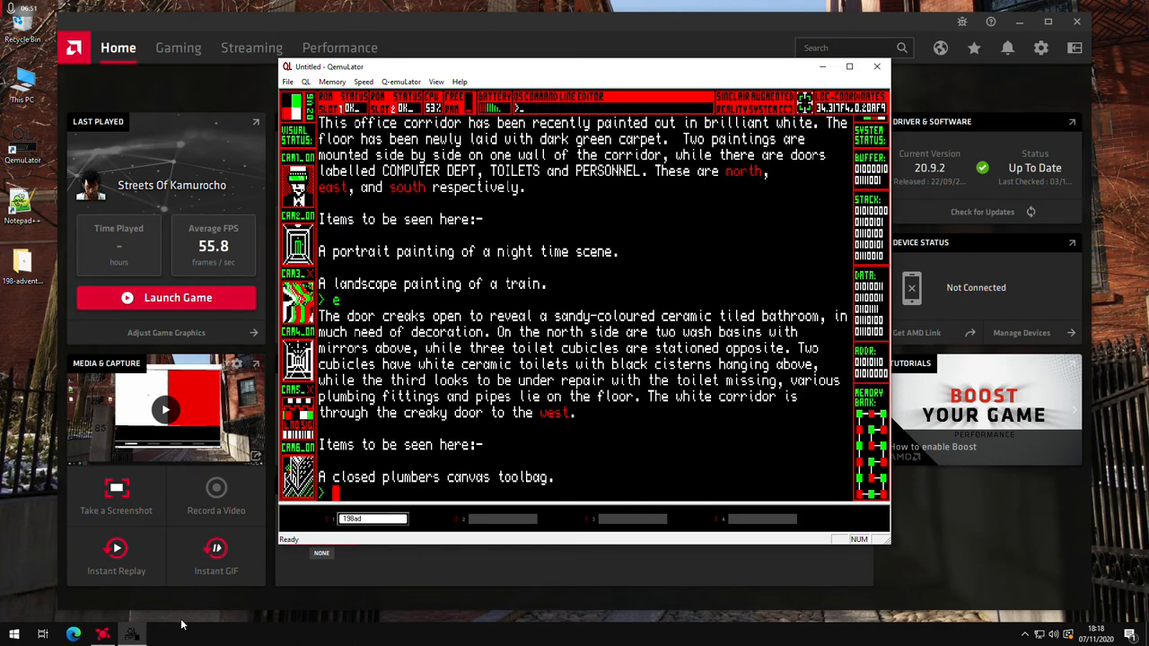
Step: Open the plumber's toolbag, take the pry bar and screwdriver, then head north
{"action": "type", "text": "open"}
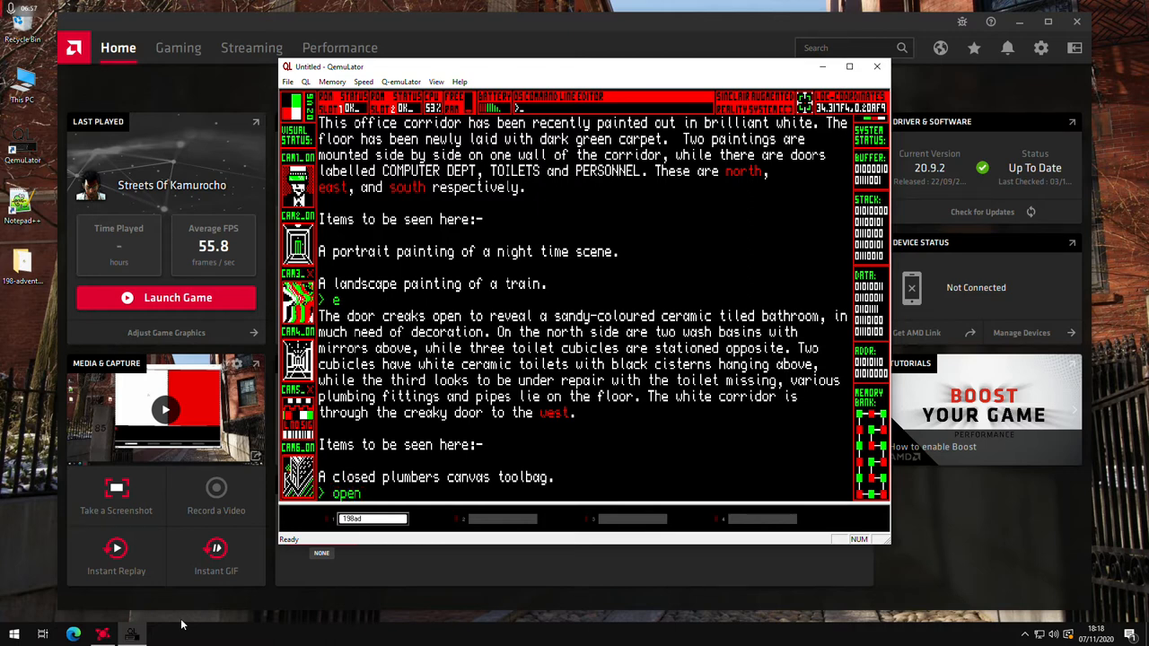
{"action": "type", "text": "toolbag"}
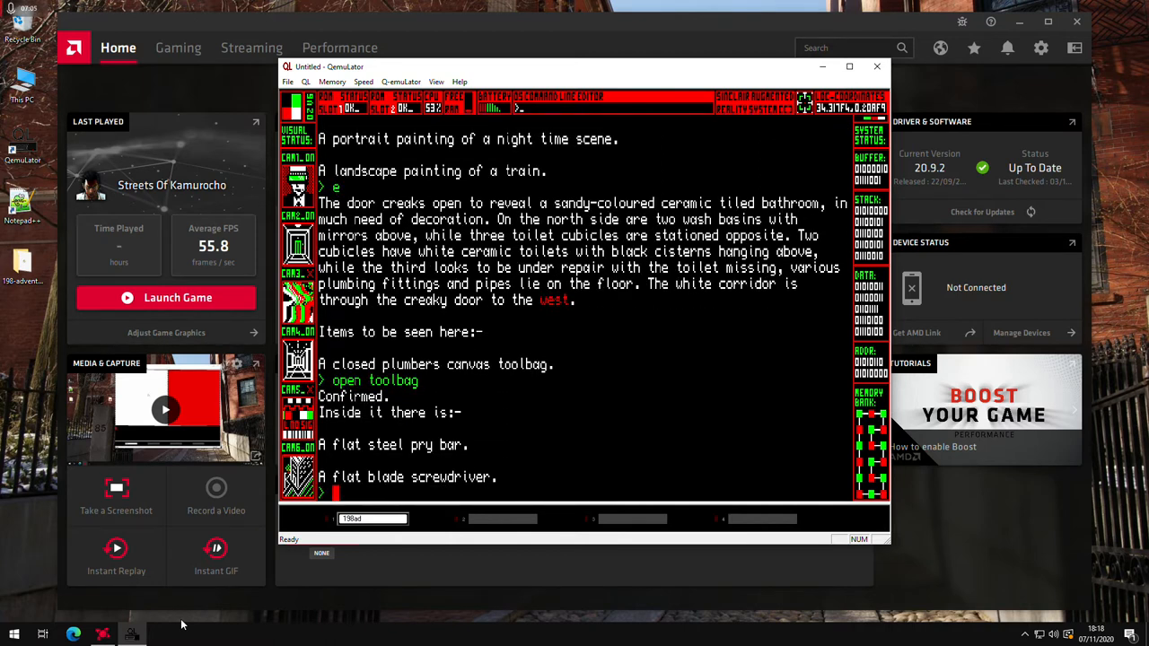
{"action": "type", "text": "take bar"}
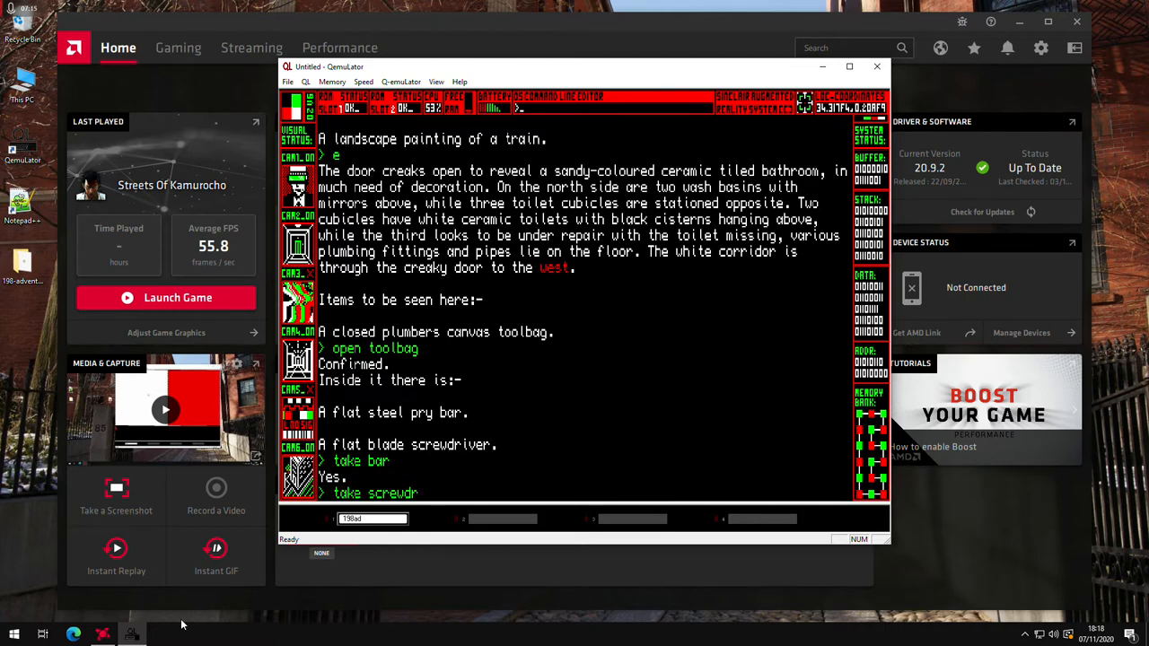
{"action": "type", "text": "iver"}
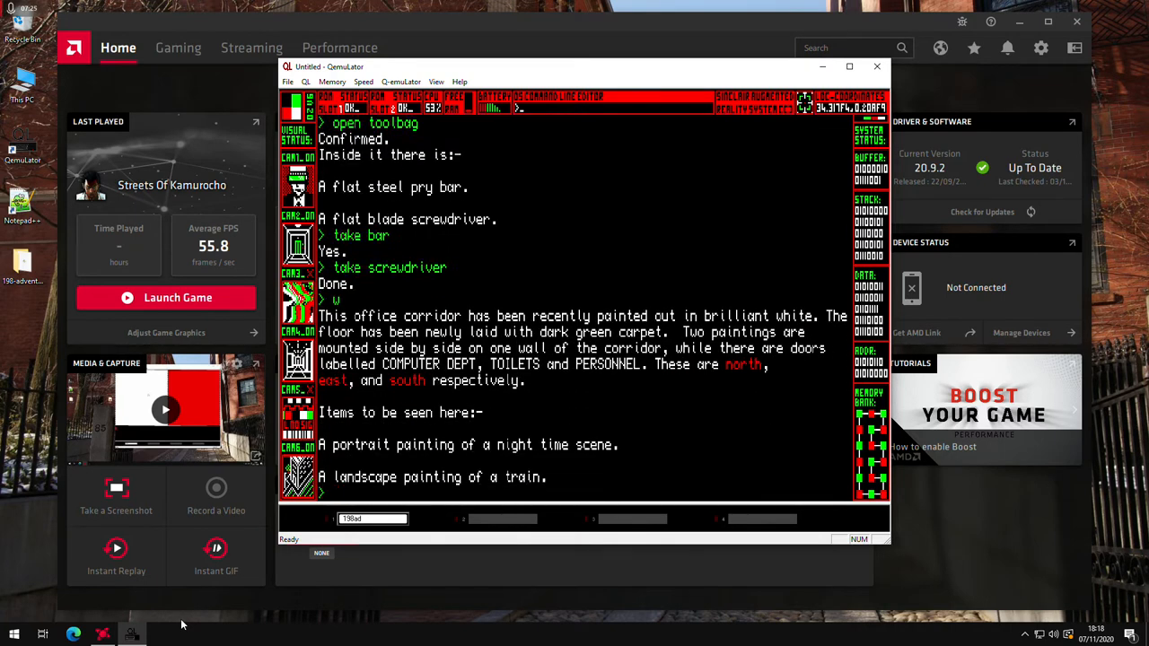
{"action": "type", "text": "n"}
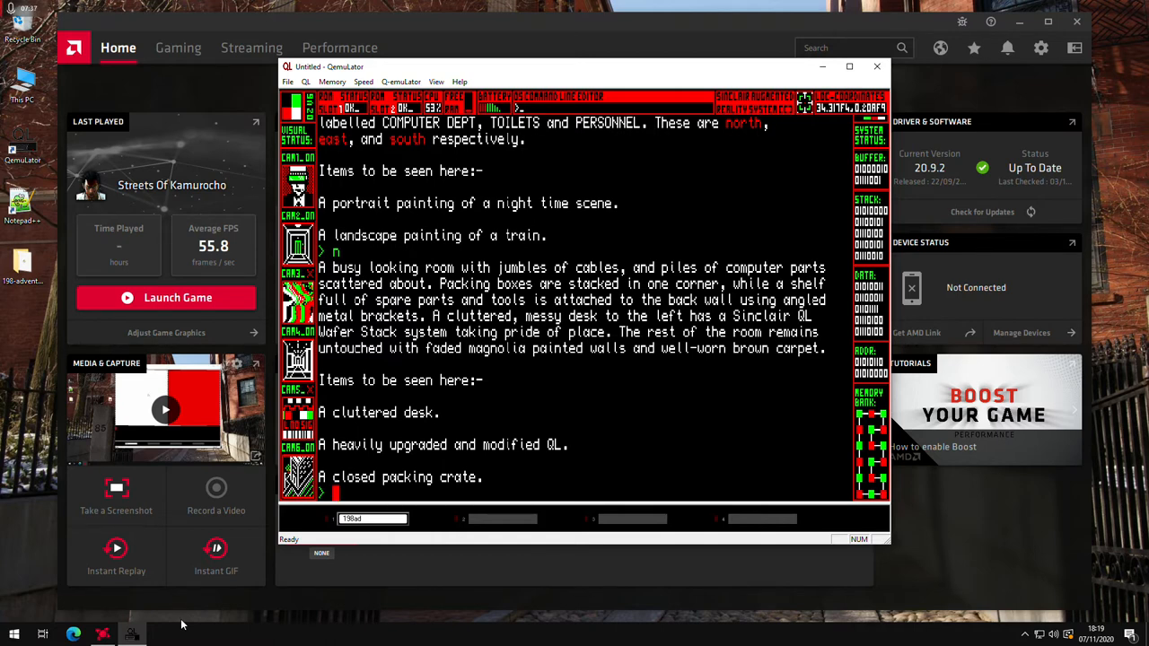
Step: Examine the upgraded QL, read its message list, and read message 9D, then start reading 2A
{"action": "type", "text": "examine"}
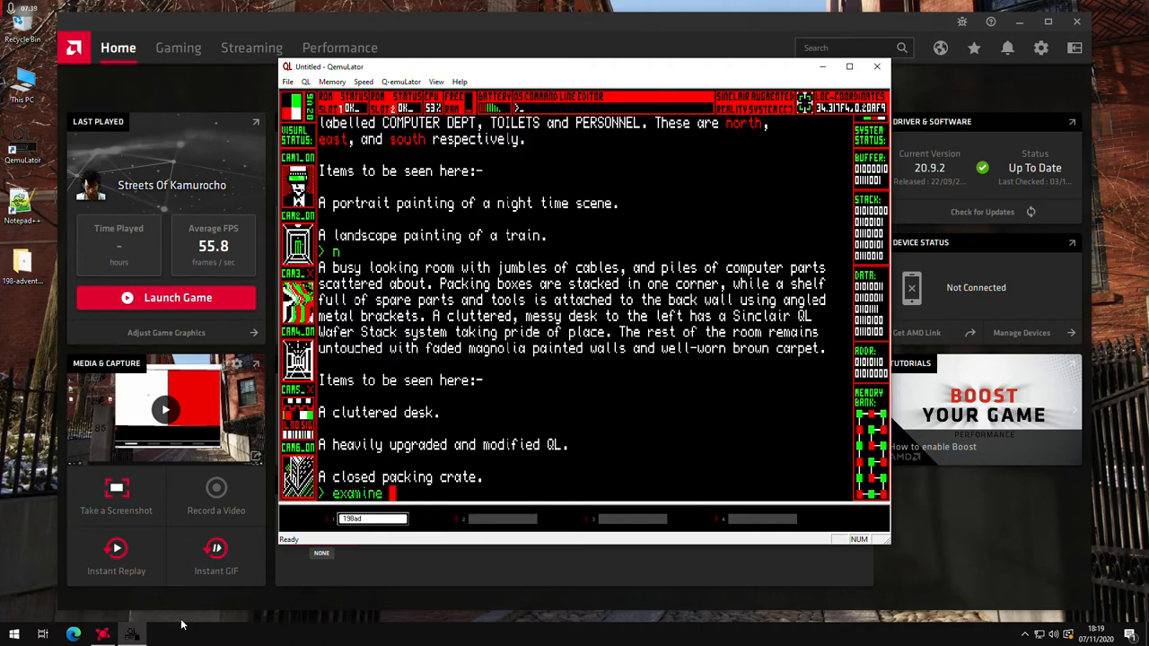
{"action": "type", "text": "ql"}
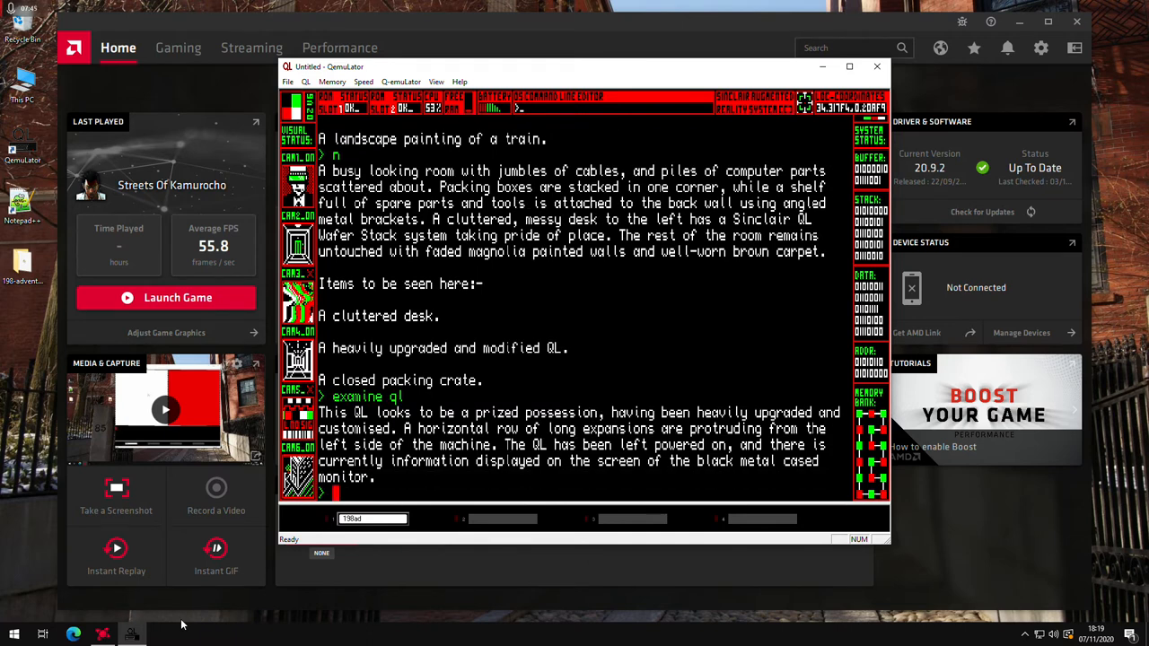
{"action": "type", "text": "read ql"}
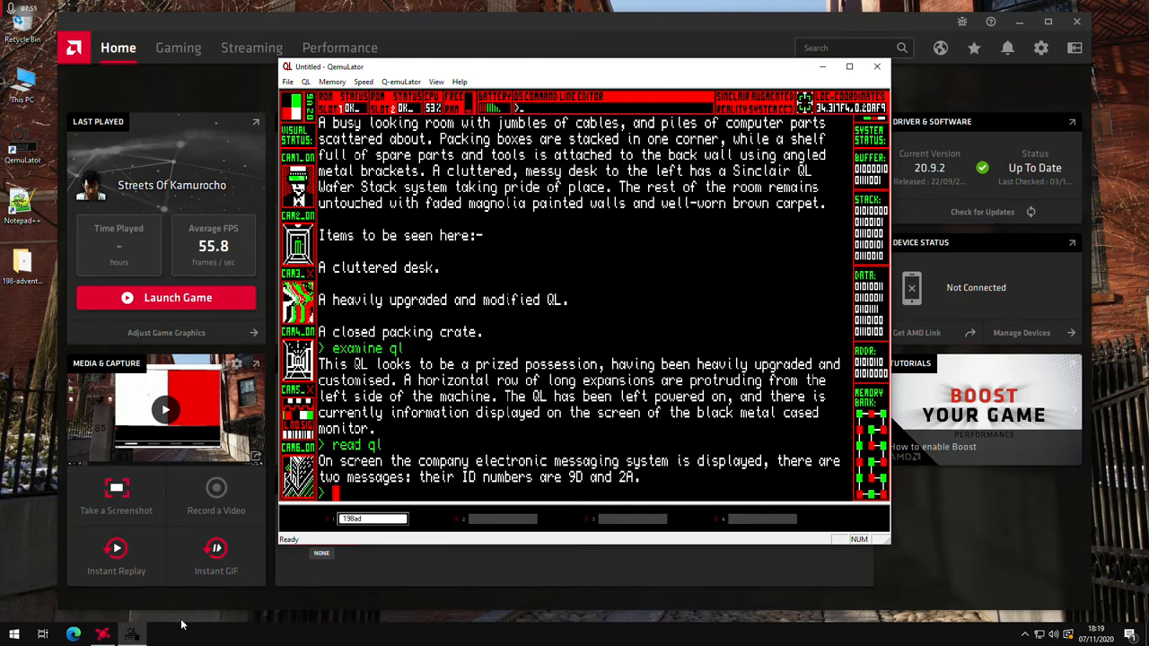
{"action": "type", "text": "read"}
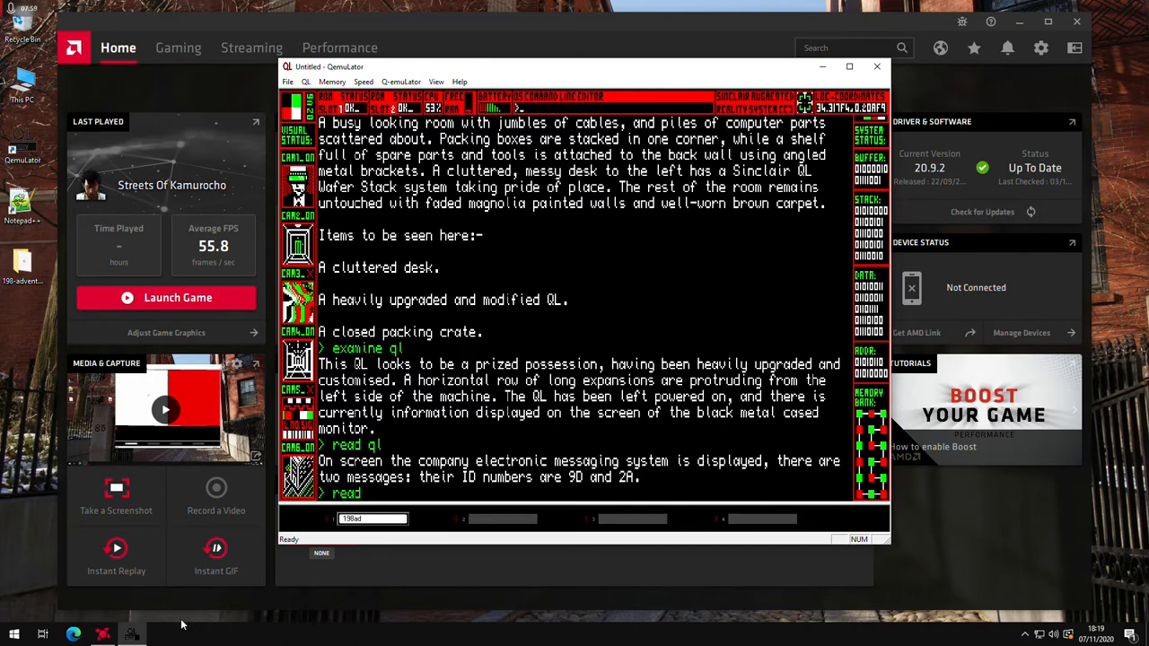
{"action": "type", "text": "9d"}
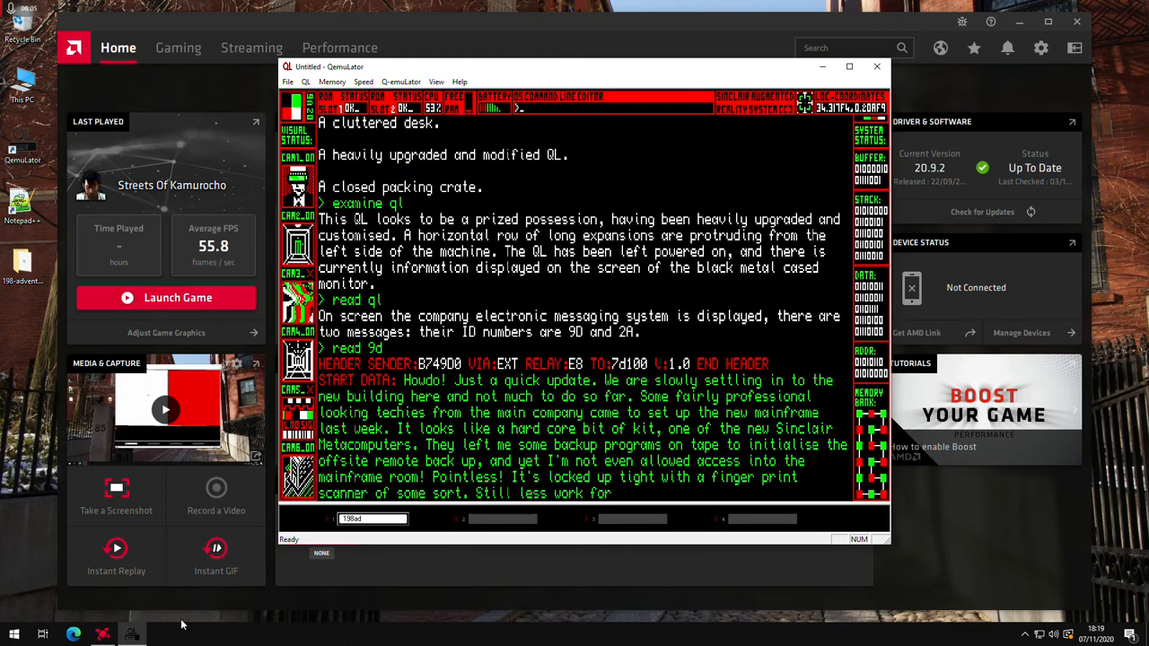
{"action": "scroll", "scroll_direction": "down", "scroll_amount": 3}
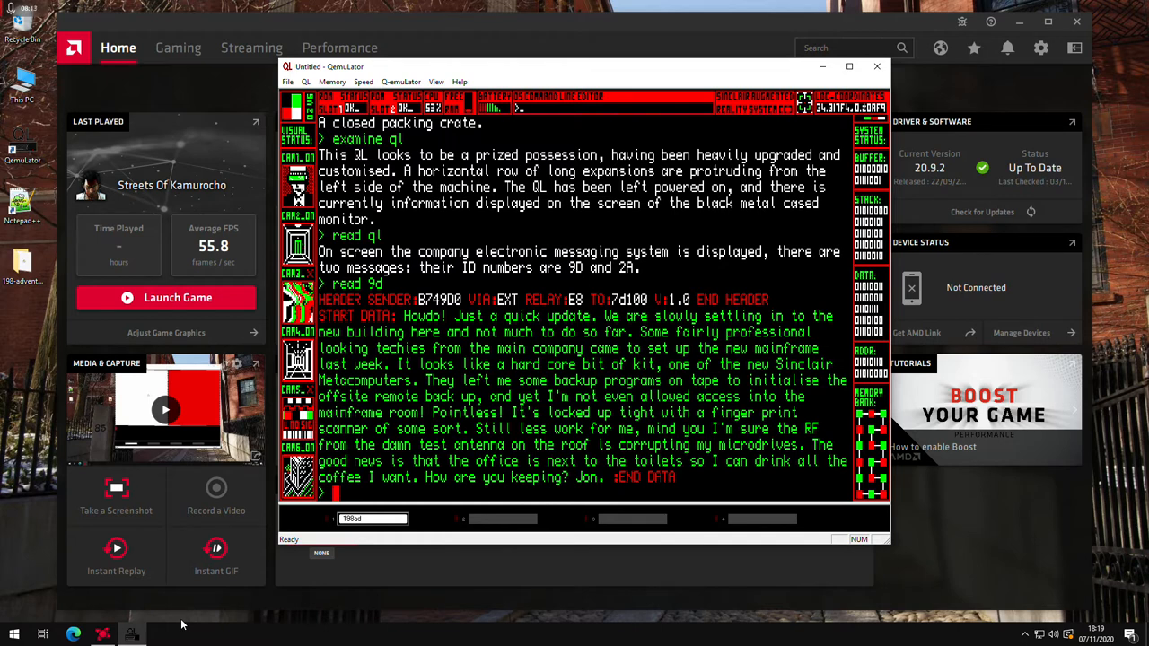
{"action": "type", "text": "read"}
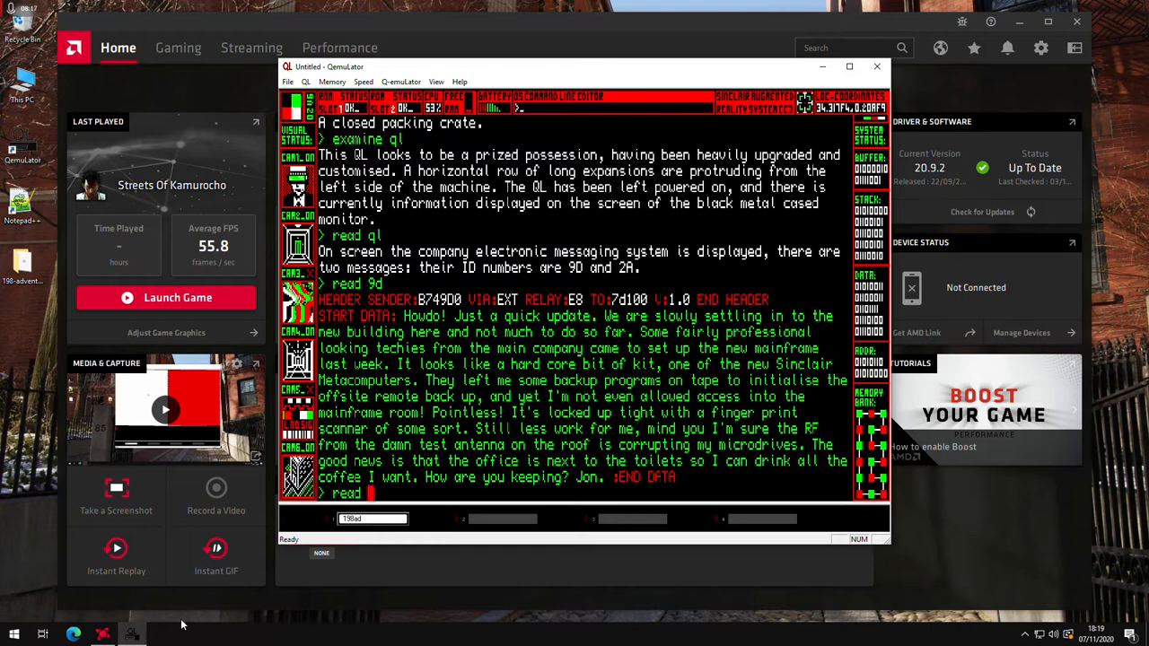
{"action": "type", "text": "2a"}
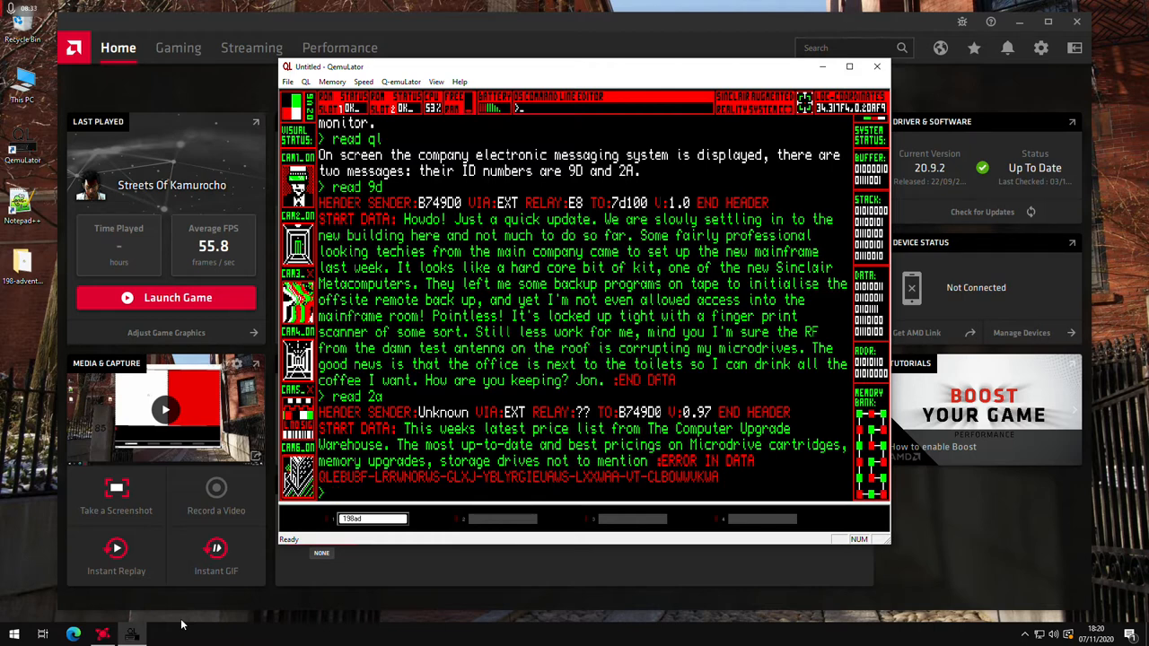
Step: Finish reading message 2A and examine the beech desk beside the QL
{"action": "type", "text": "w"}
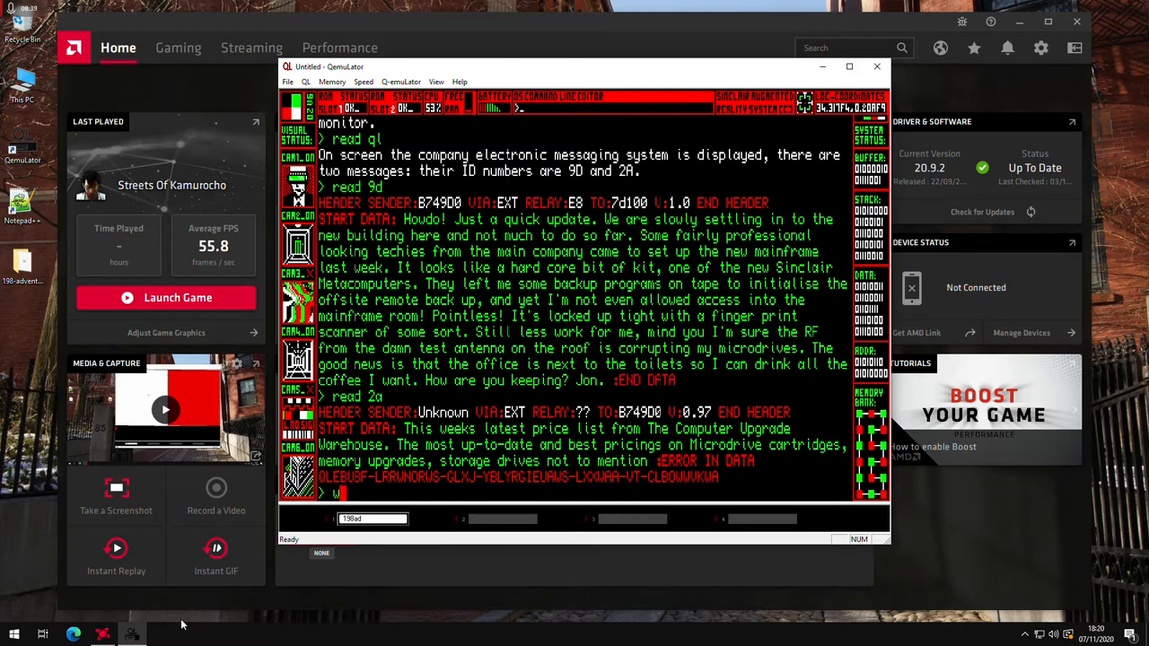
{"action": "type", "text": "a"}
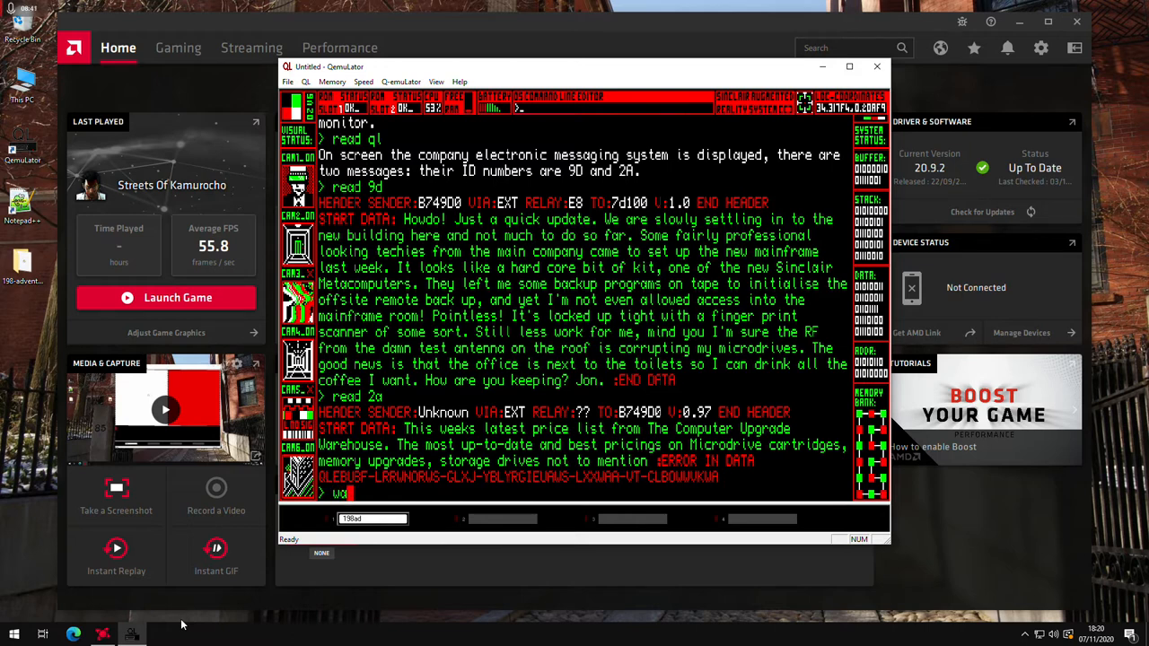
{"action": "type", "text": "rni"}
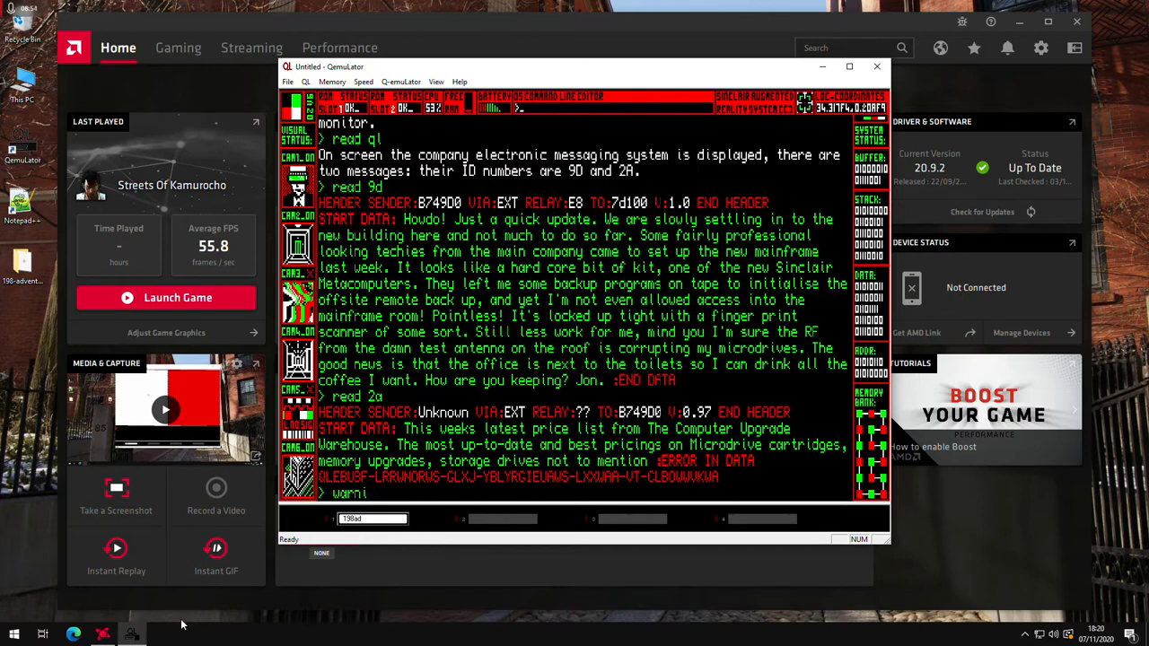
{"action": "type", "text": "n"}
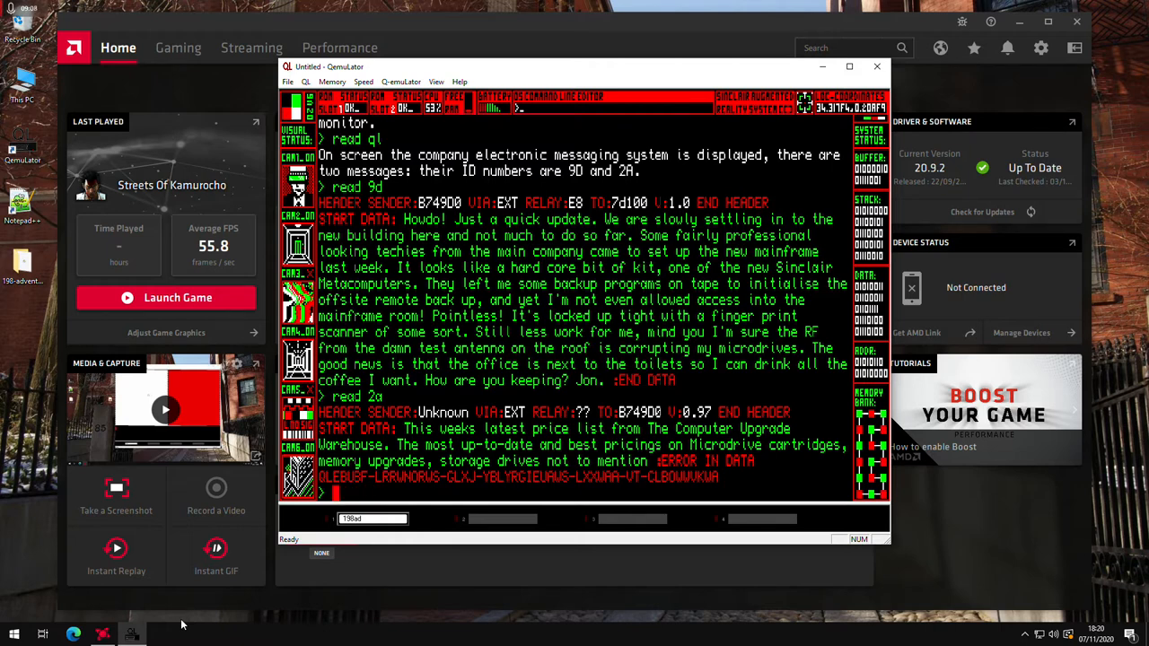
{"action": "type", "text": "examine desk"}
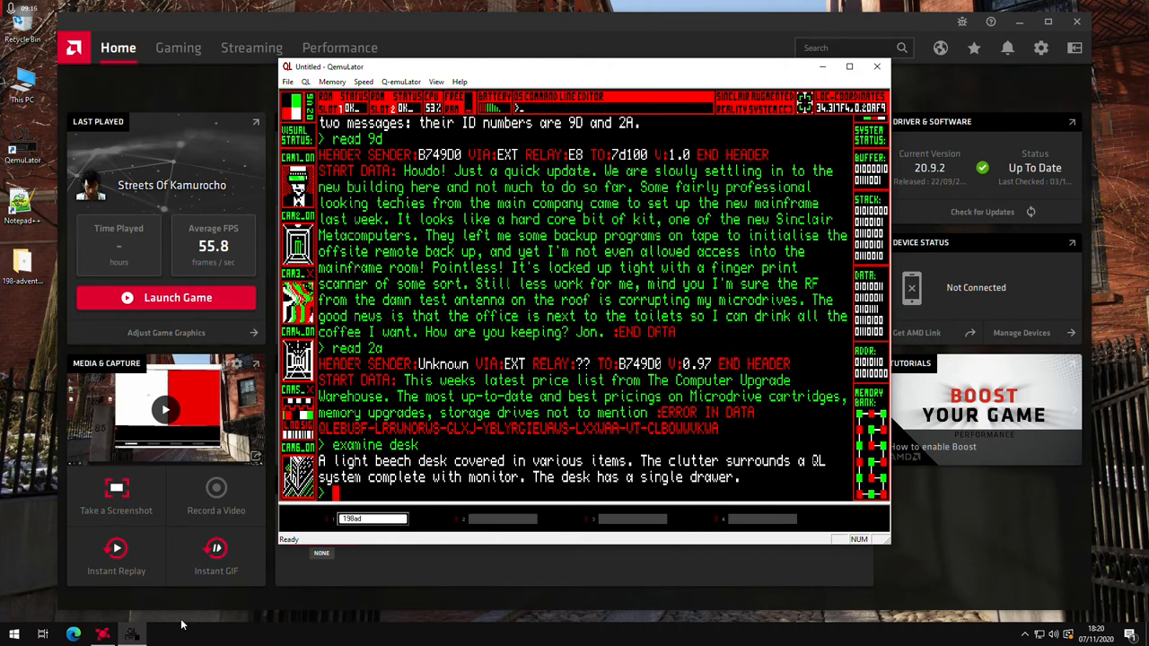
Step: Open the desk drawer, take and read the leaflet with factory code 0221
{"action": "type", "text": "open d"}
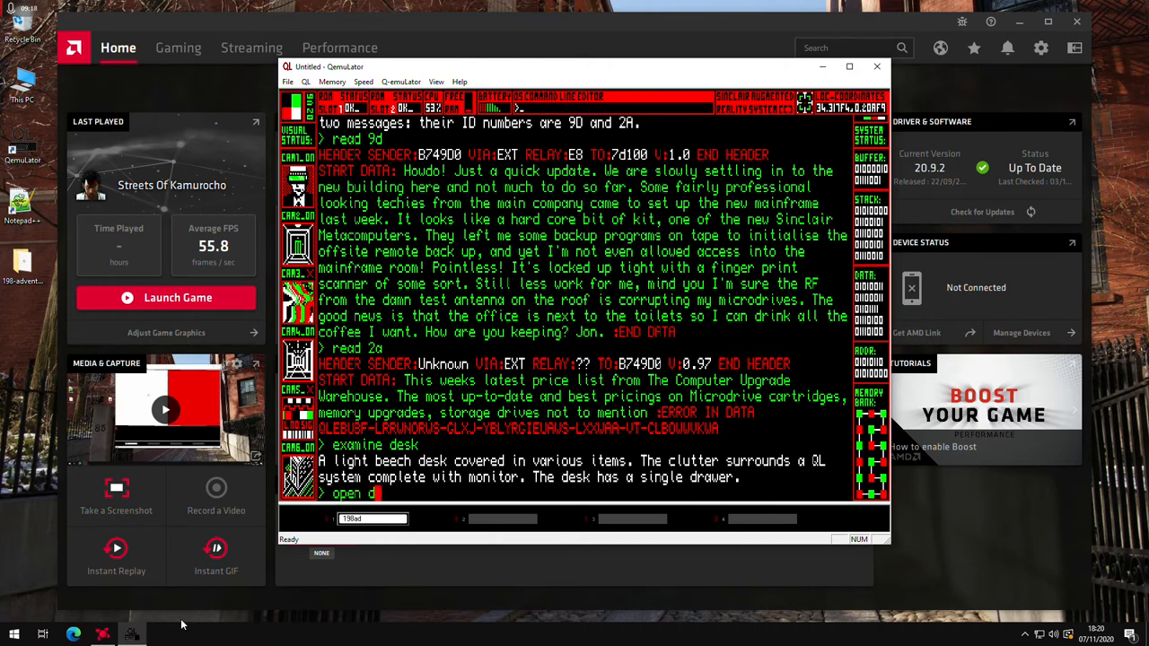
{"action": "type", "text": "raw"}
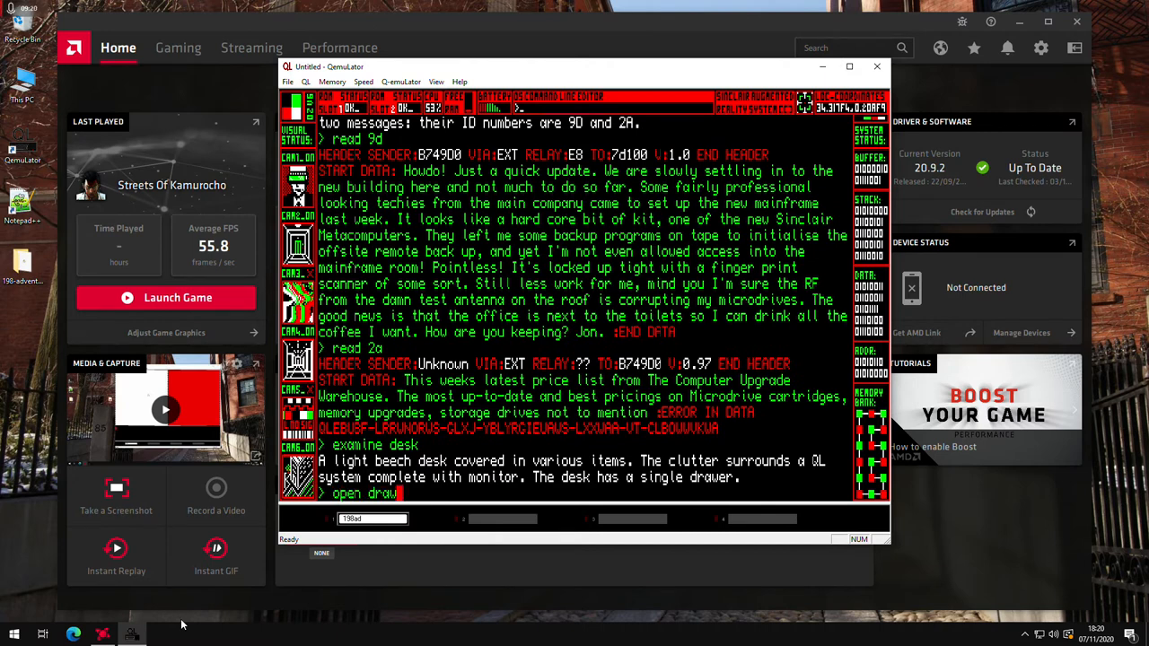
{"action": "type", "text": "er"}
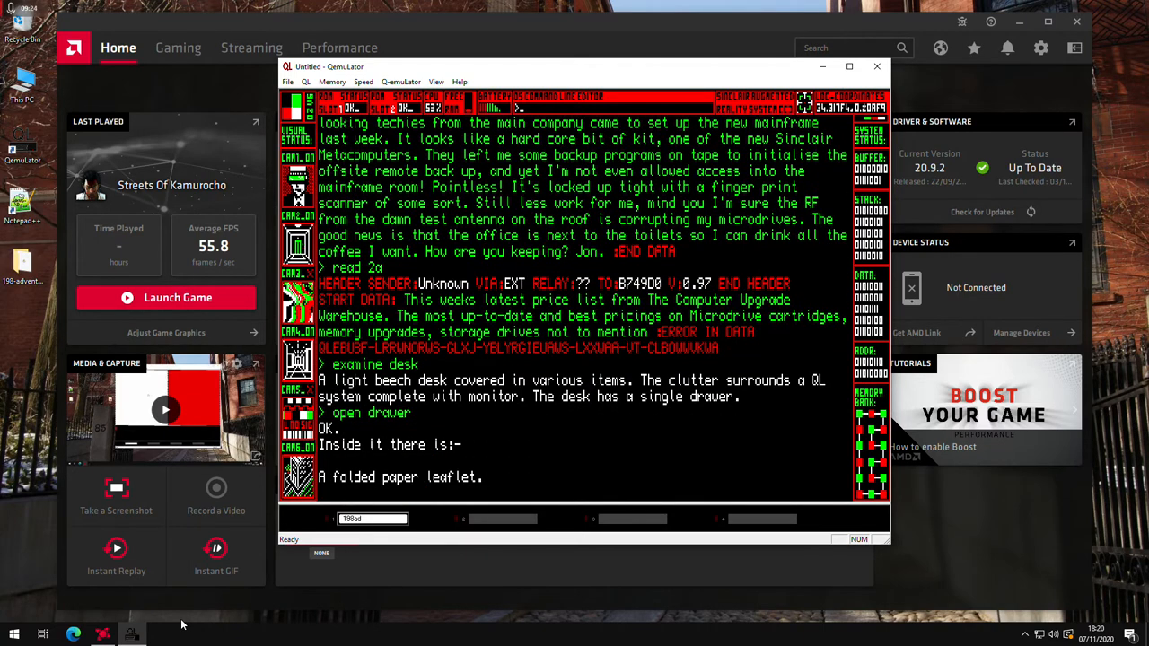
{"action": "type", "text": "take leaflet"}
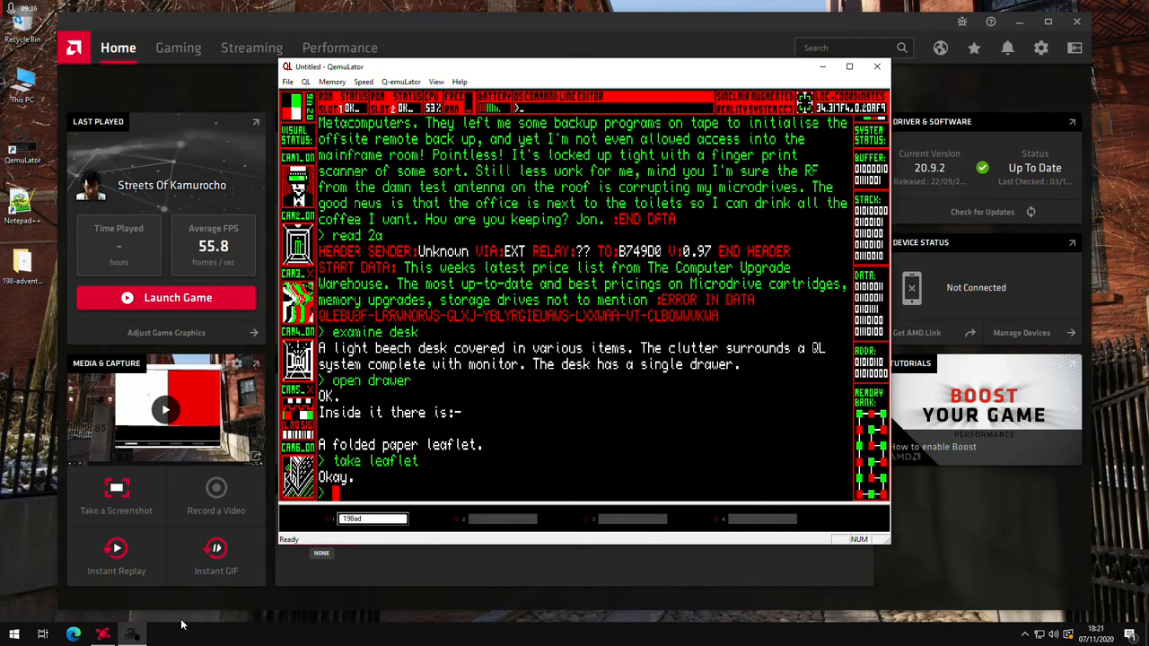
{"action": "type", "text": "read leafle"}
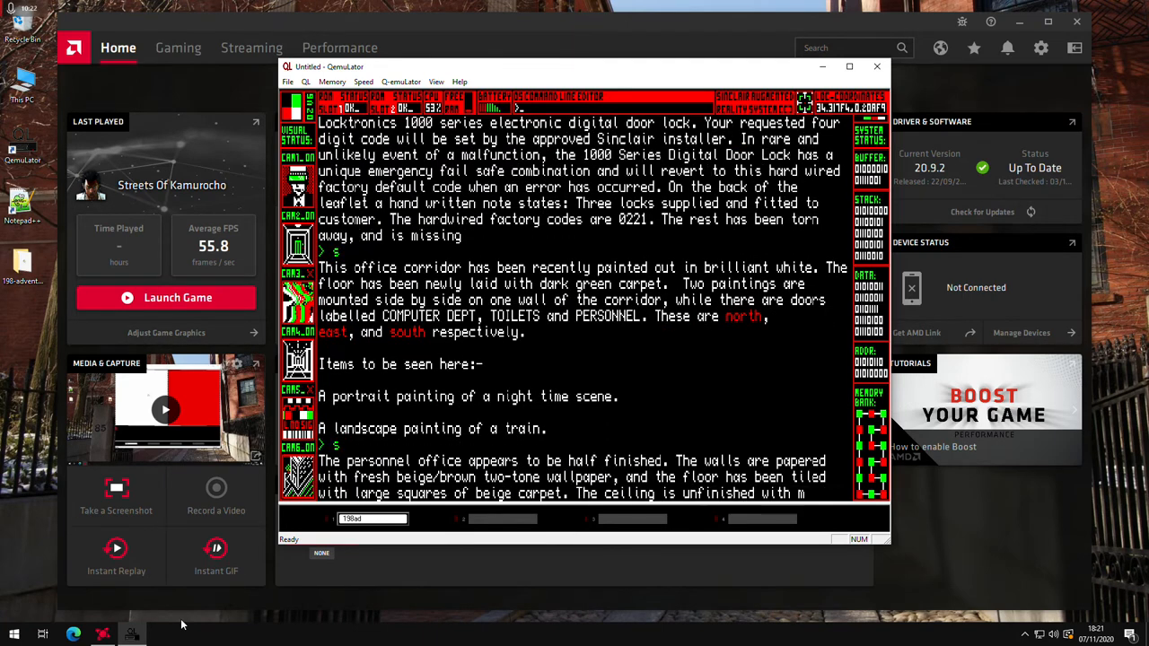
Step: Examine the personnel office QL, read message 60, and go north to the landing
{"action": "scroll", "scroll_direction": "down", "scroll_amount": 3}
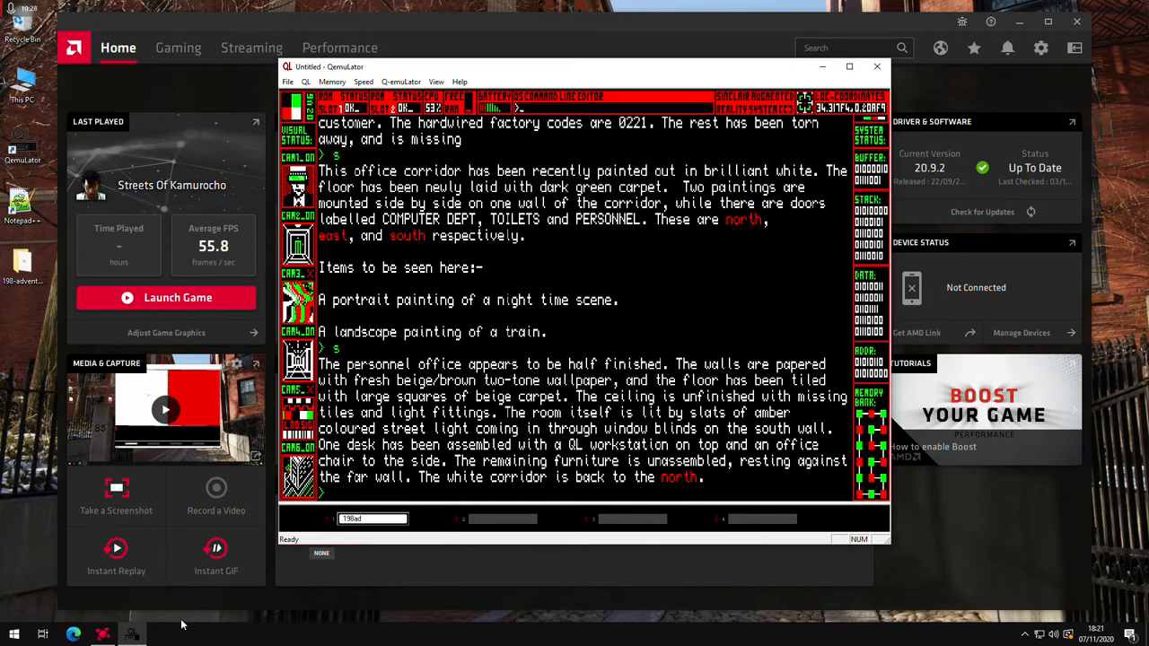
{"action": "type", "text": "e"}
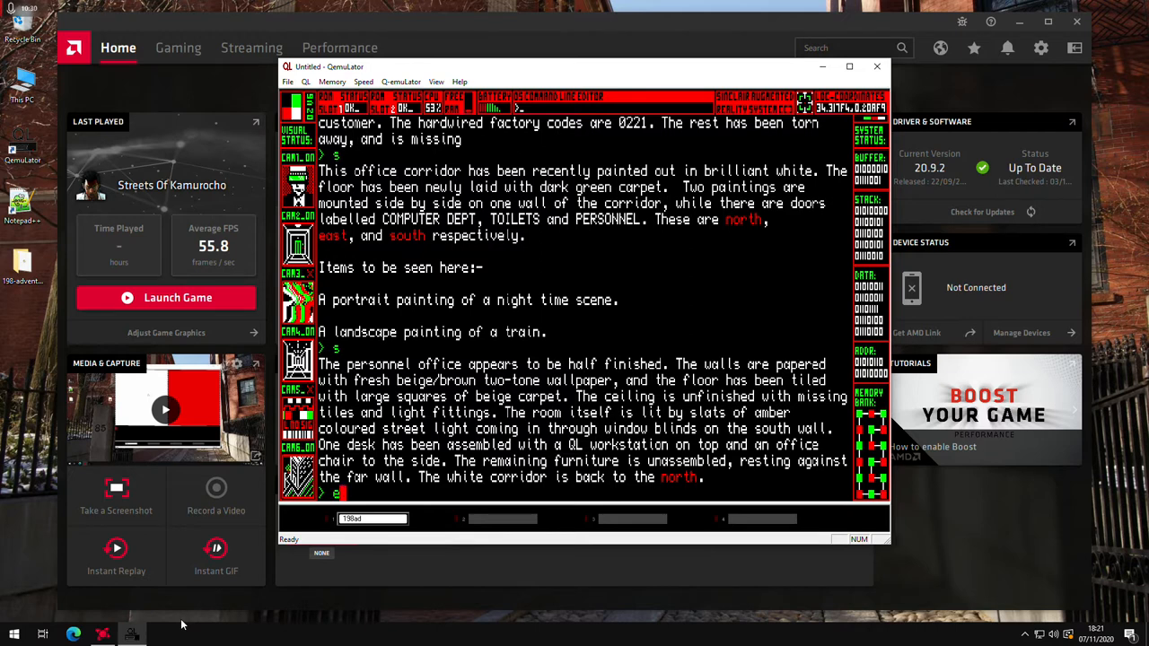
{"action": "type", "text": "examine ql"}
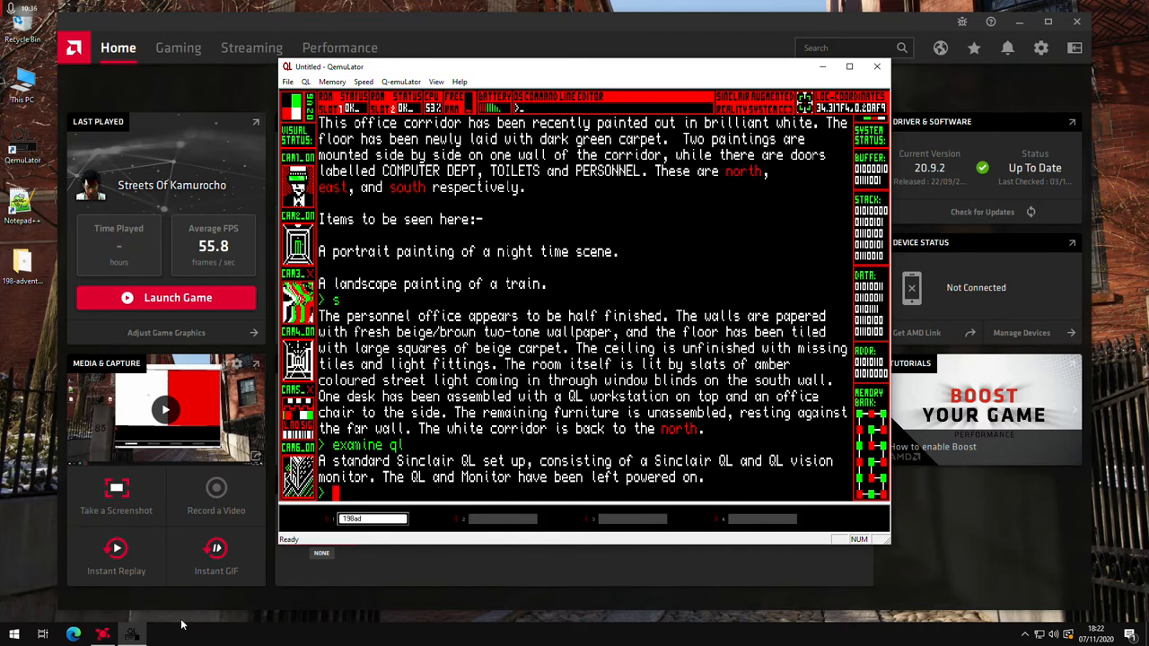
{"action": "type", "text": "read monito"}
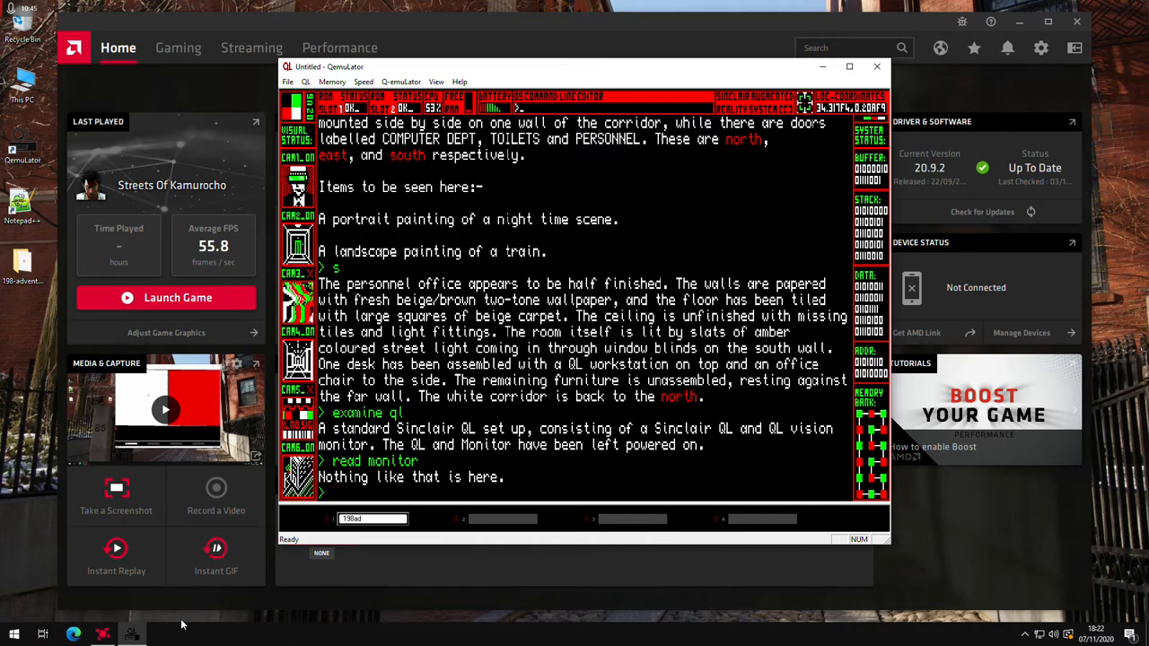
{"action": "type", "text": "r"}
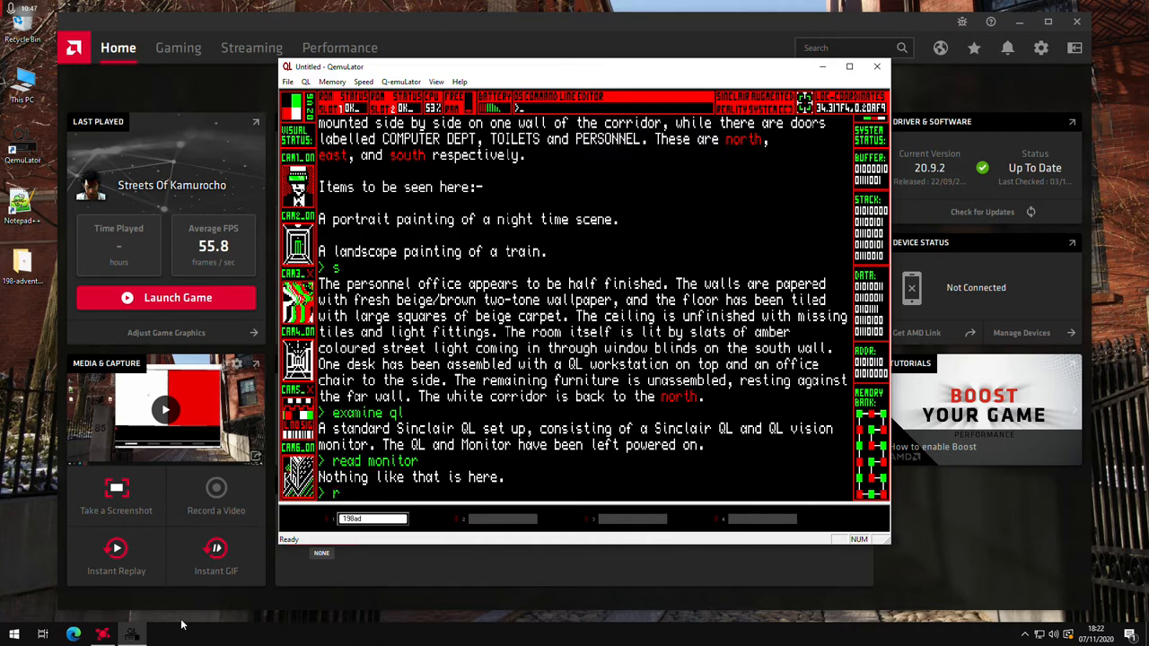
{"action": "type", "text": "ead ql"}
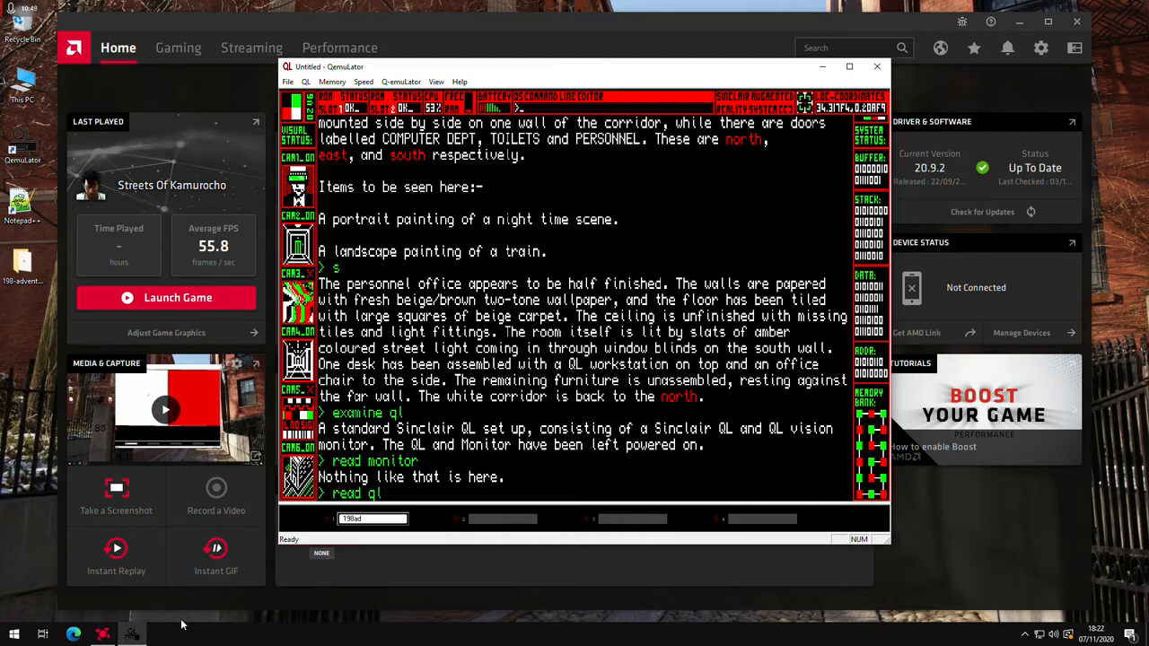
{"action": "scroll", "scroll_direction": "down", "scroll_amount": 3}
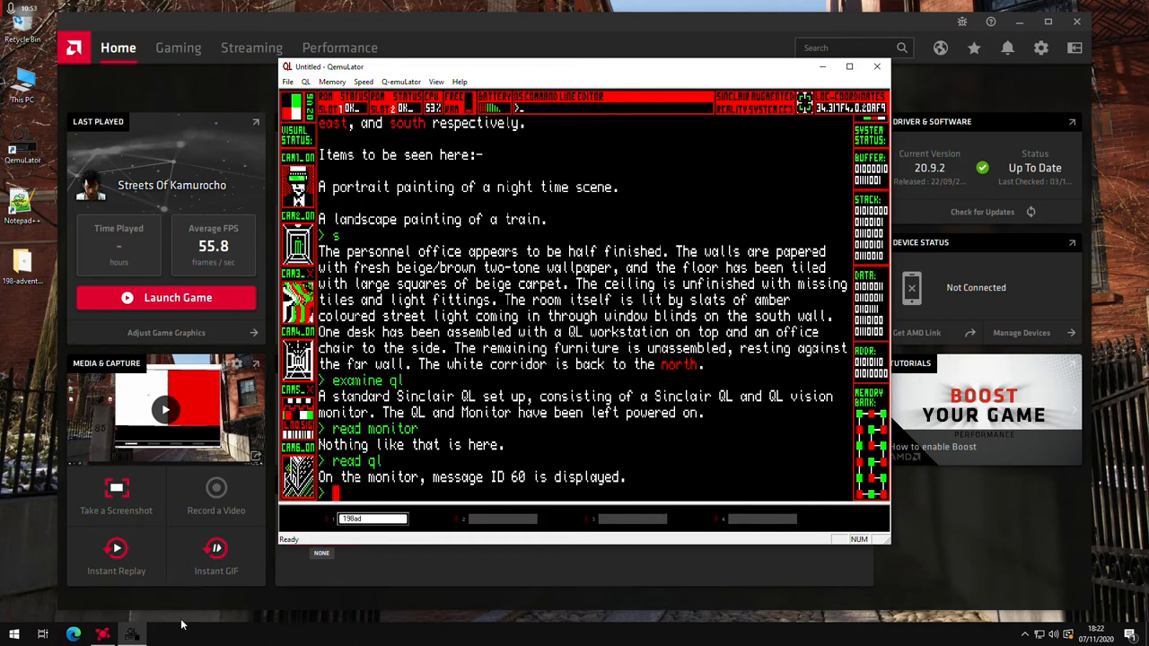
{"action": "type", "text": "read 60"}
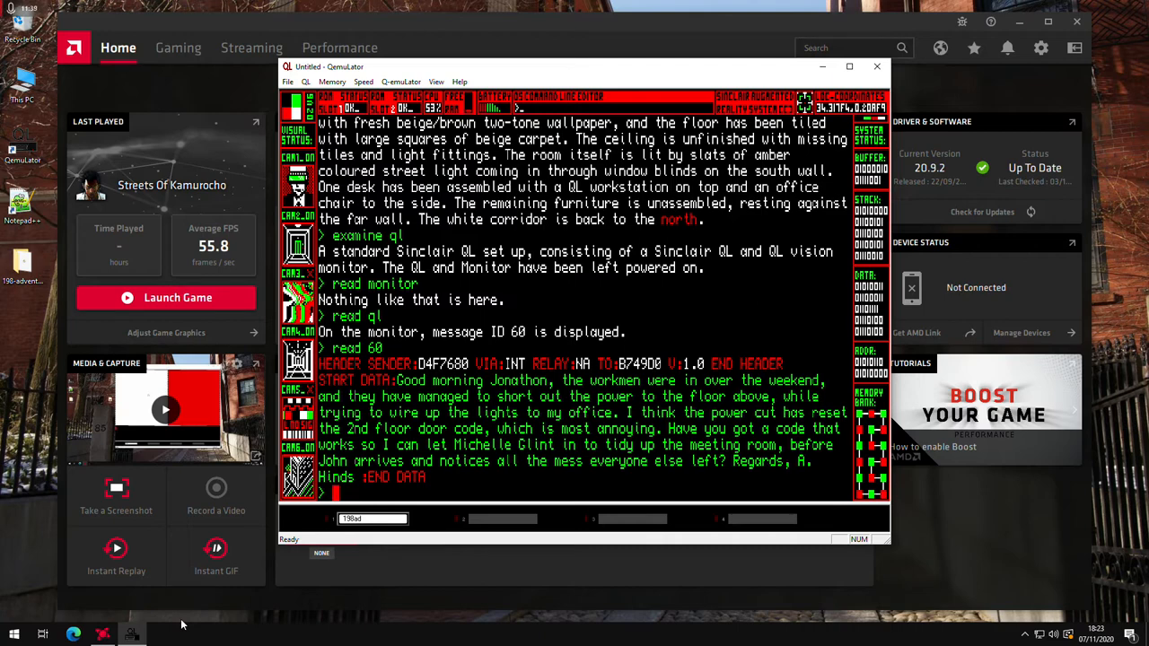
{"action": "type", "text": "n"}
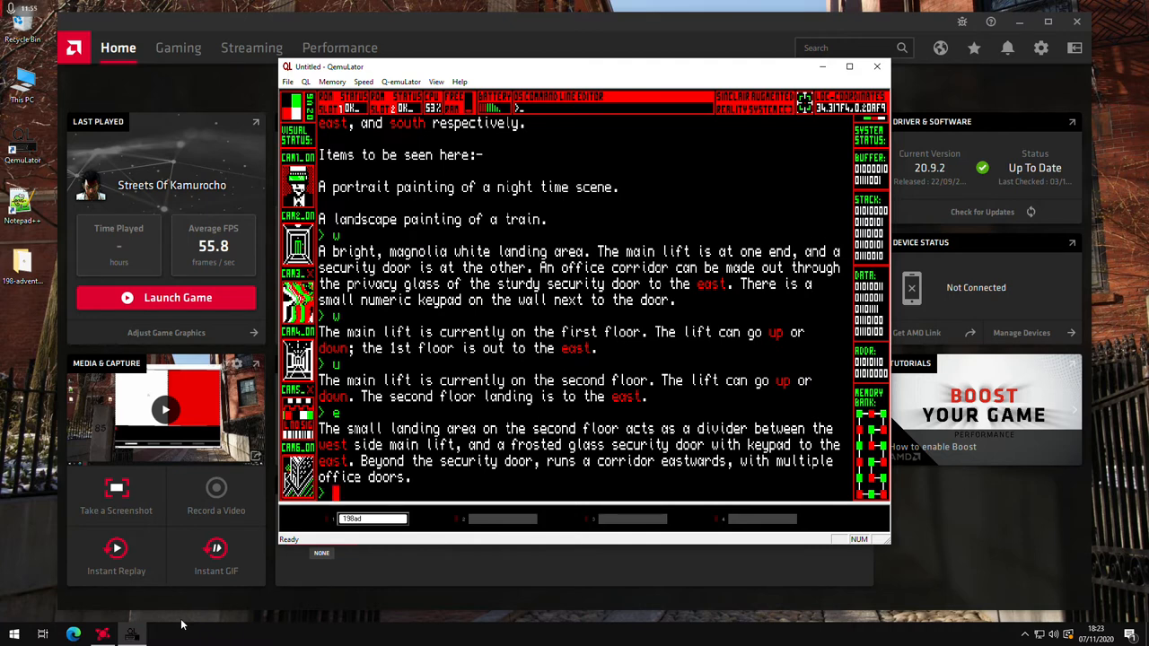
Step: Enter code 0221 at the second-floor door and examine the brown traction engine painting
{"action": "type", "text": "ty"}
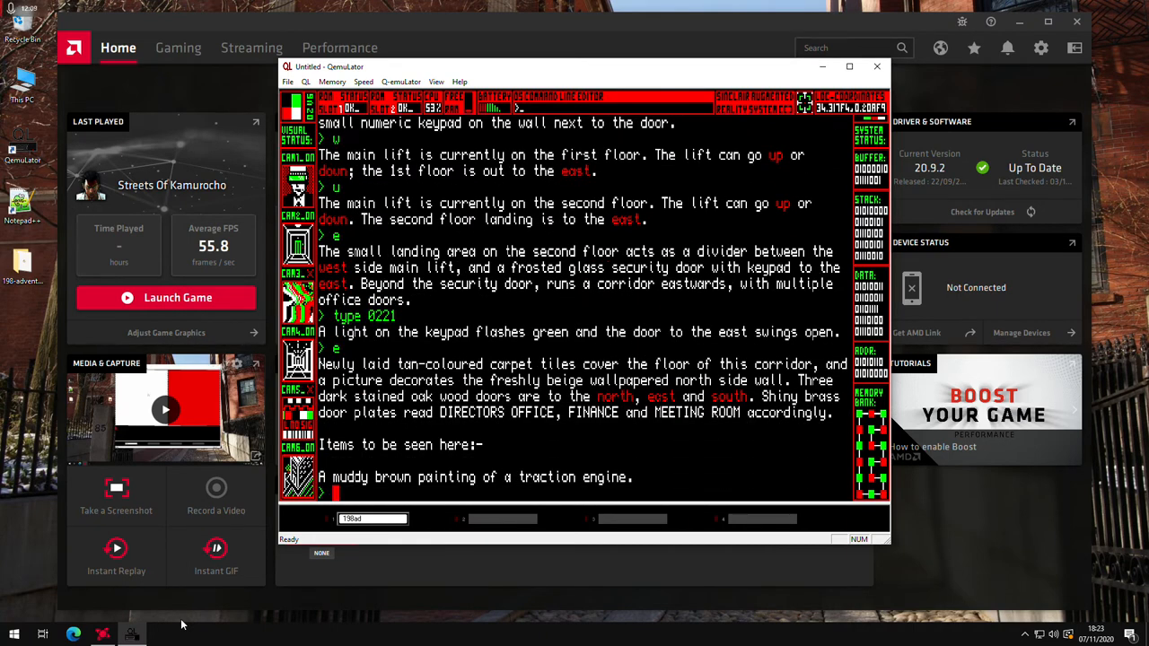
{"action": "type", "text": "examine brown painti"}
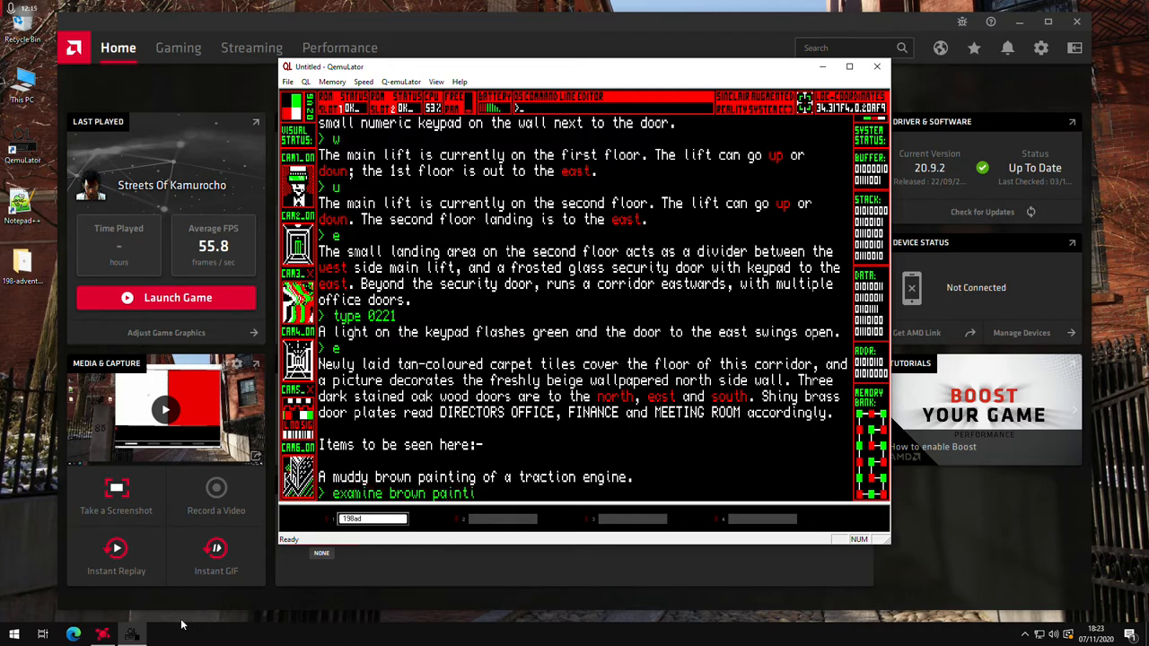
{"action": "type", "text": "ng"}
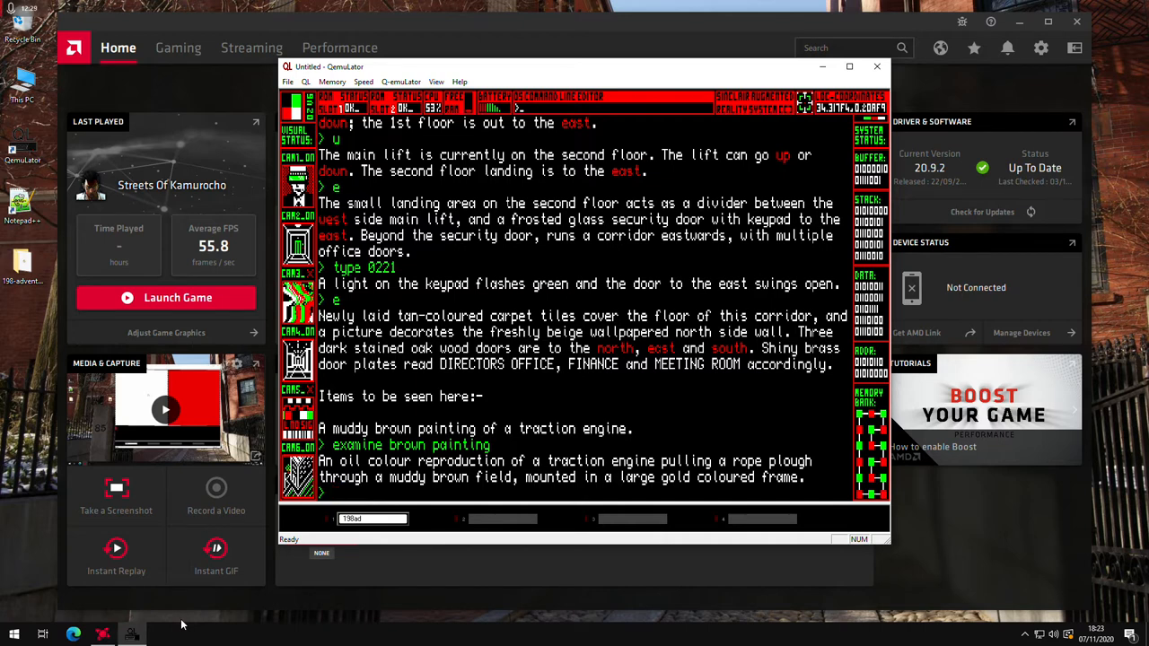
{"action": "type", "text": "s"}
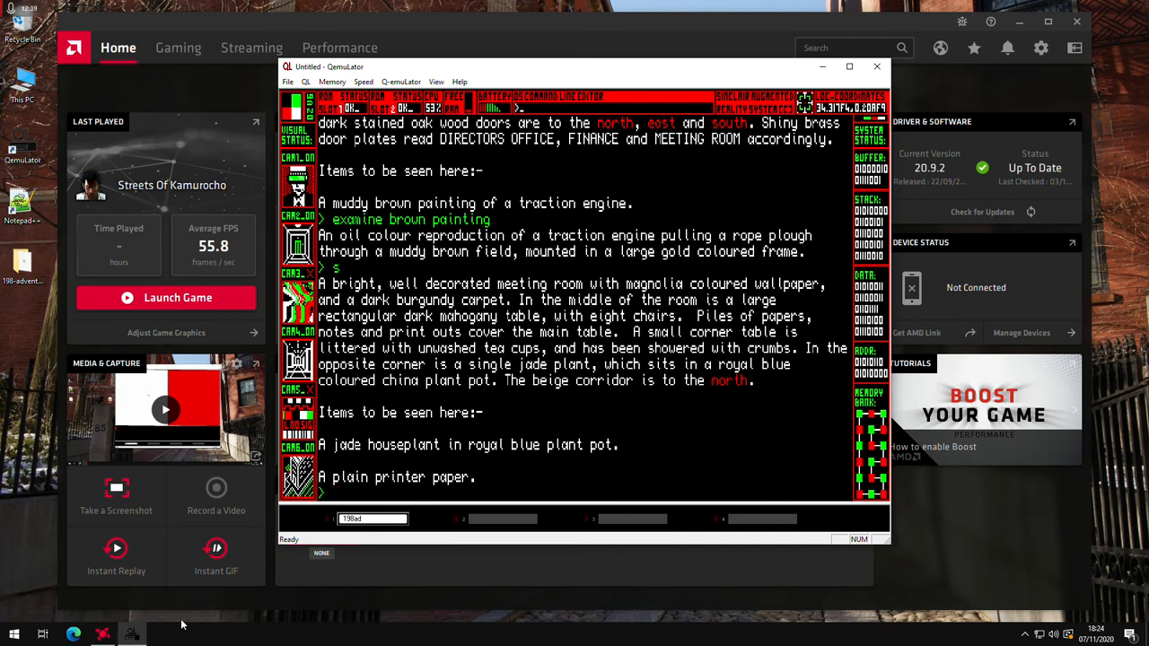
Step: Take the plain printer paper from the meeting room and head to the directors office
{"action": "type", "text": "t"}
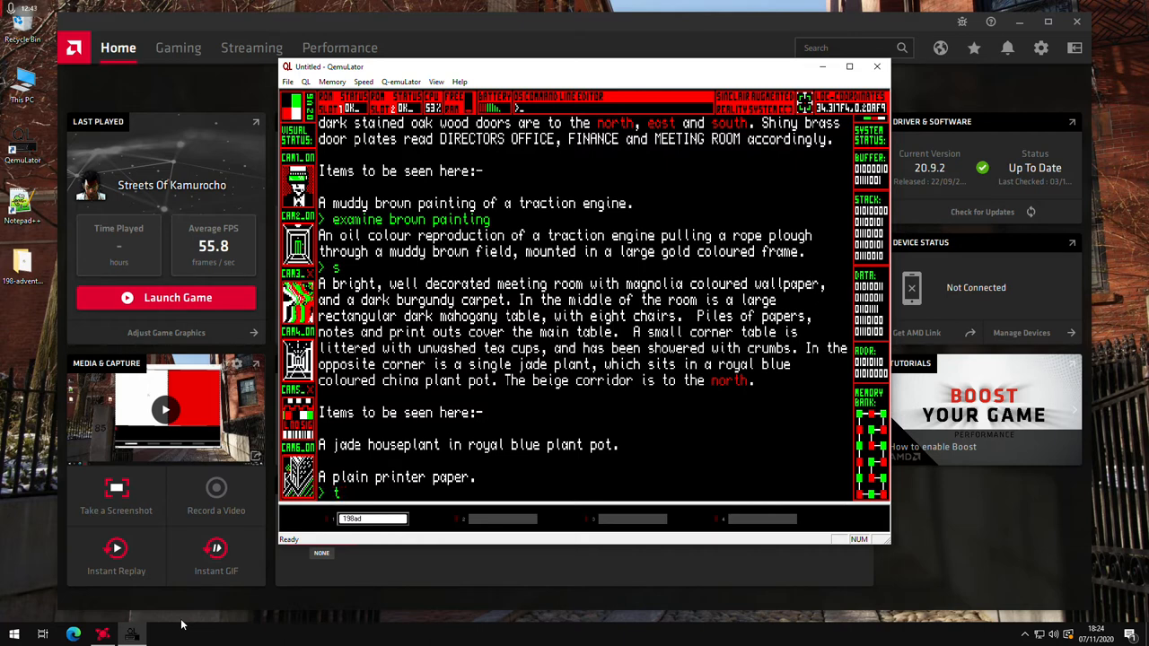
{"action": "type", "text": "take"}
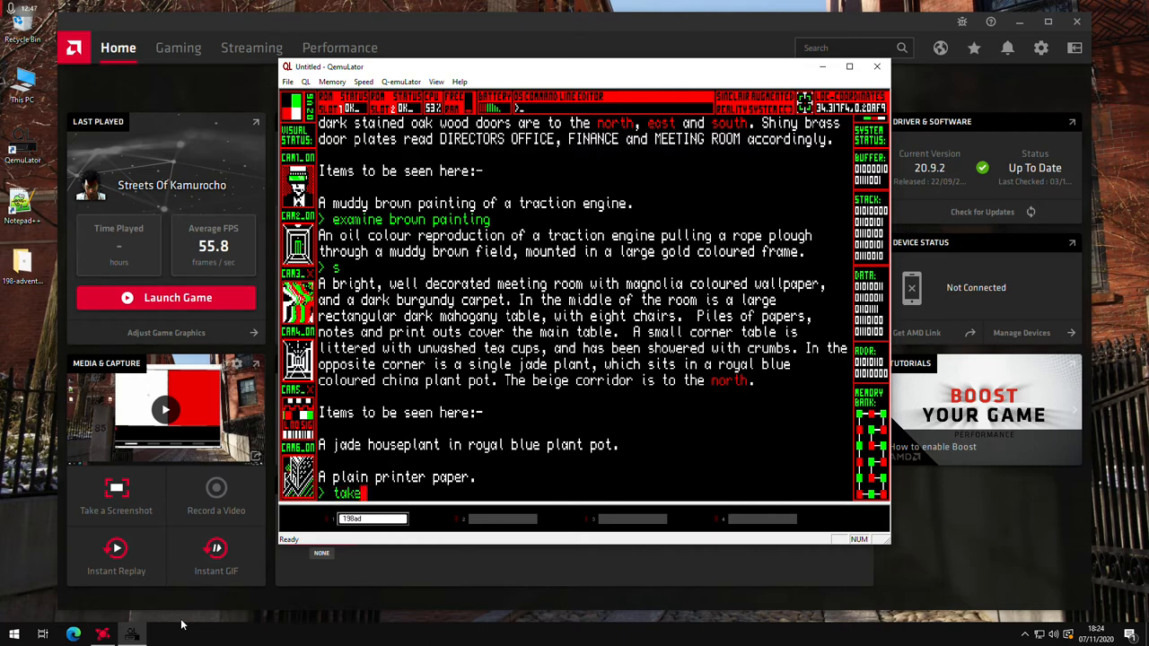
{"action": "type", "text": "plain p"}
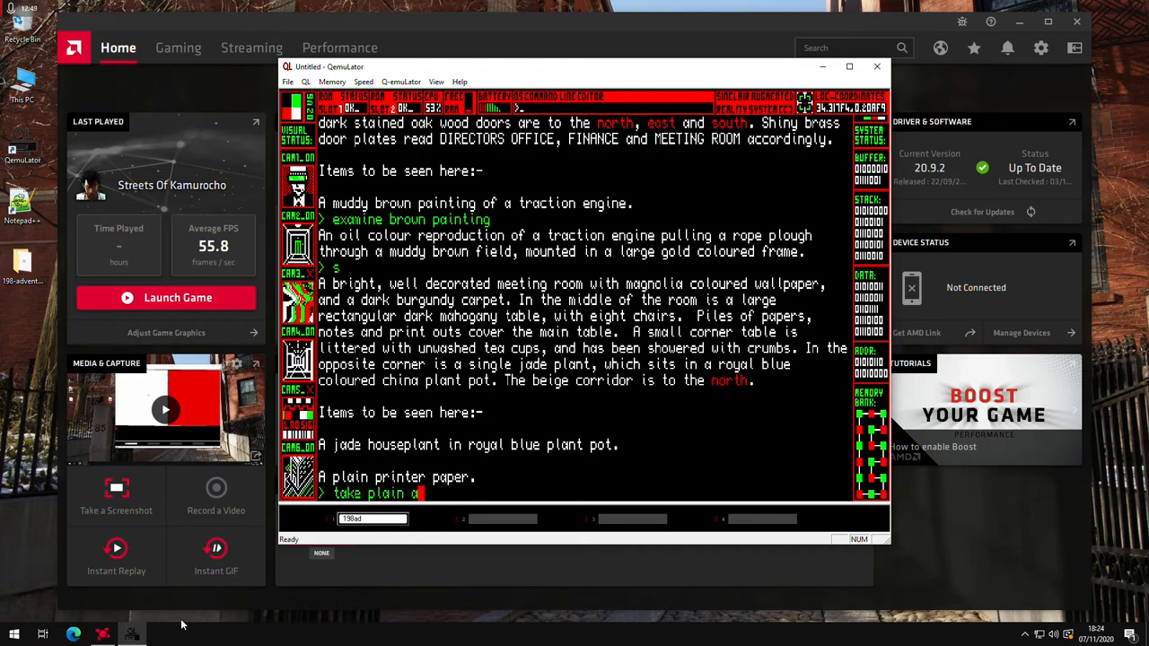
{"action": "type", "text": "paper"}
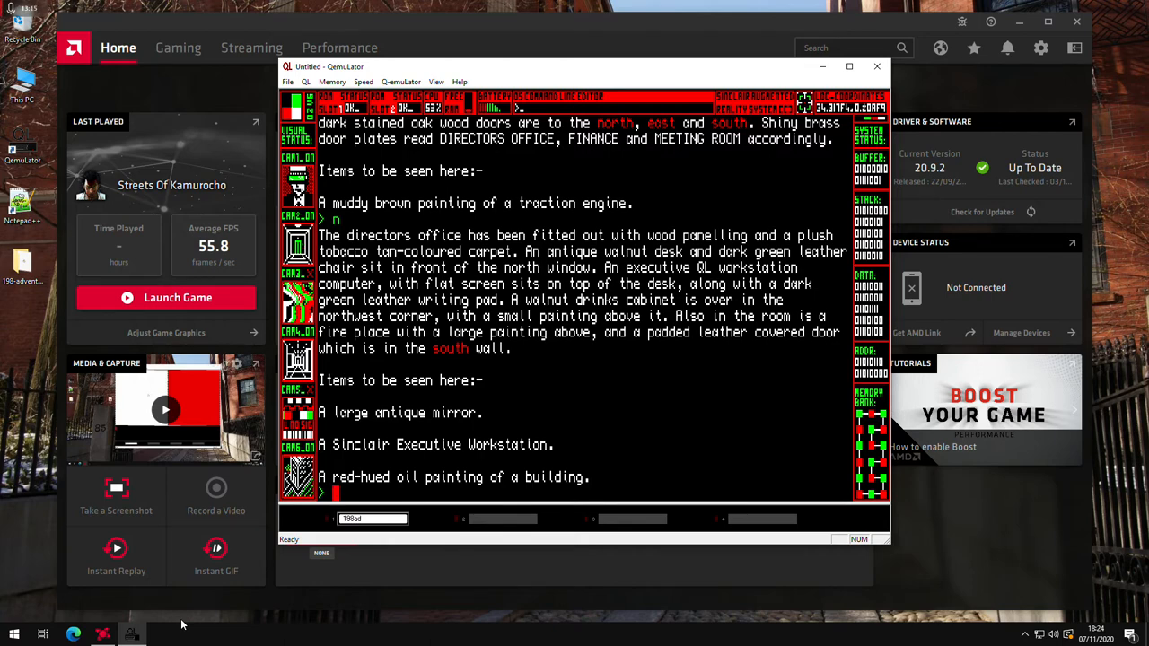
Step: Examine the finance office QL and the out-of-paper printer
{"action": "type", "text": "s"}
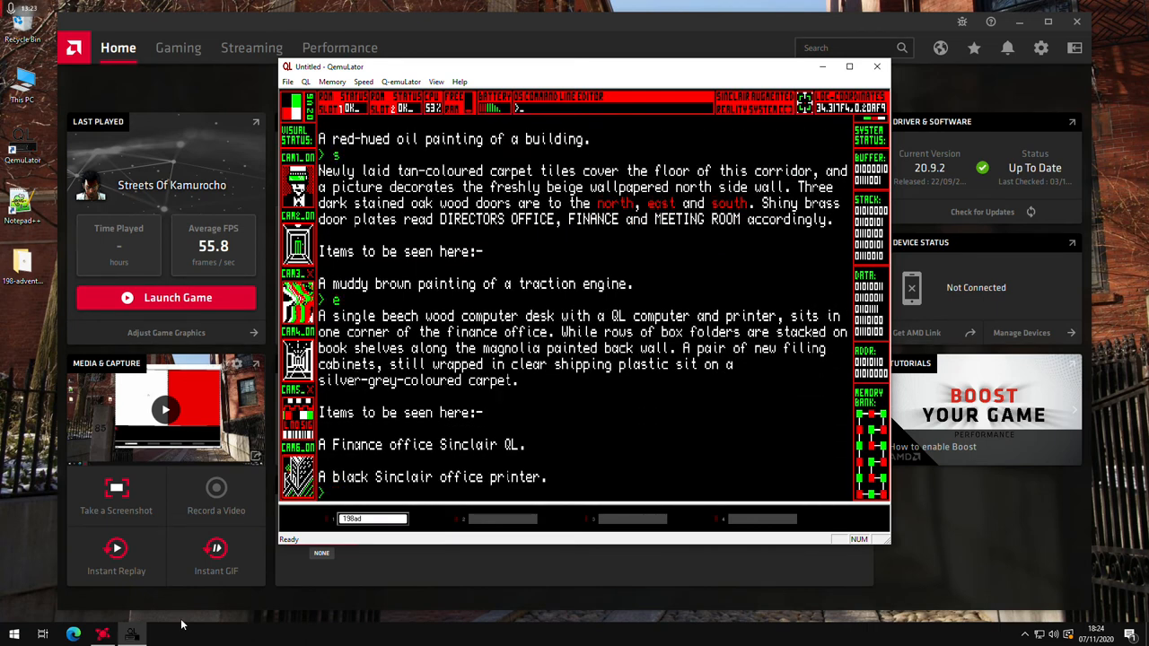
{"action": "type", "text": "examine"}
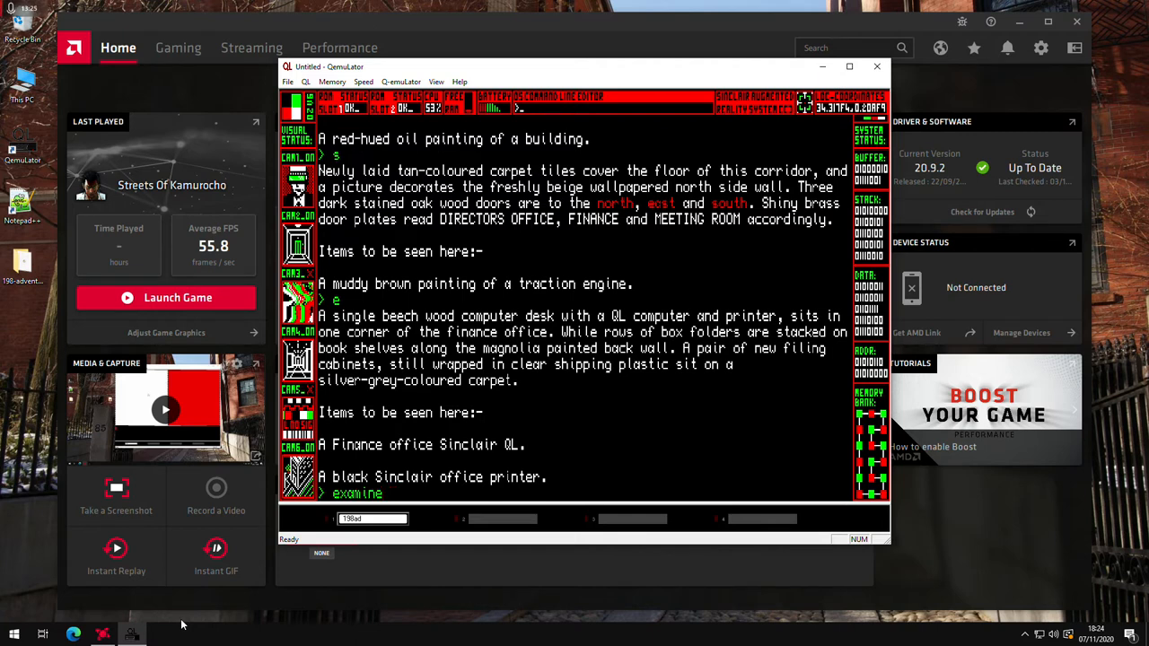
{"action": "type", "text": "finance"}
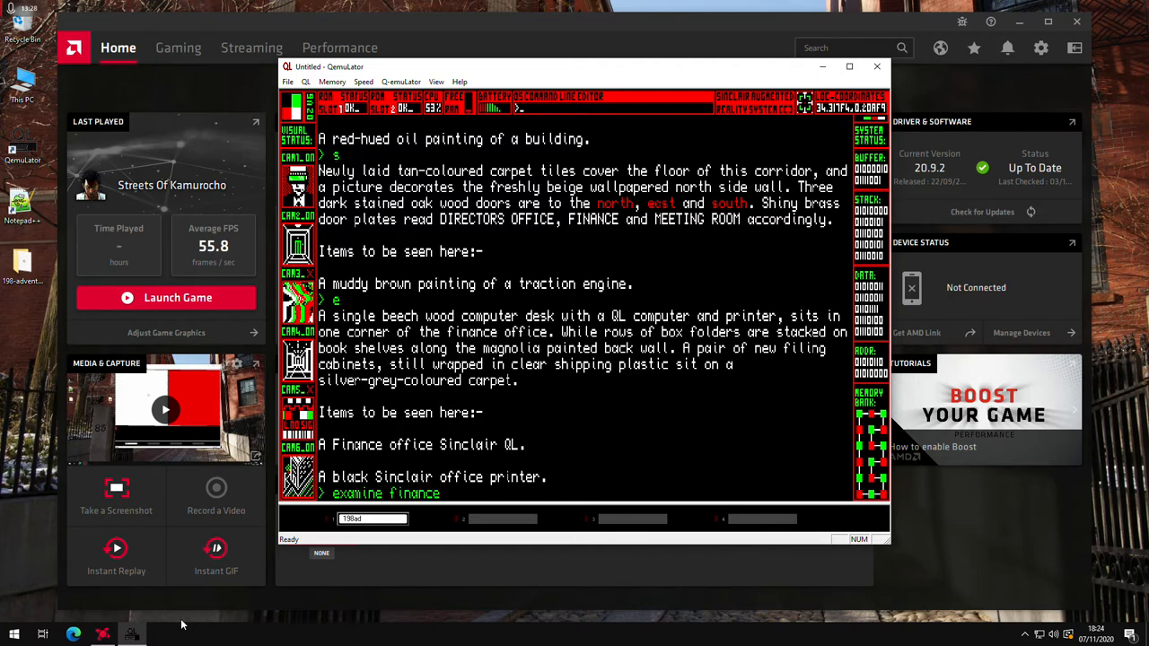
{"action": "type", "text": "ql"}
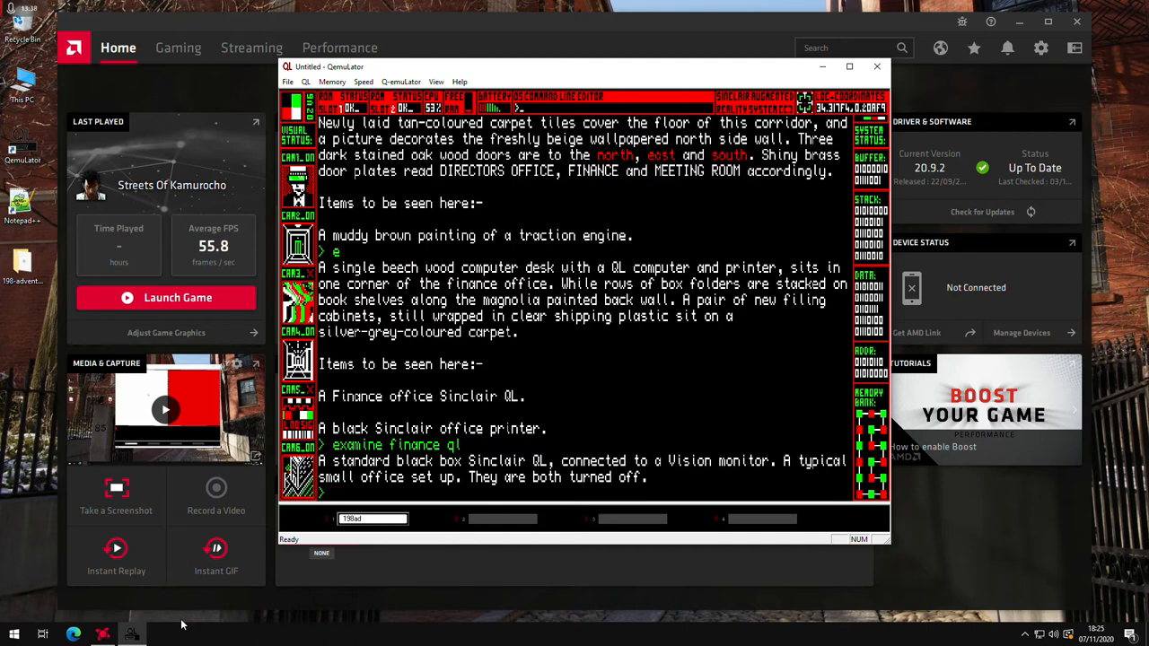
{"action": "type", "text": "examine printer"}
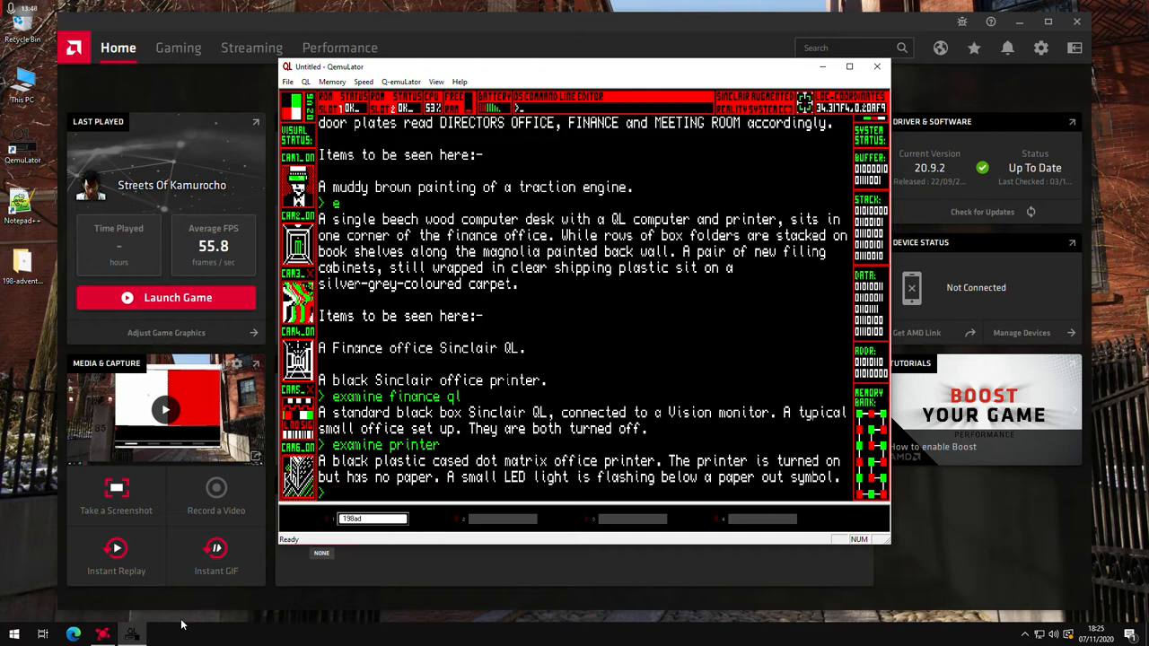
{"action": "type", "text": "insert plain paper into print"}
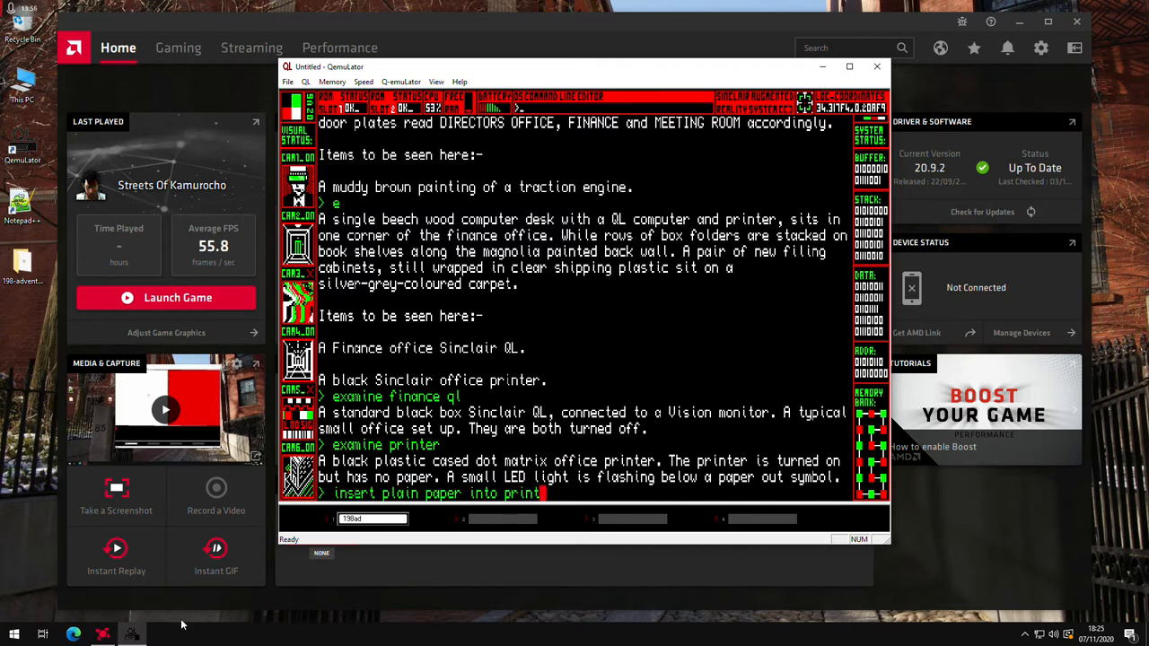
Step: Insert the plain paper into the finance printer and take the printed sheet
{"action": "type", "text": "er"}
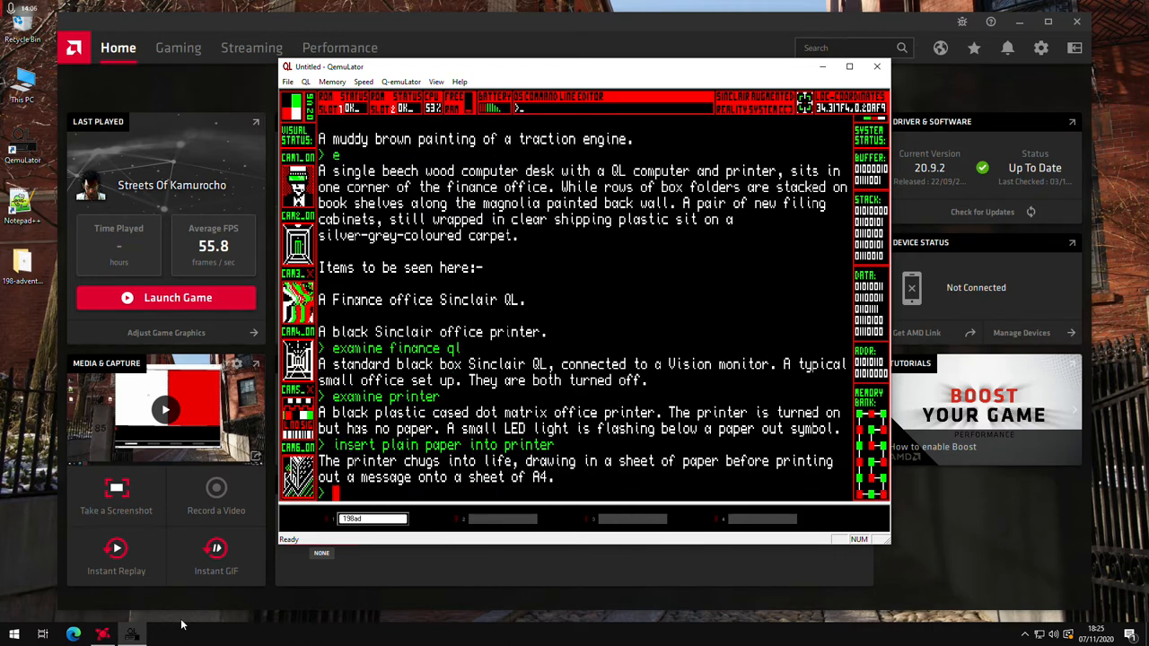
{"action": "type", "text": "take sheet of paper"}
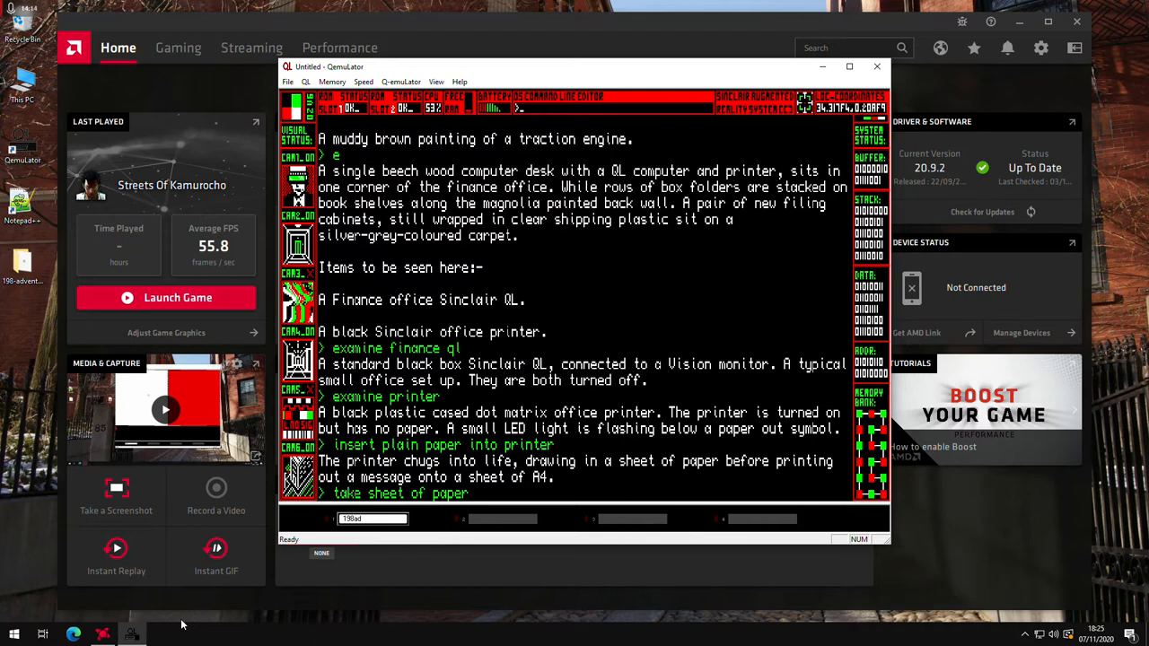
{"action": "key", "text": "enter"}
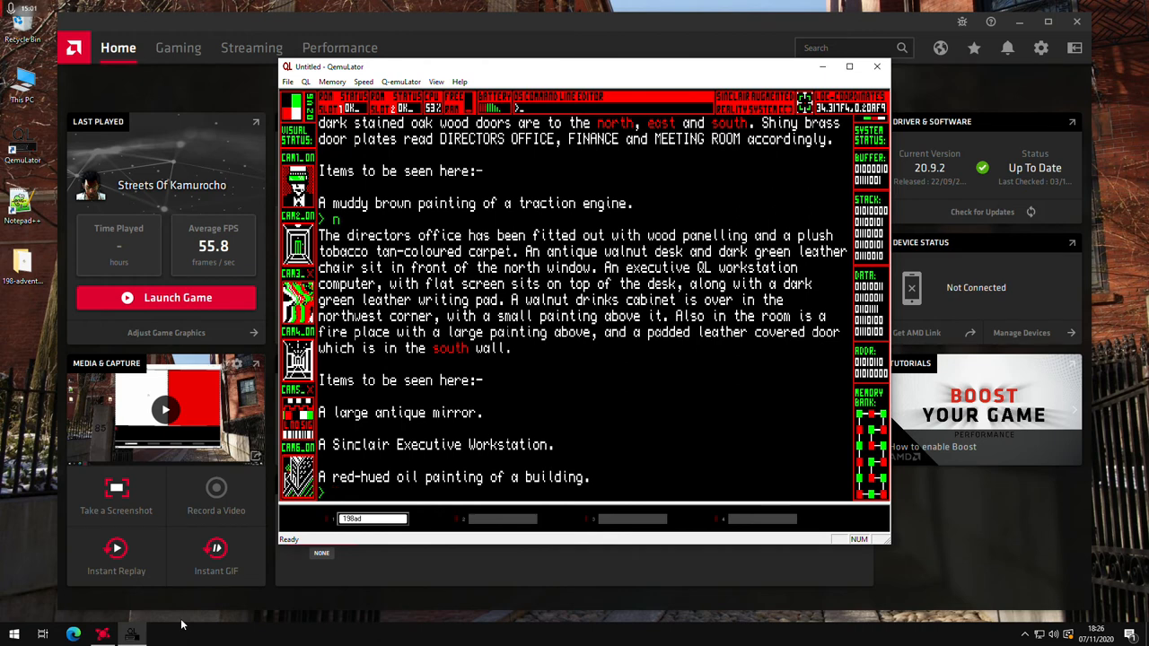
Step: Examine the directors office workstation and read message 92 about mainframe networking
{"action": "type", "text": "examine"}
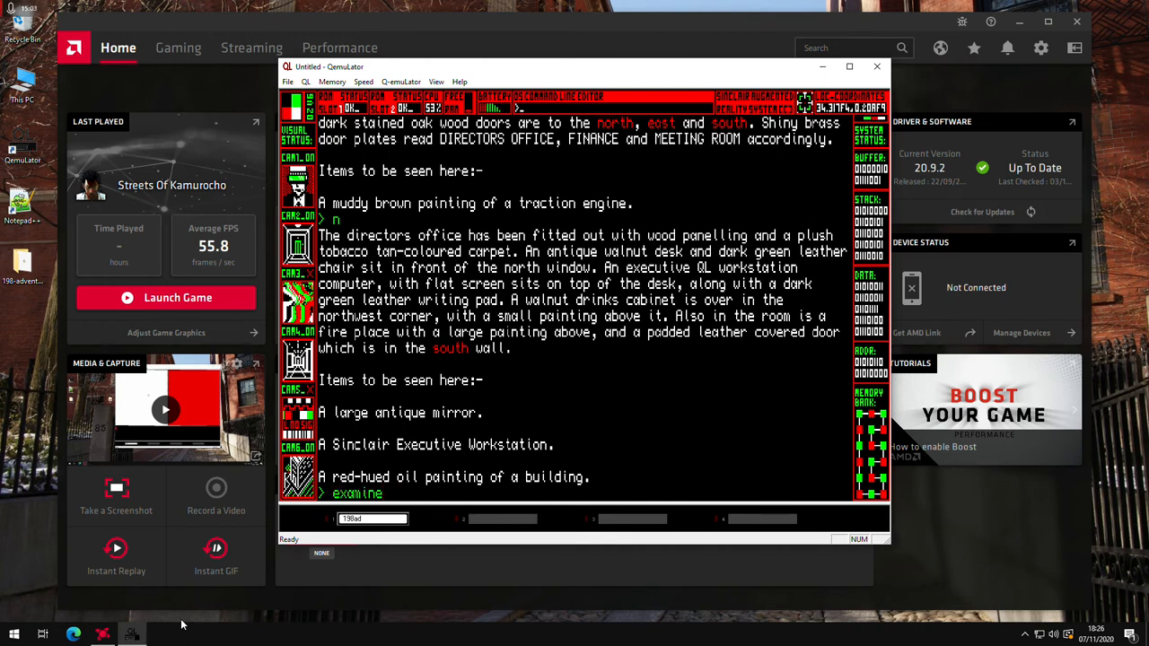
{"action": "type", "text": "workstation"}
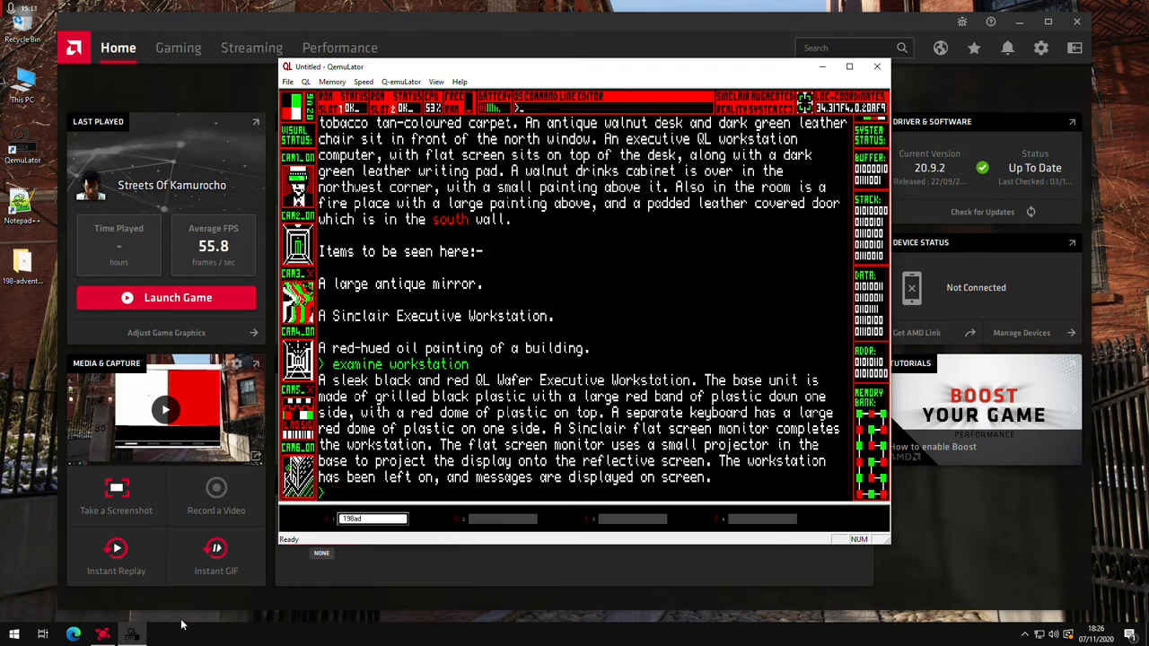
{"action": "type", "text": "read"}
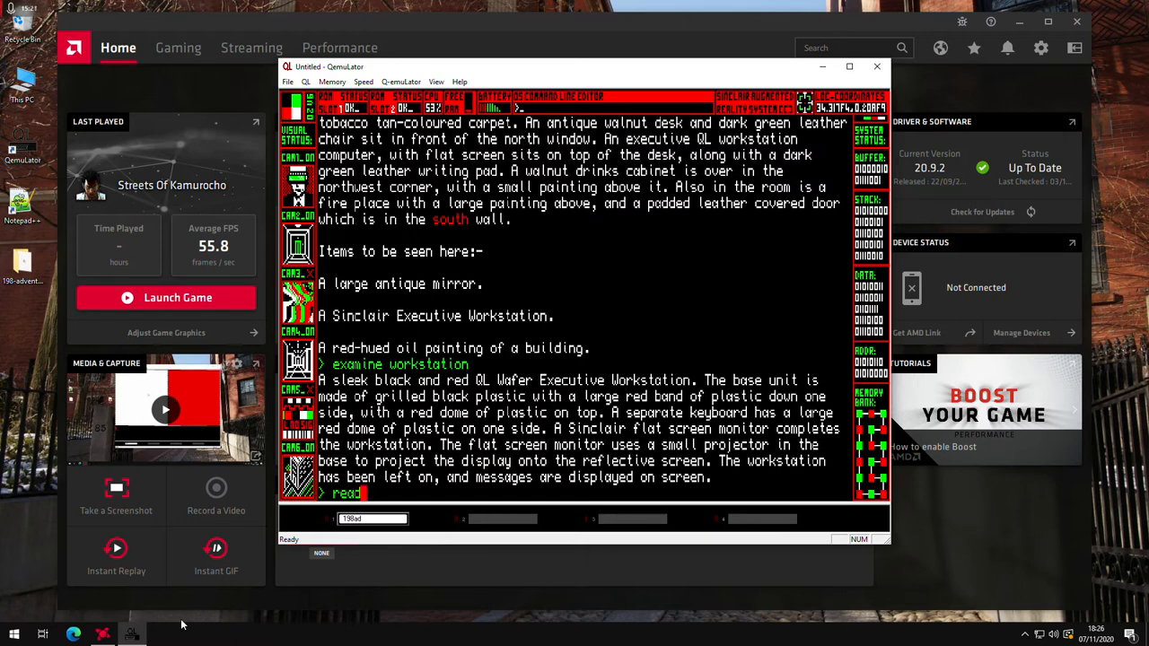
{"action": "type", "text": "worksta"}
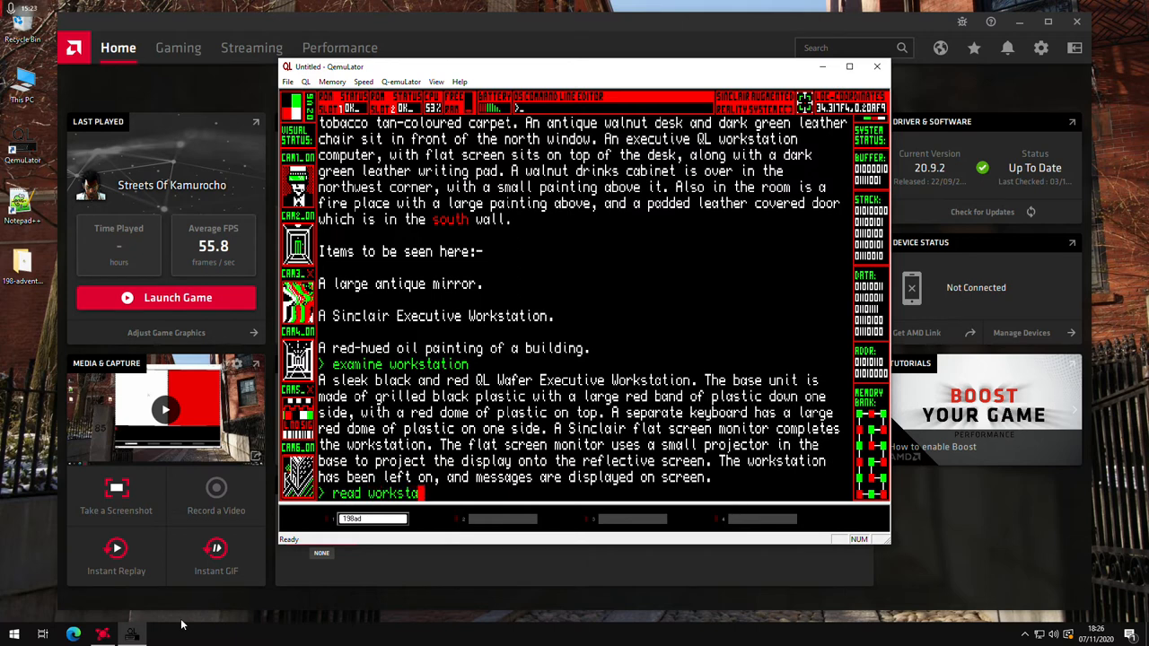
{"action": "type", "text": "tion"}
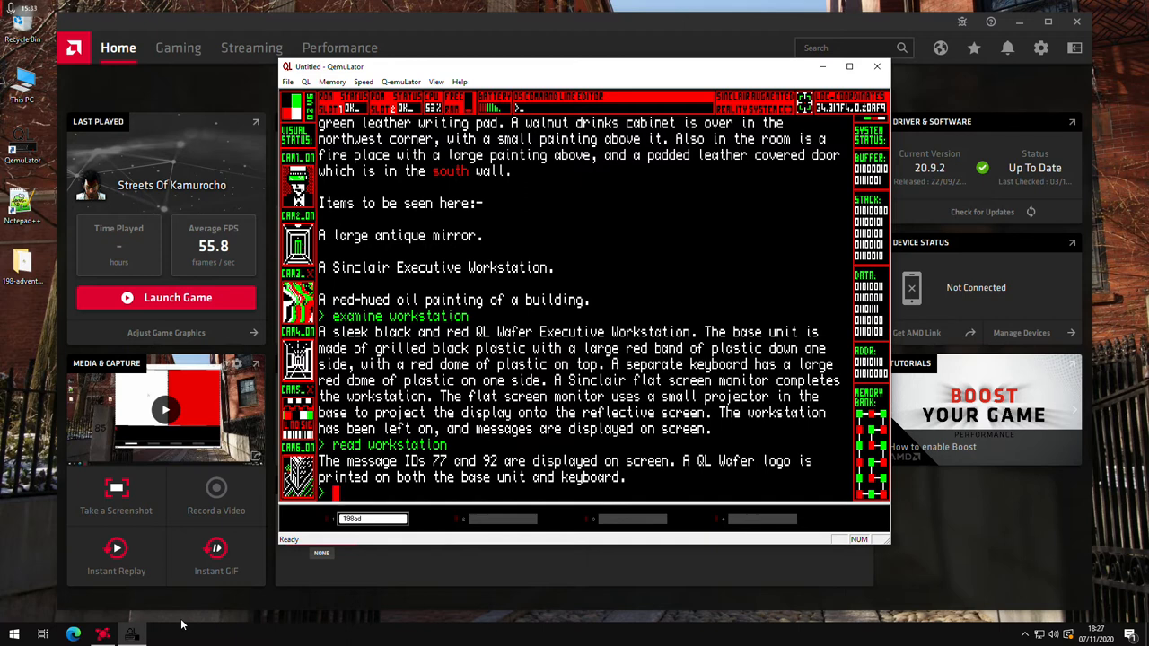
{"action": "type", "text": "read 92"}
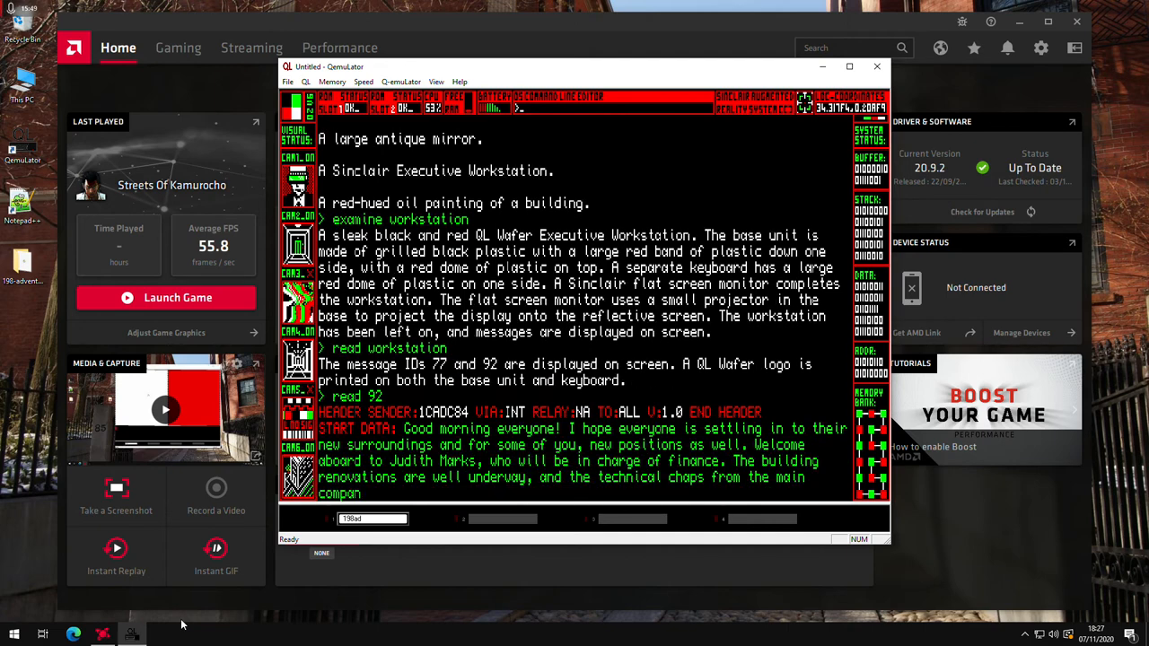
{"action": "scroll", "scroll_direction": "down", "scroll_amount": 3}
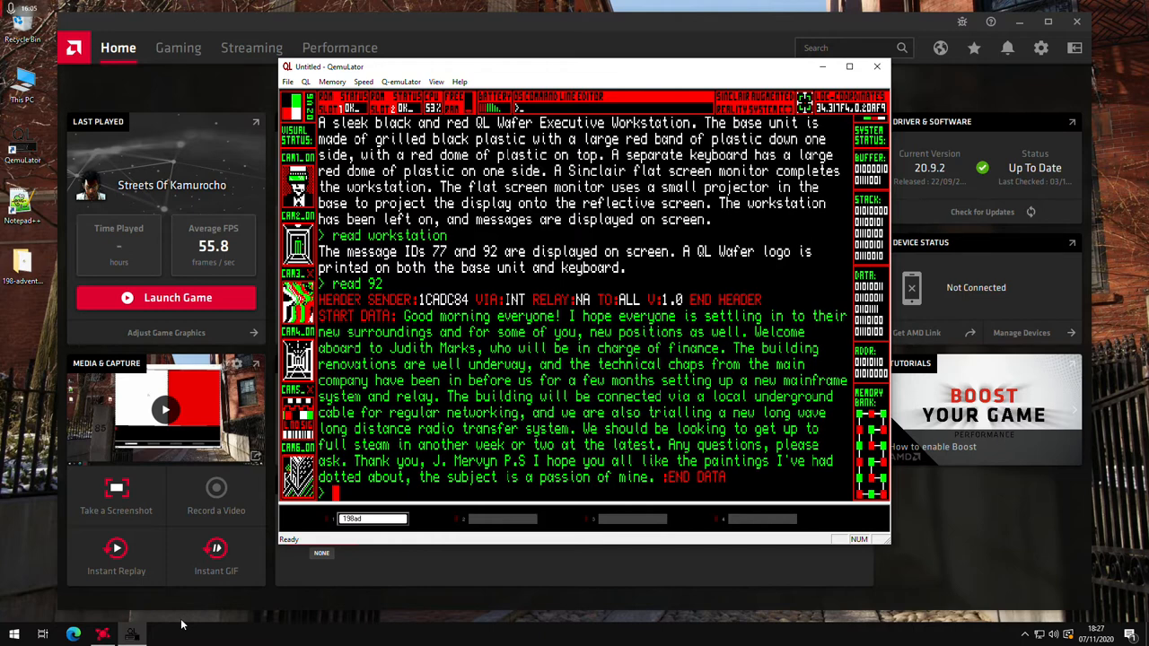
{"action": "type", "text": "look"}
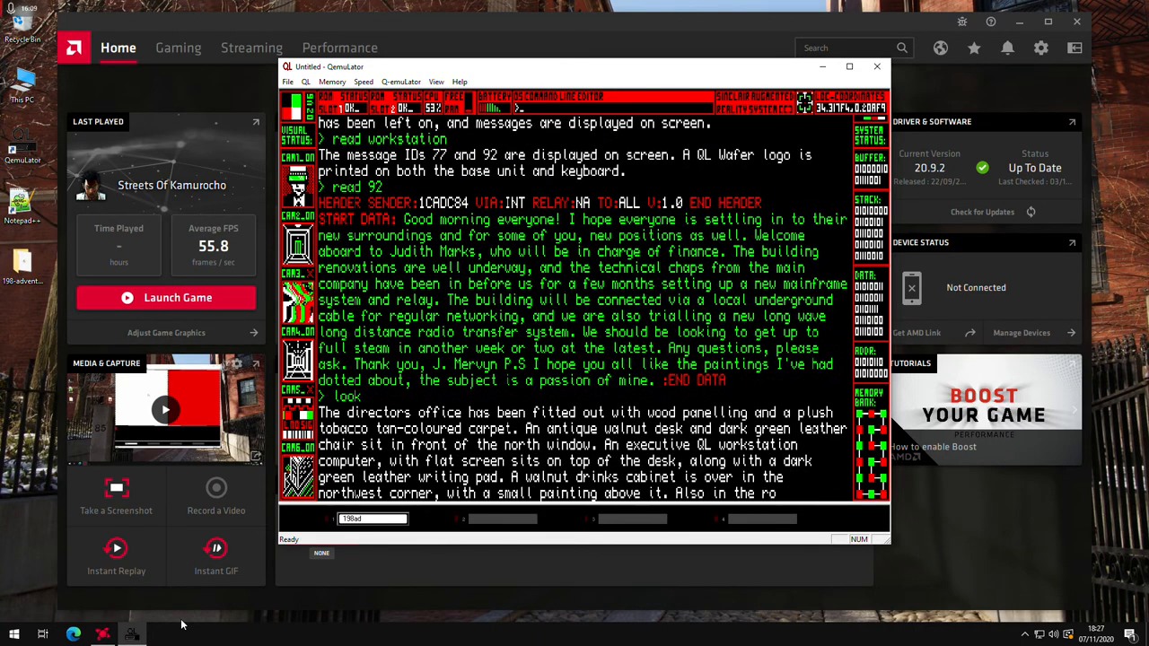
Step: Examine the red painting in the directors office
{"action": "scroll", "scroll_direction": "down", "scroll_amount": 3}
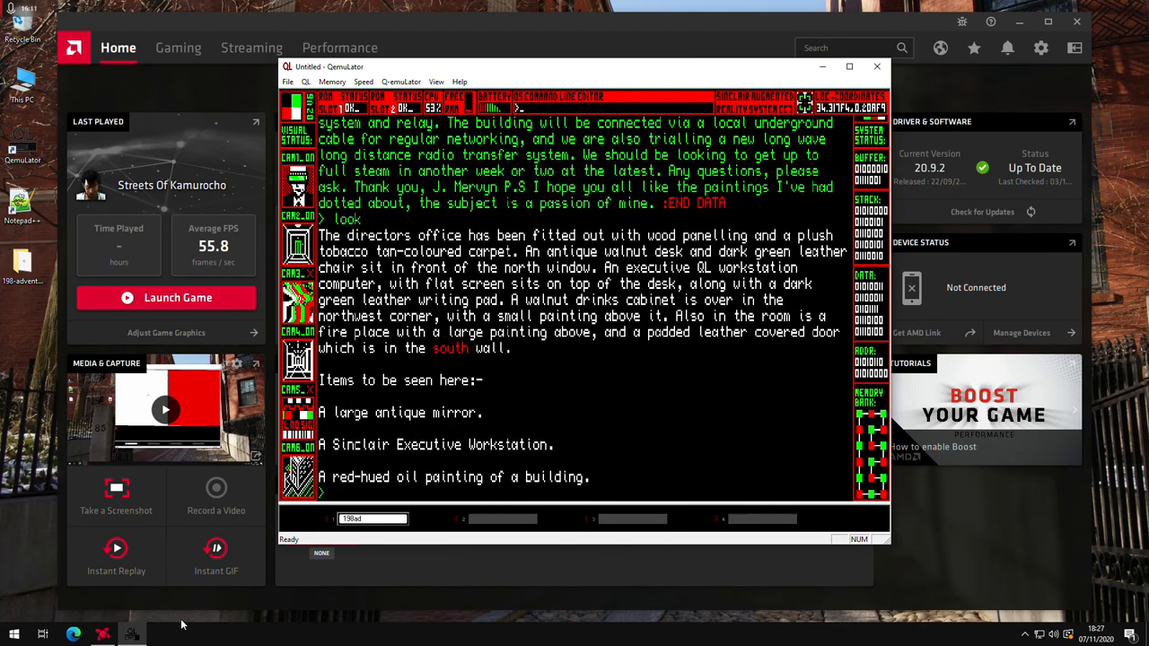
{"action": "type", "text": "examine"}
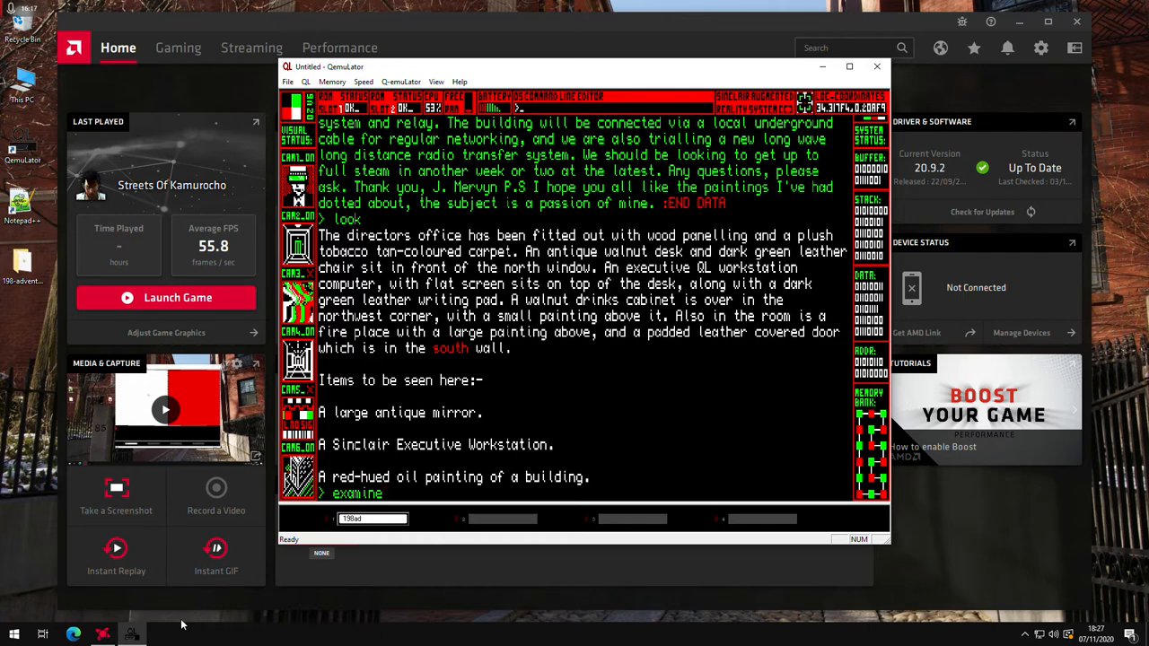
{"action": "type", "text": "red painting"}
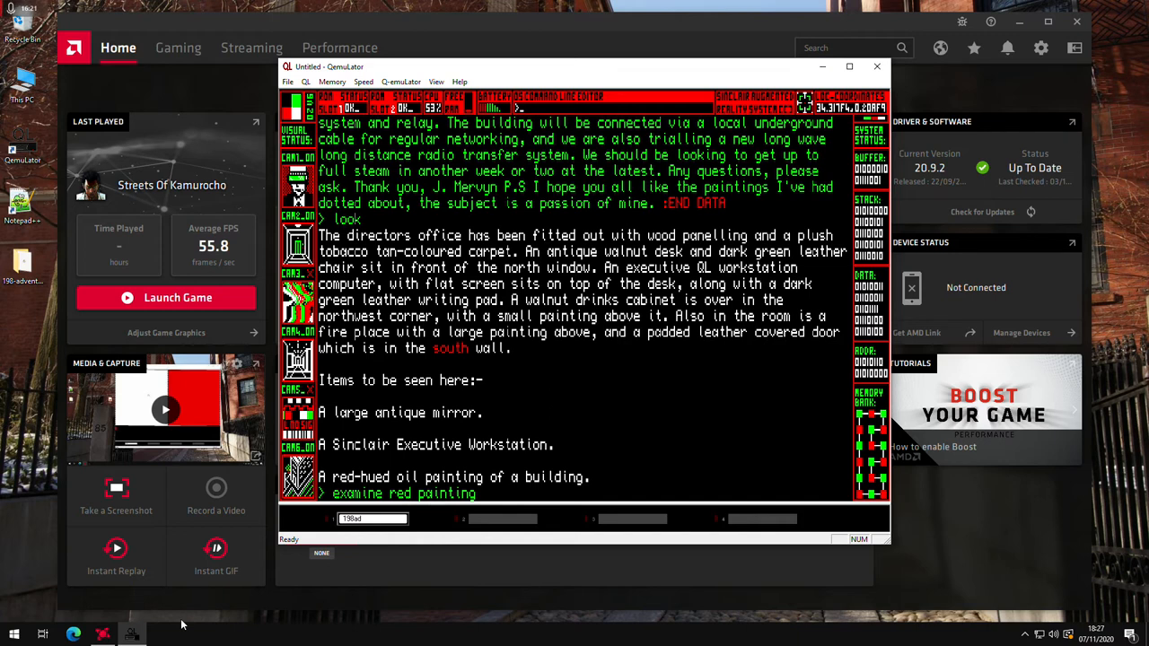
{"action": "key", "text": "enter"}
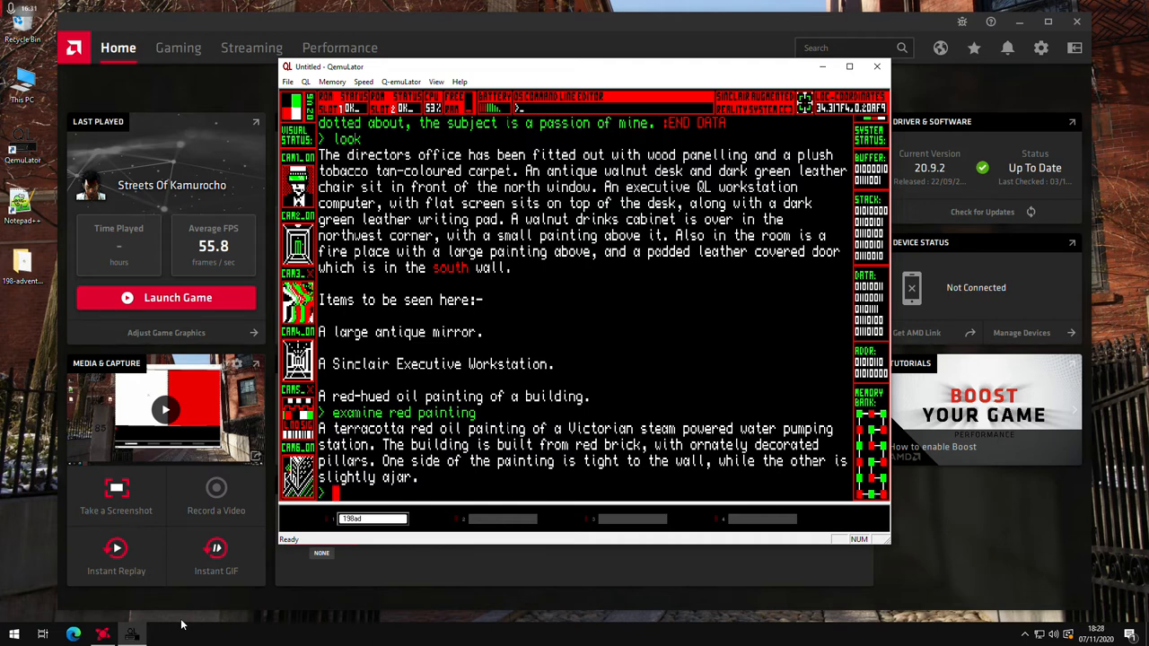
Step: Pull the red painting to swing it open and reveal the electronic wall safe
{"action": "type", "text": "pull red p"}
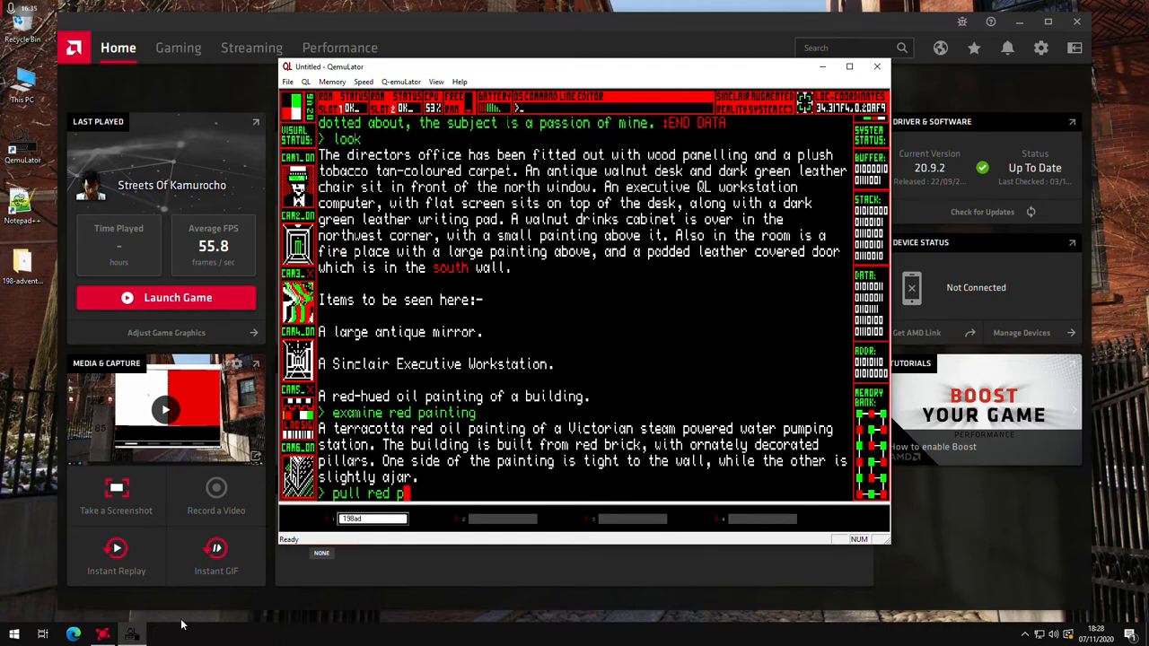
{"action": "type", "text": "ainting"}
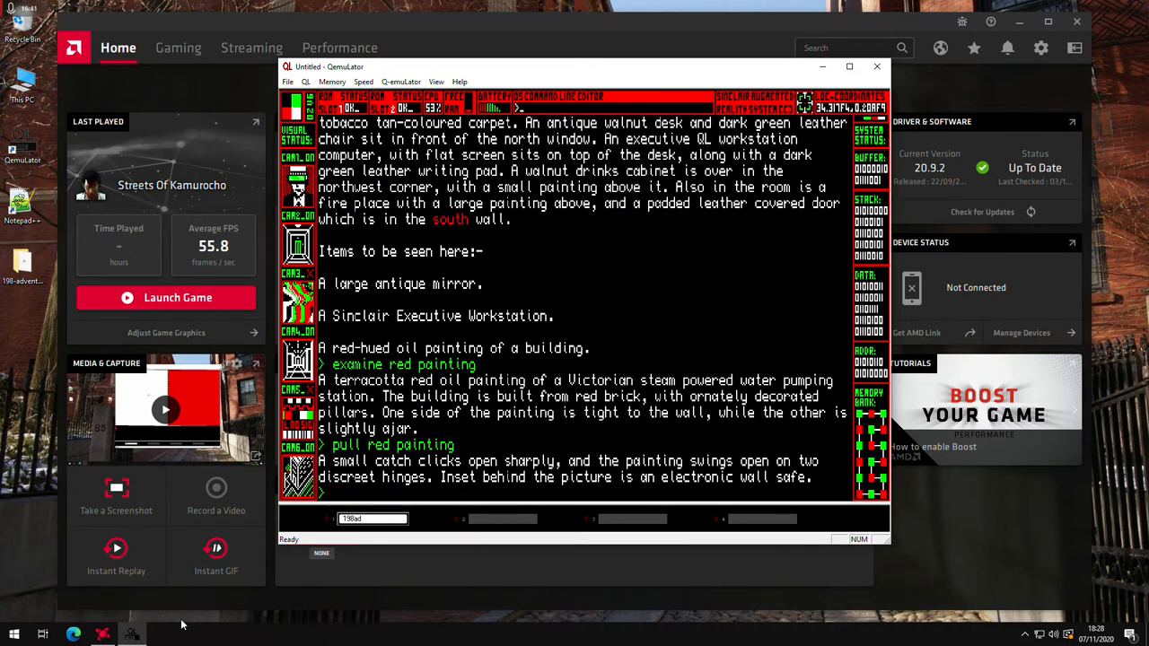
{"action": "type", "text": "exa"}
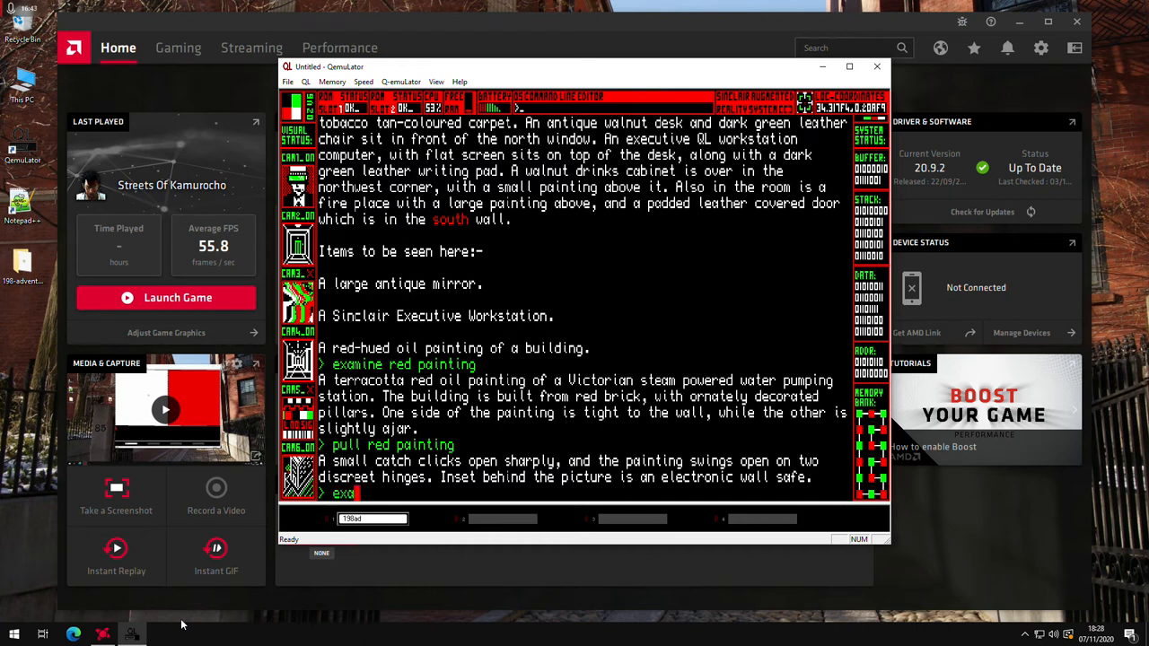
Step: Examine the safe and type 'steam' to crack it, scanning its contents into the Z99
{"action": "type", "text": "examine safe"}
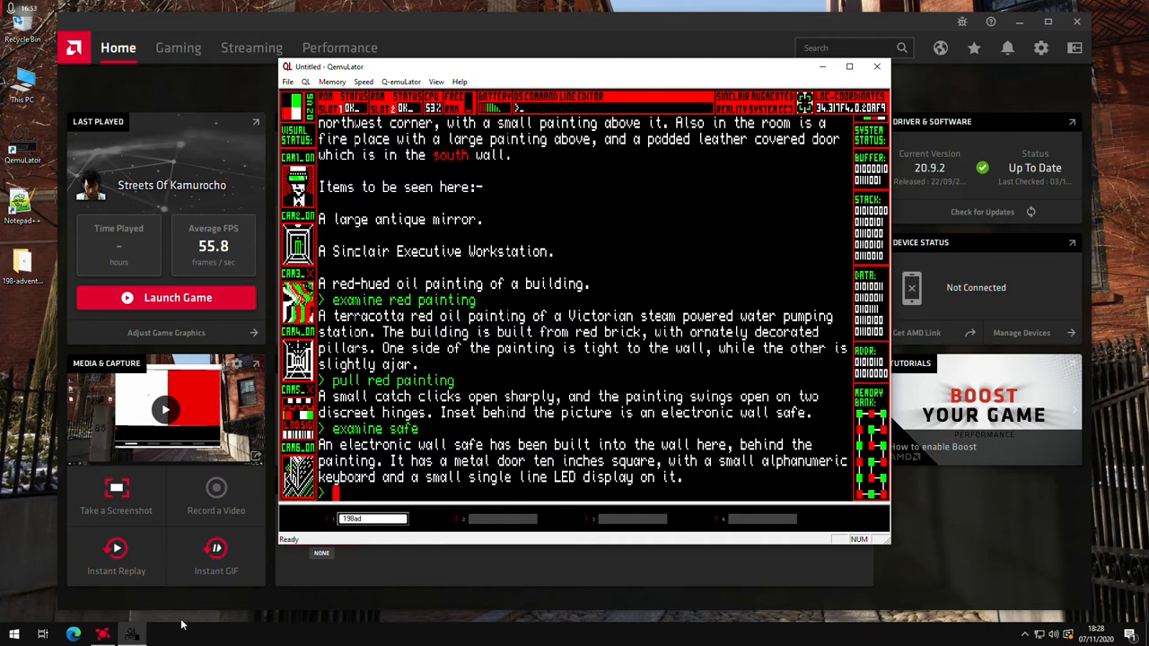
{"action": "type", "text": "type"}
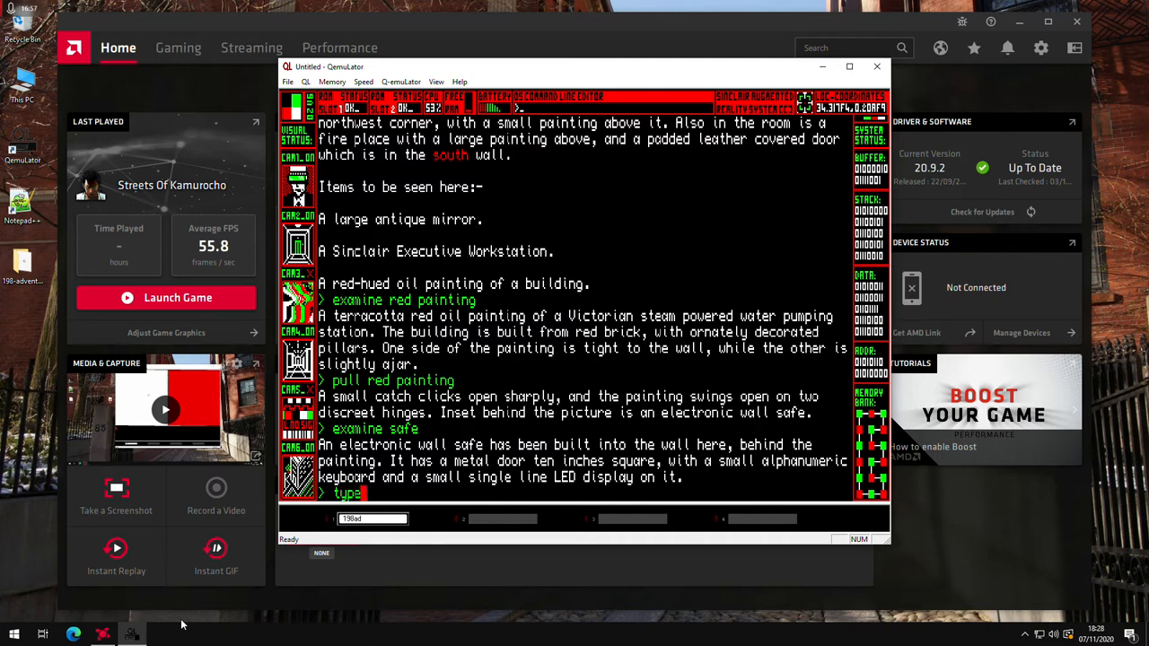
{"action": "type", "text": "steam"}
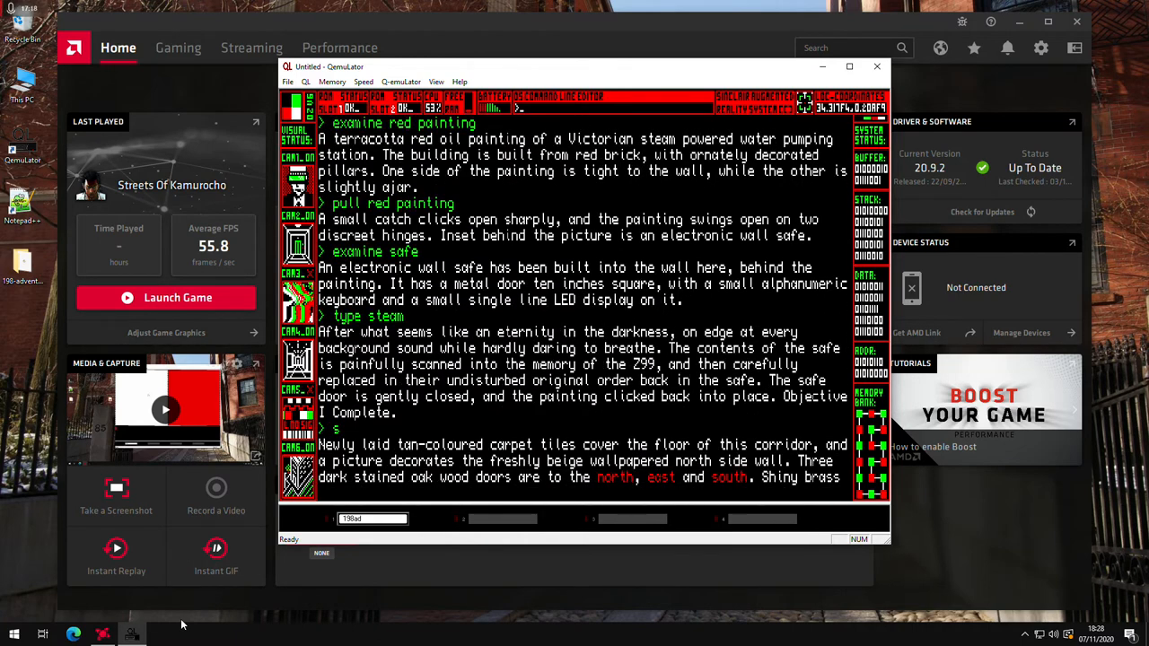
Step: Ride up to the top-floor hallway and enter code 0198 to open the security door
{"action": "type", "text": "w"}
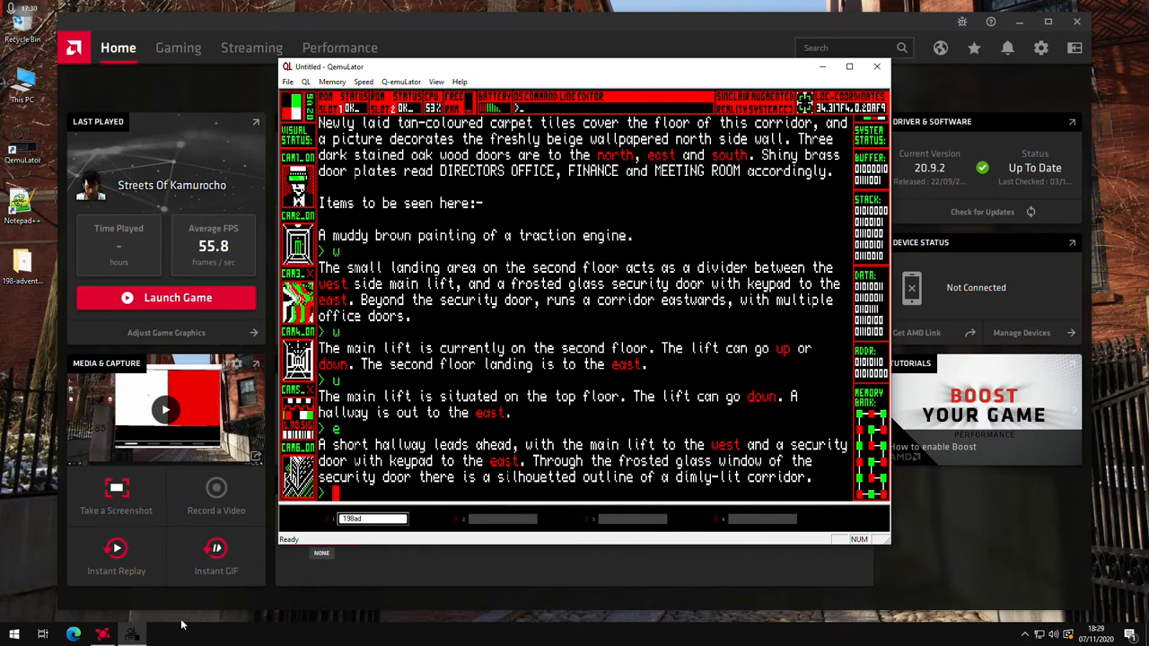
{"action": "type", "text": "t"}
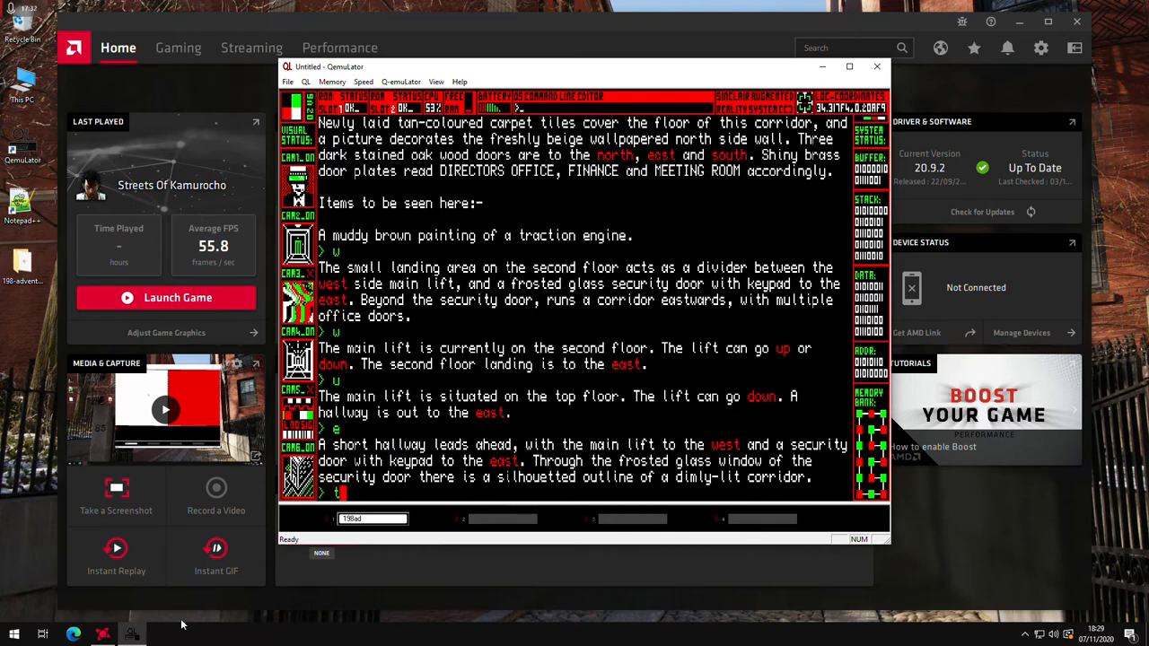
{"action": "type", "text": "ype"}
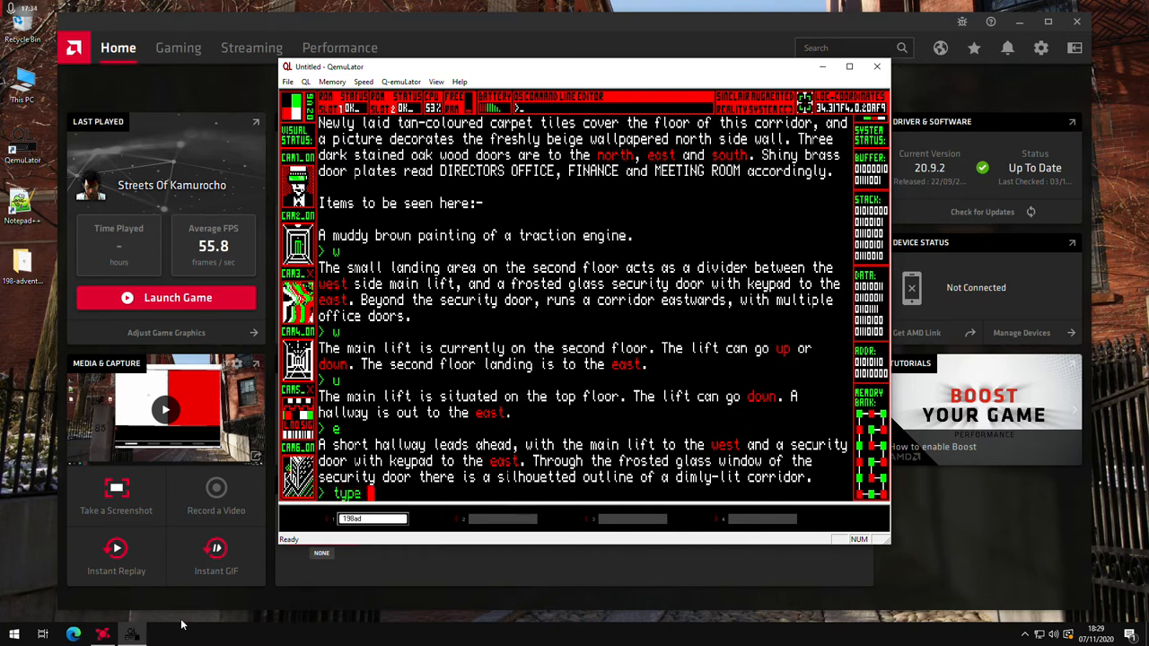
{"action": "type", "text": "0198"}
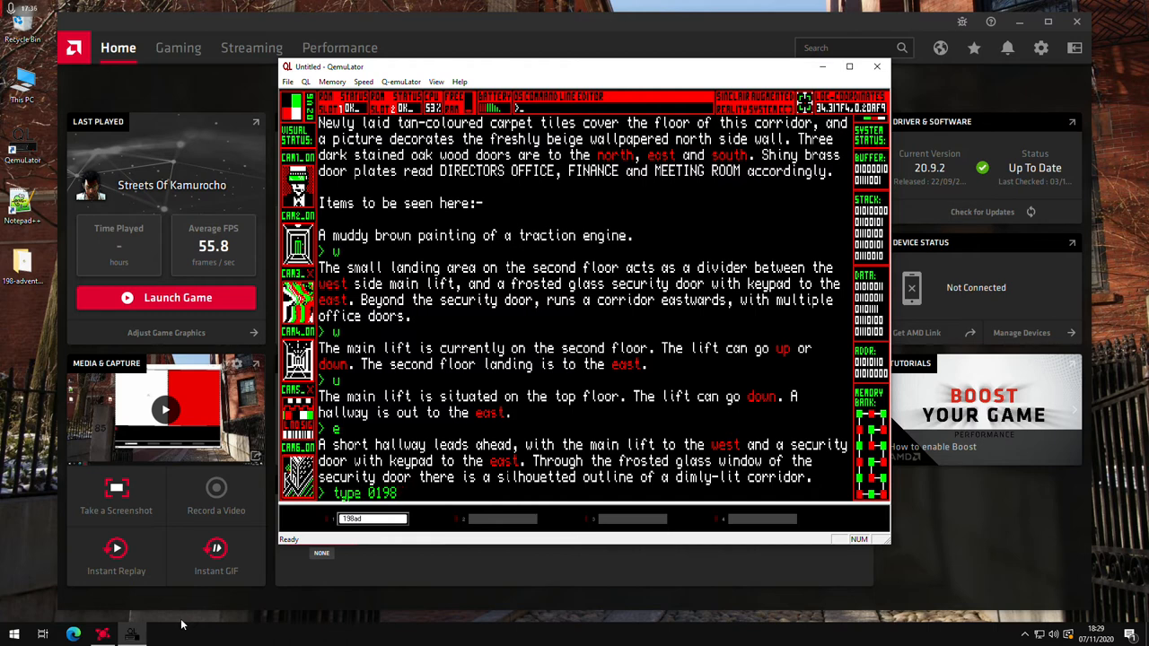
{"action": "key", "text": "enter"}
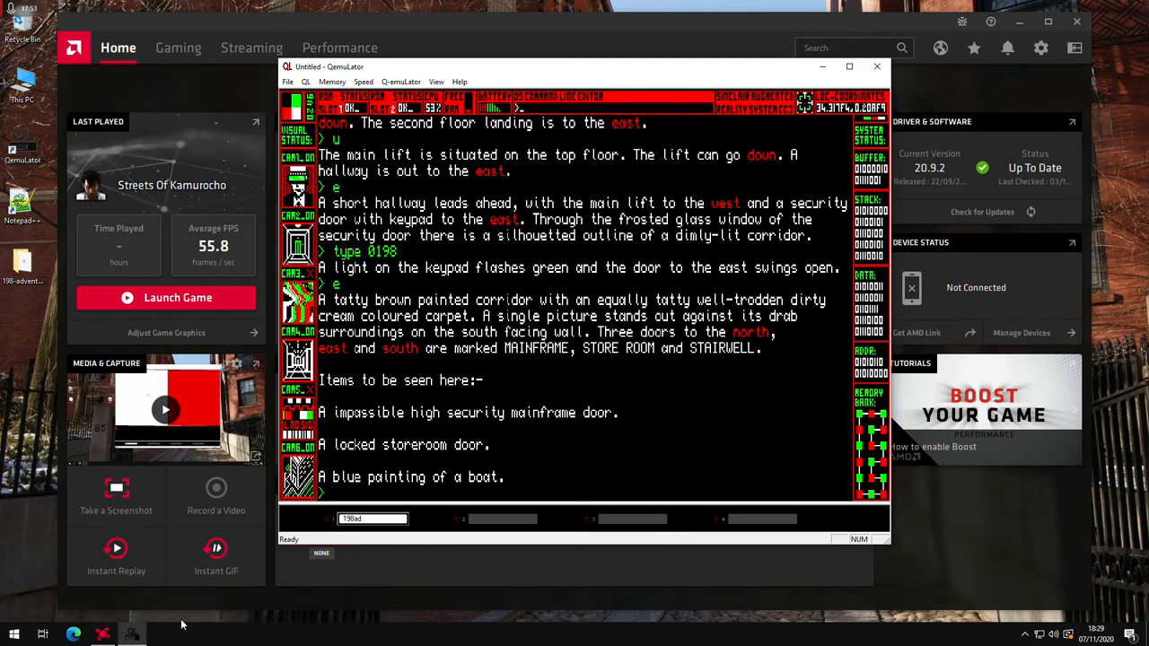
Step: Unlock the storeroom door with the brass key
{"action": "type", "text": "unlock"}
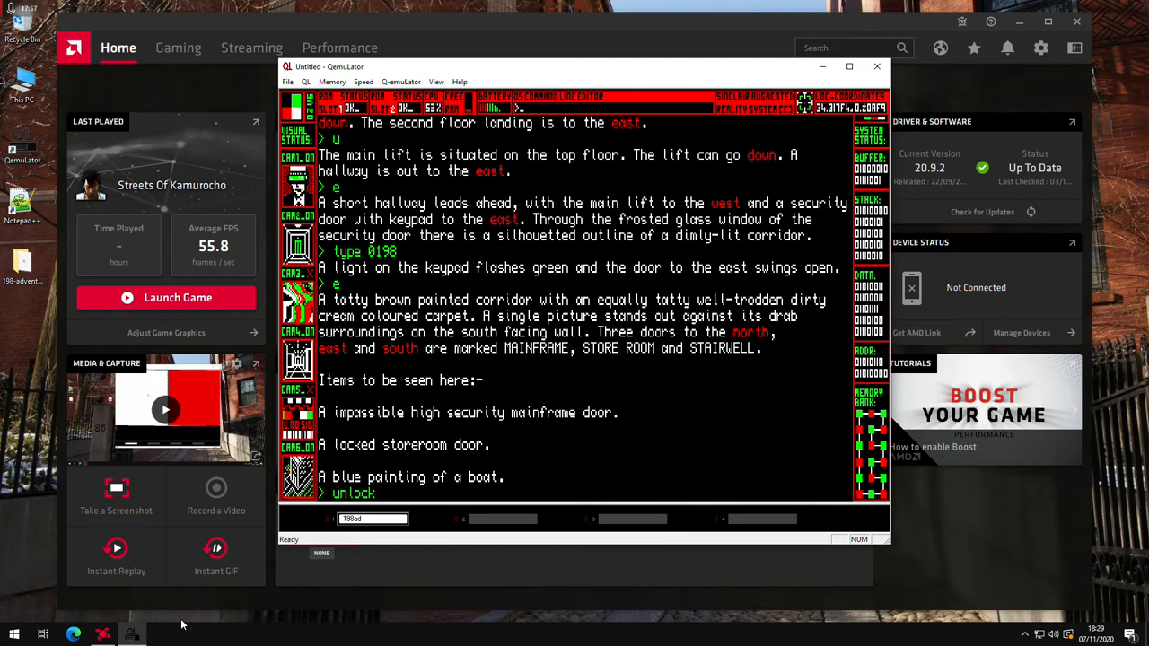
{"action": "type", "text": "door with brass"}
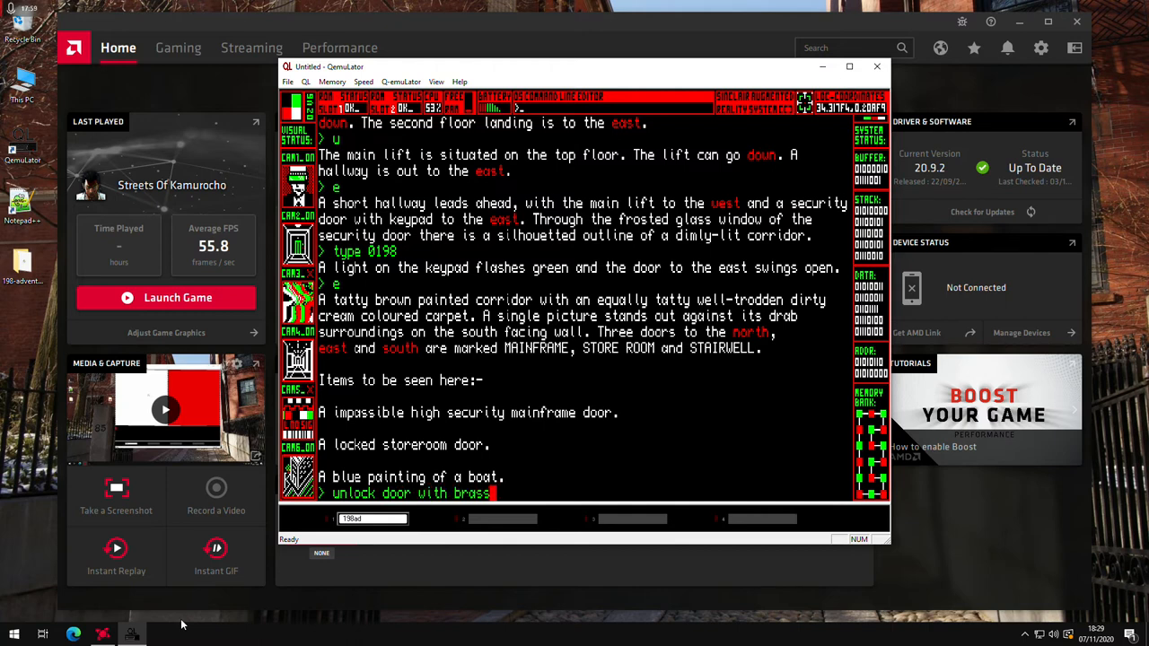
{"action": "type", "text": "key"}
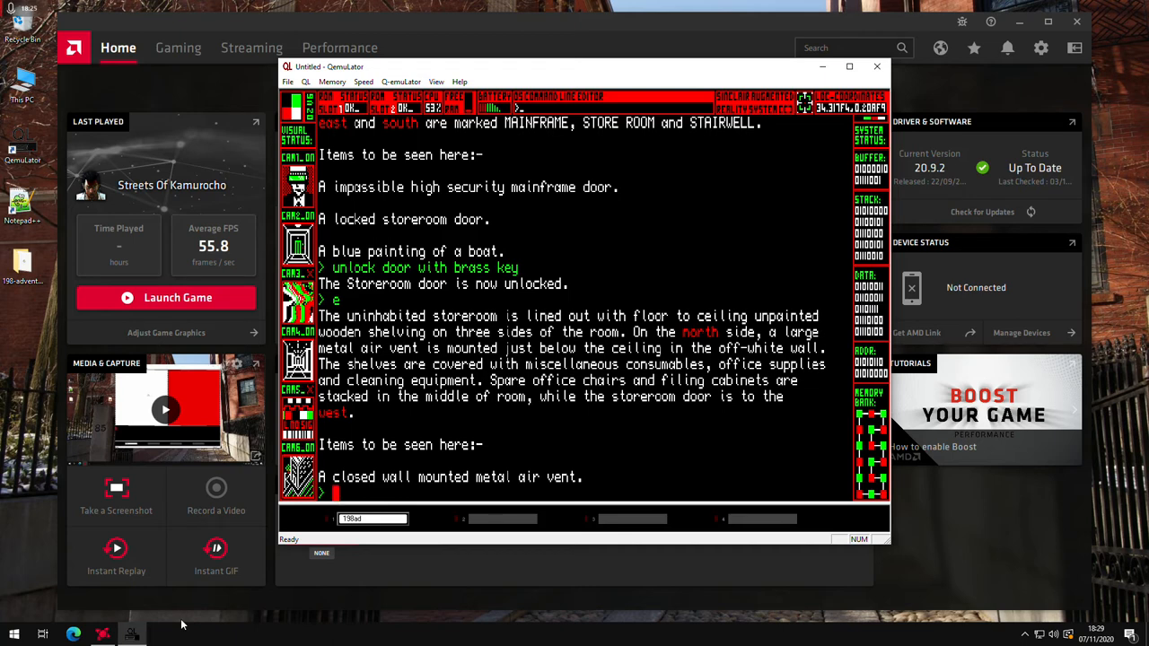
Step: Examine the damaged metal air vent inside the storeroom
{"action": "type", "text": "examine"}
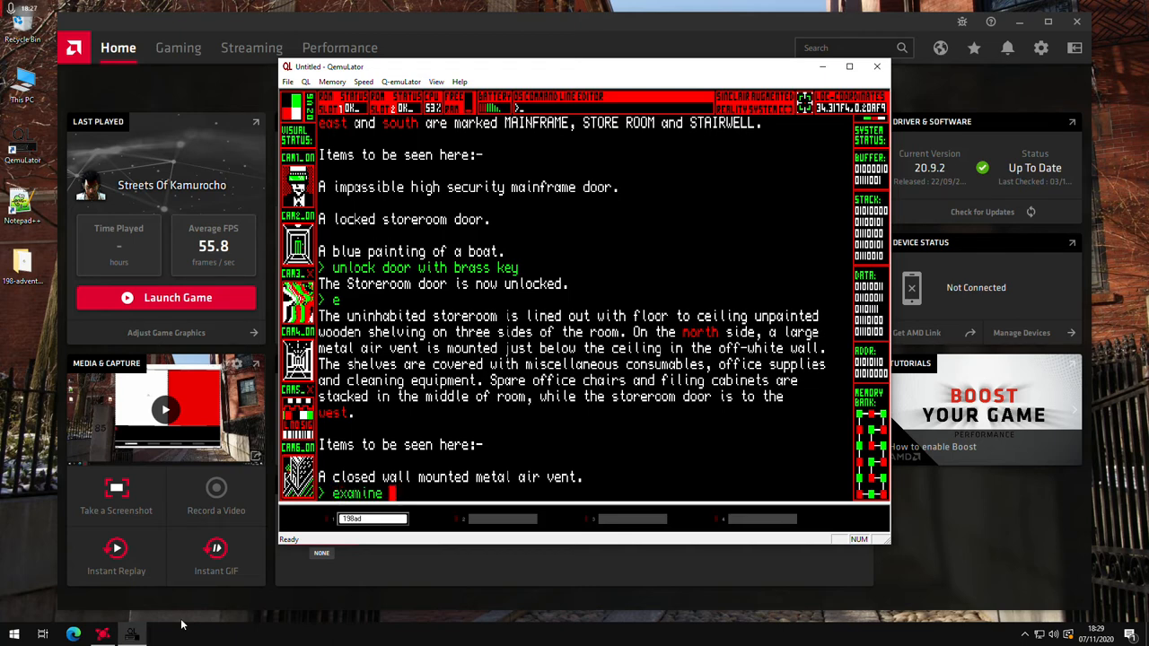
{"action": "type", "text": "air vent"}
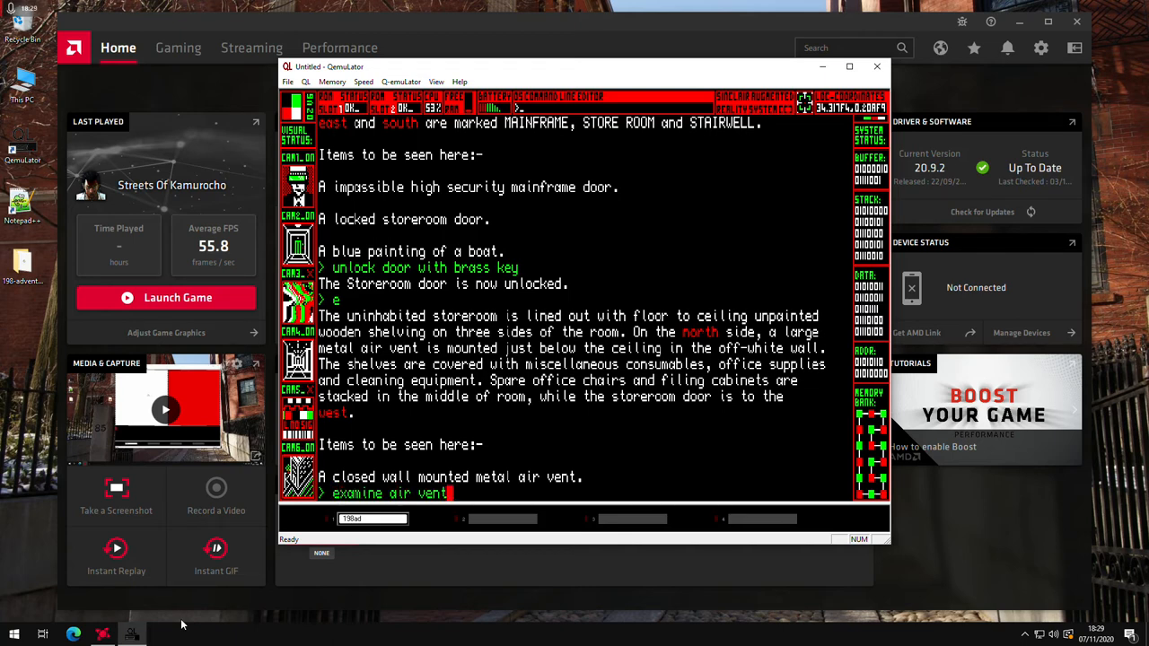
{"action": "key", "text": "Backspace"}
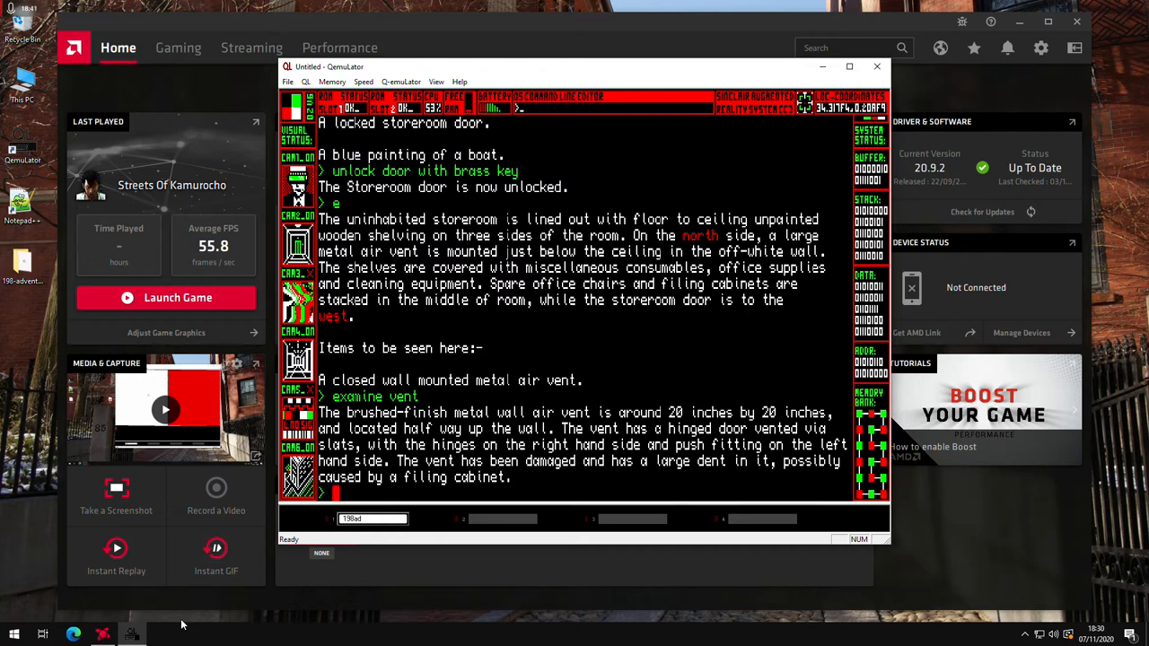
Step: Force the air vent open with the pry bar and crawl north into the airshaft
{"action": "type", "text": "force vent w"}
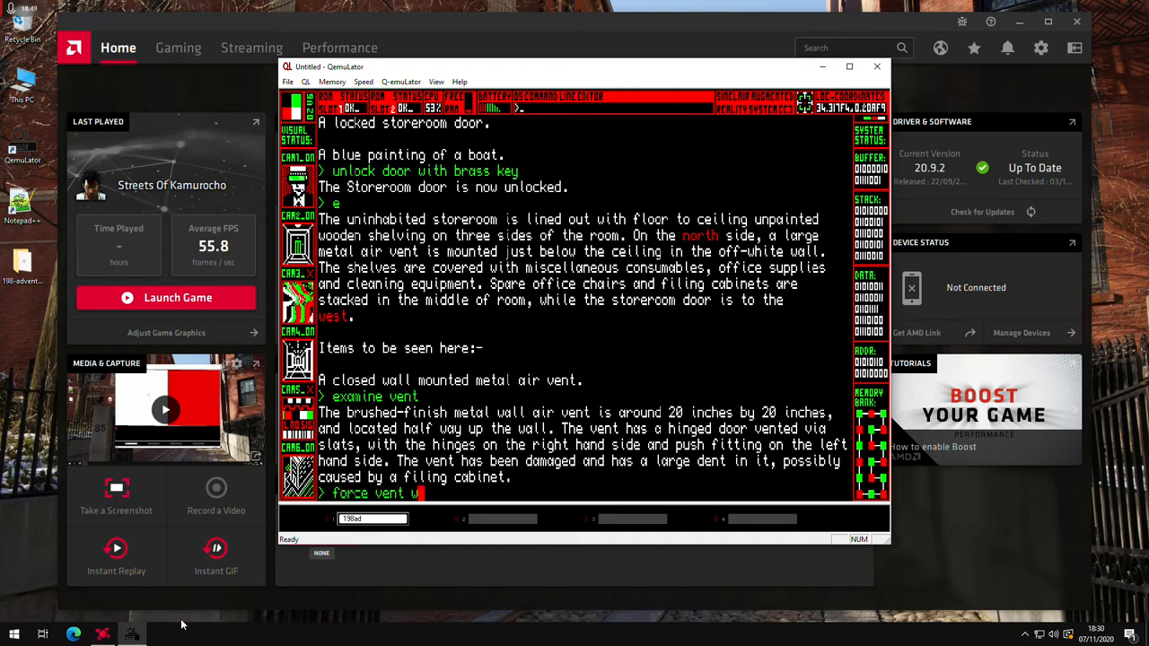
{"action": "type", "text": "ith pry b"}
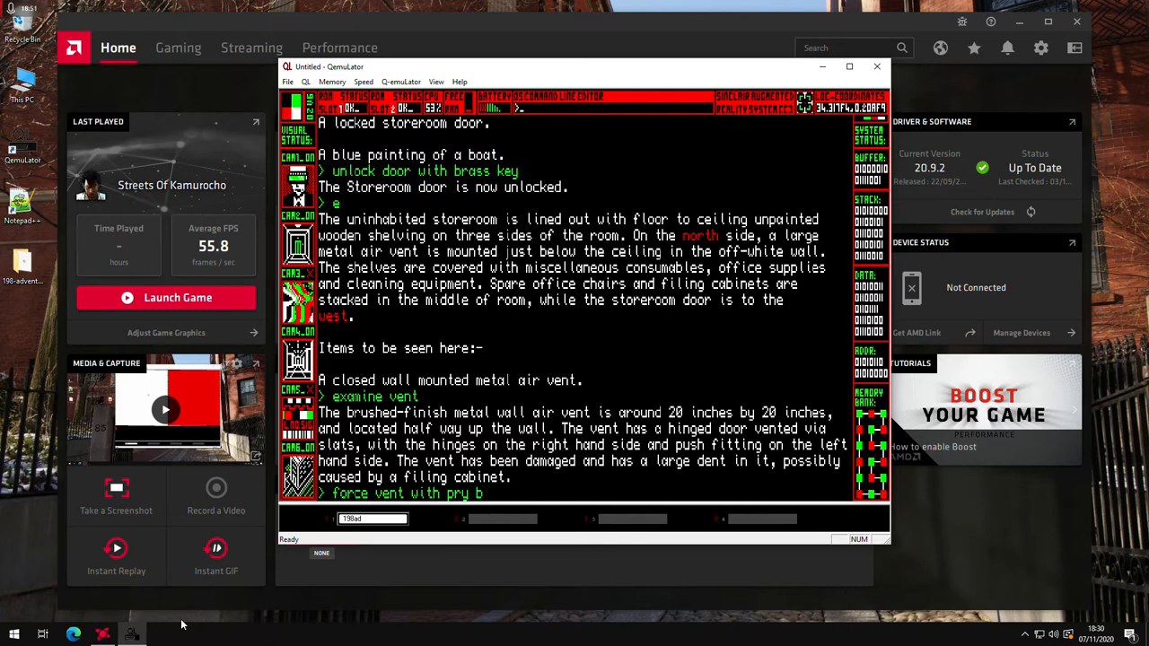
{"action": "type", "text": "ar"}
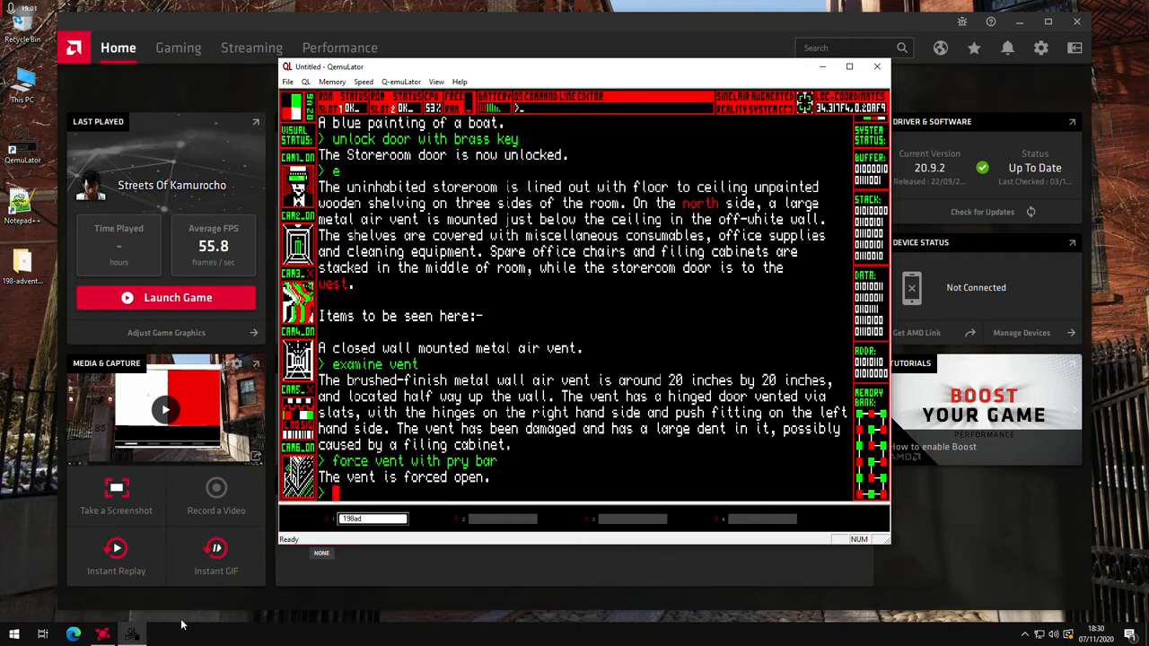
{"action": "type", "text": "n"}
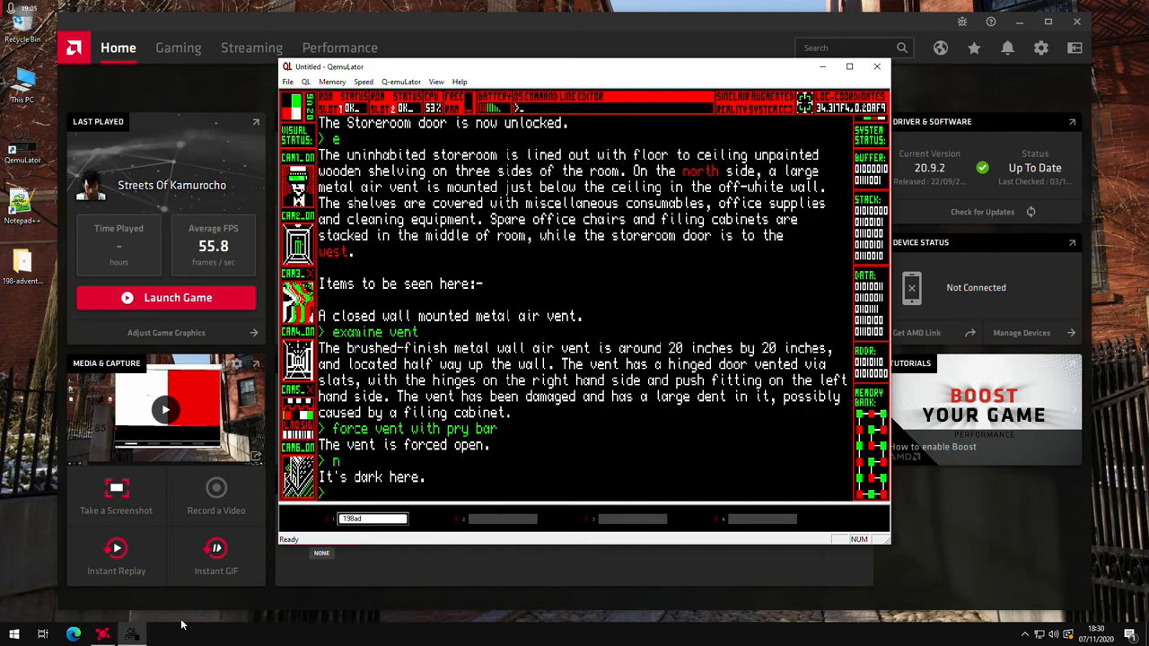
Step: Turn on the torch, look around, crawl northwest and examine the Sinclair 5000 mainframe
{"action": "type", "text": "turn on"}
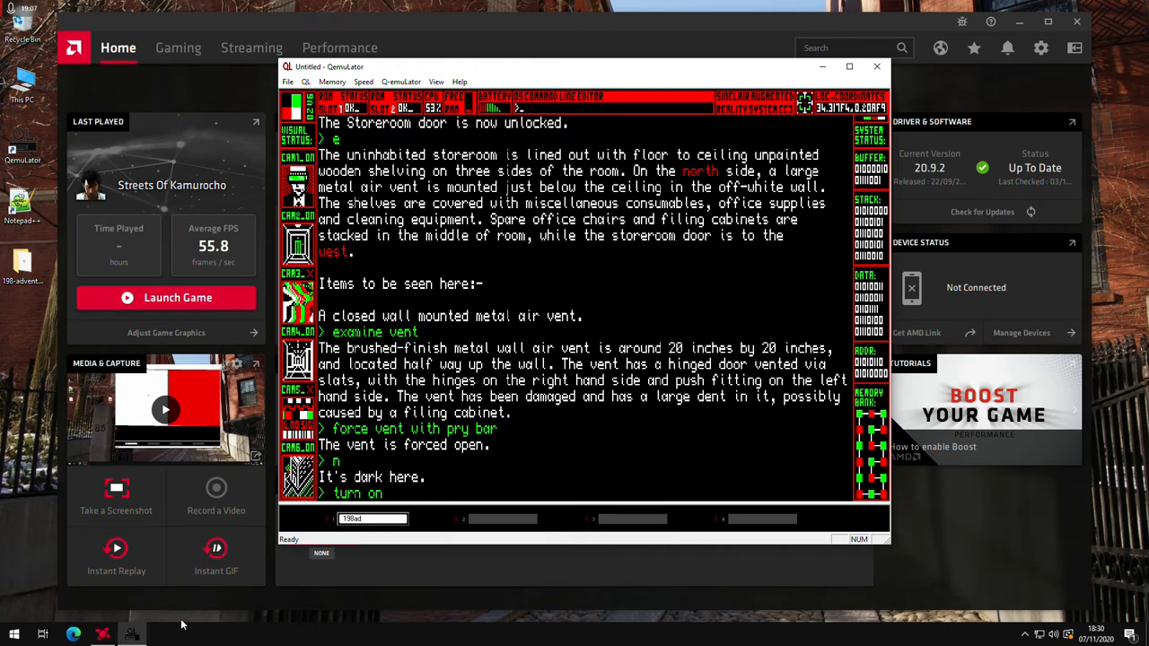
{"action": "type", "text": "tor"}
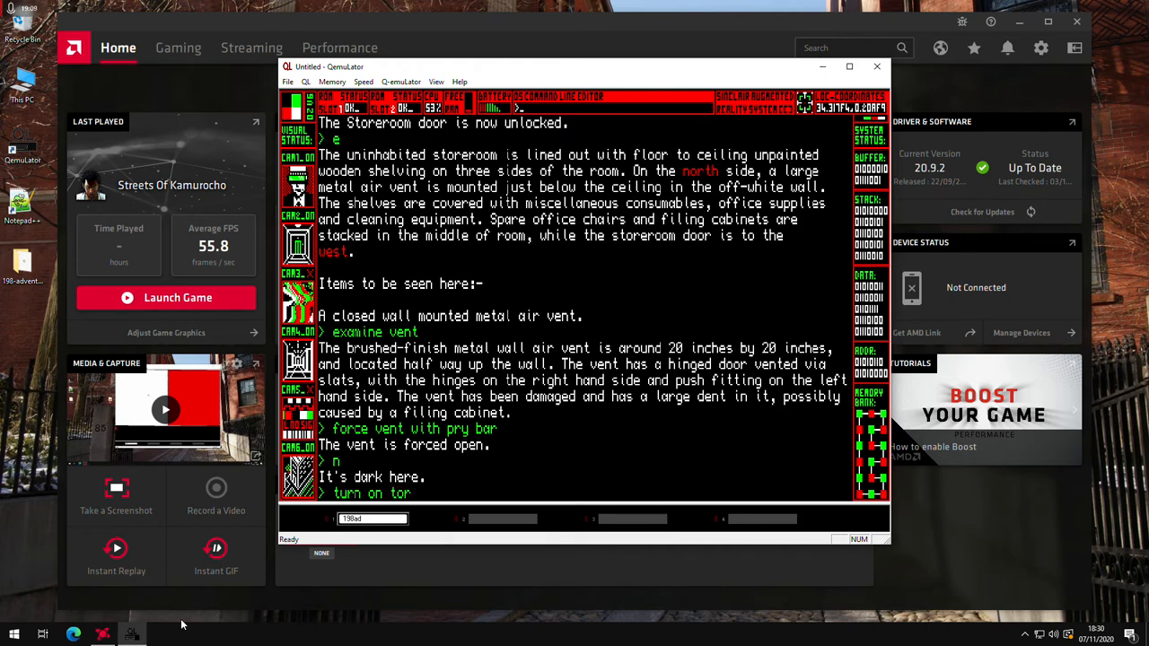
{"action": "type", "text": "ch"}
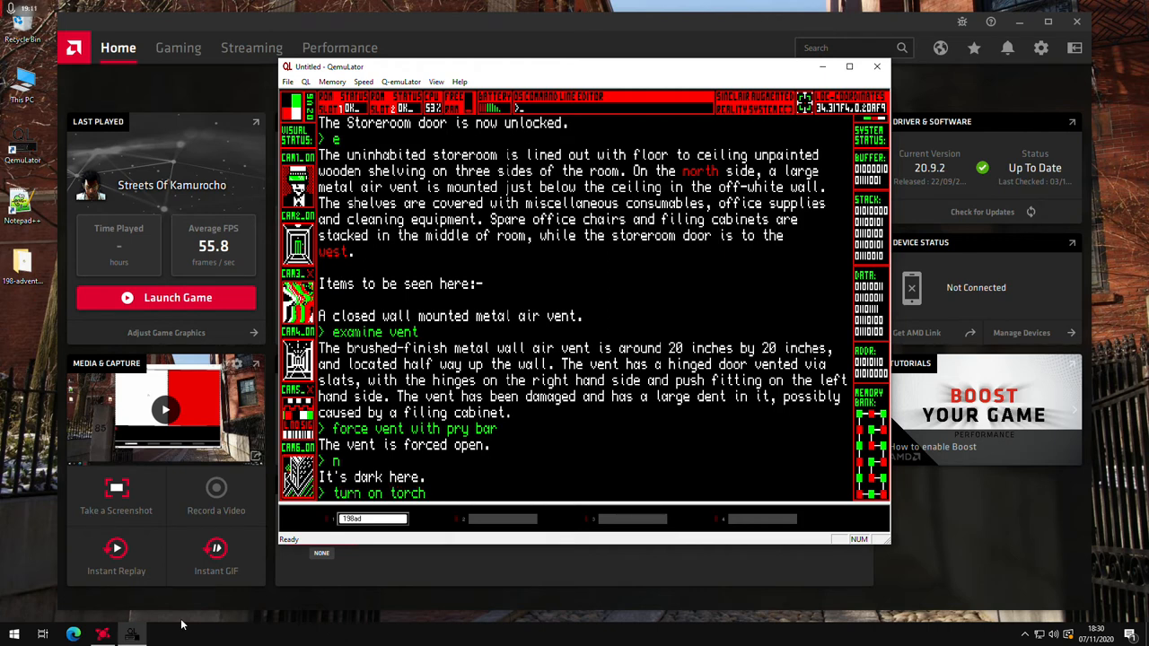
{"action": "key", "text": "Return"}
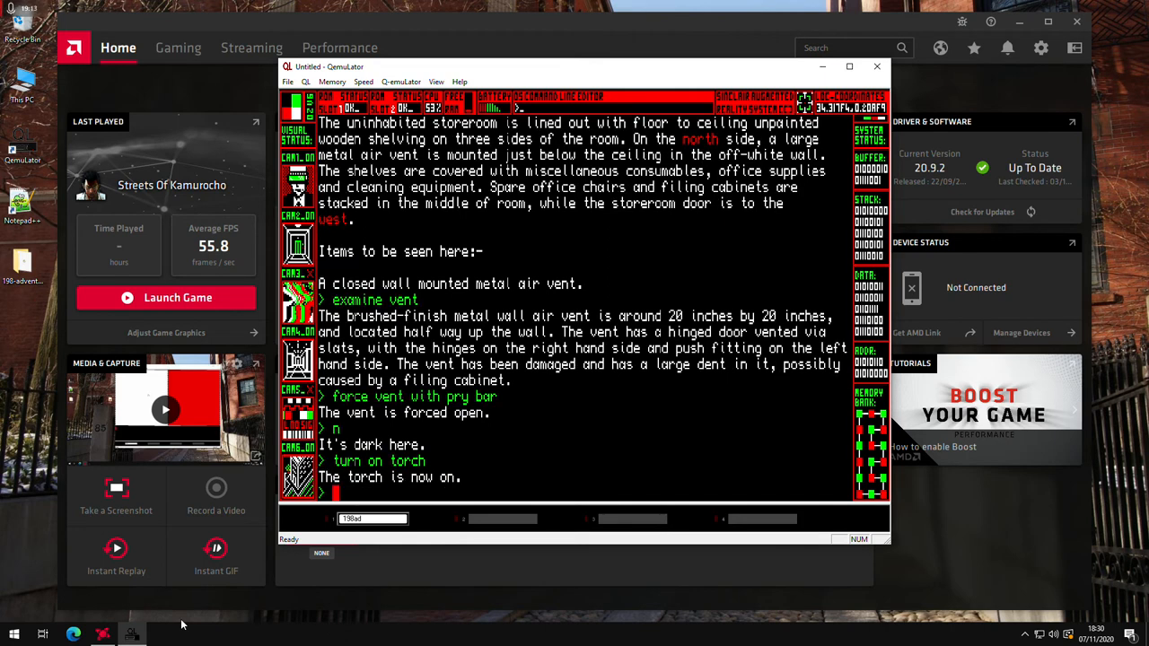
{"action": "type", "text": "look"}
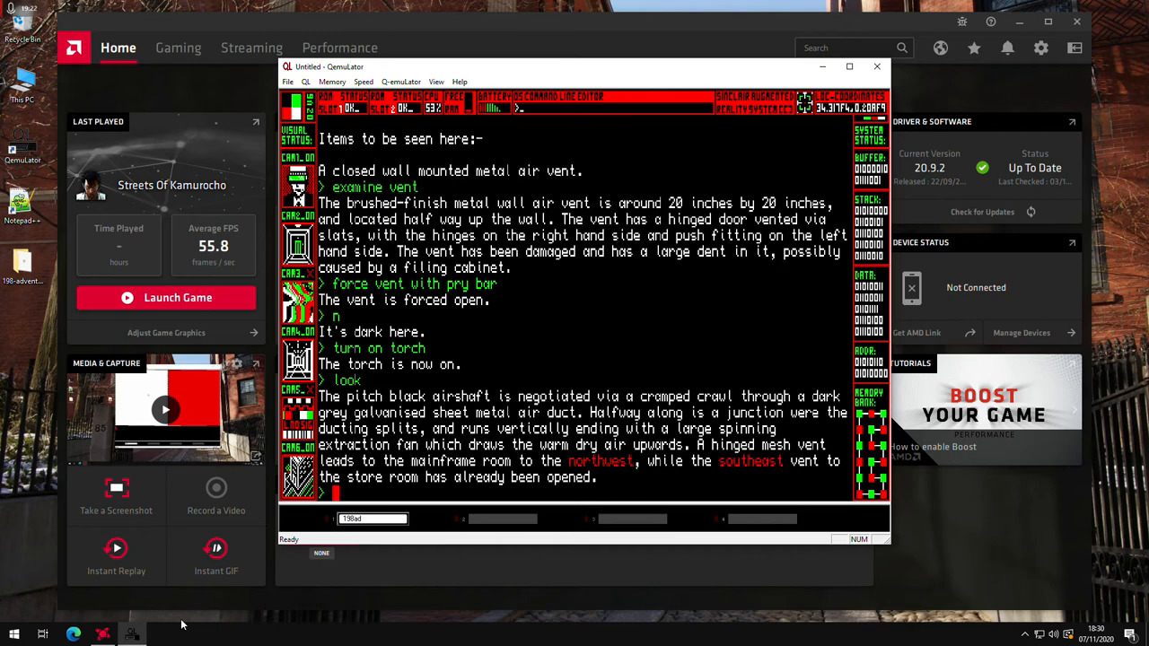
{"action": "type", "text": "w"}
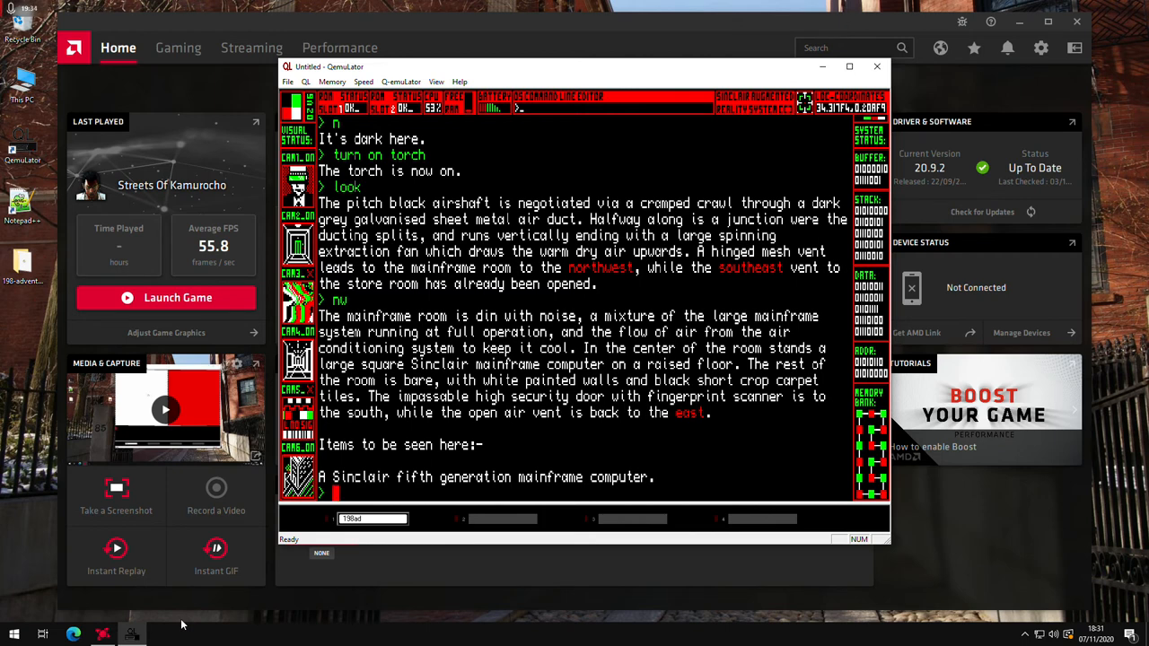
{"action": "type", "text": "examine mainframe"}
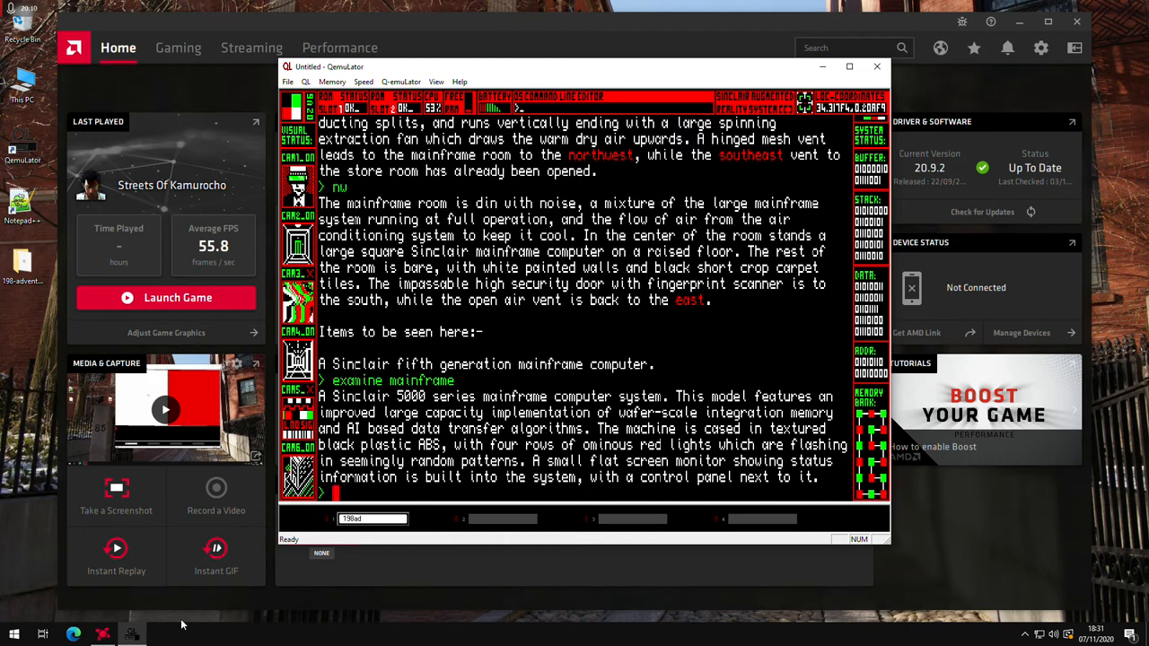
Step: Move southeast, southeast, then west to reach the packing crate
{"action": "type", "text": "se"}
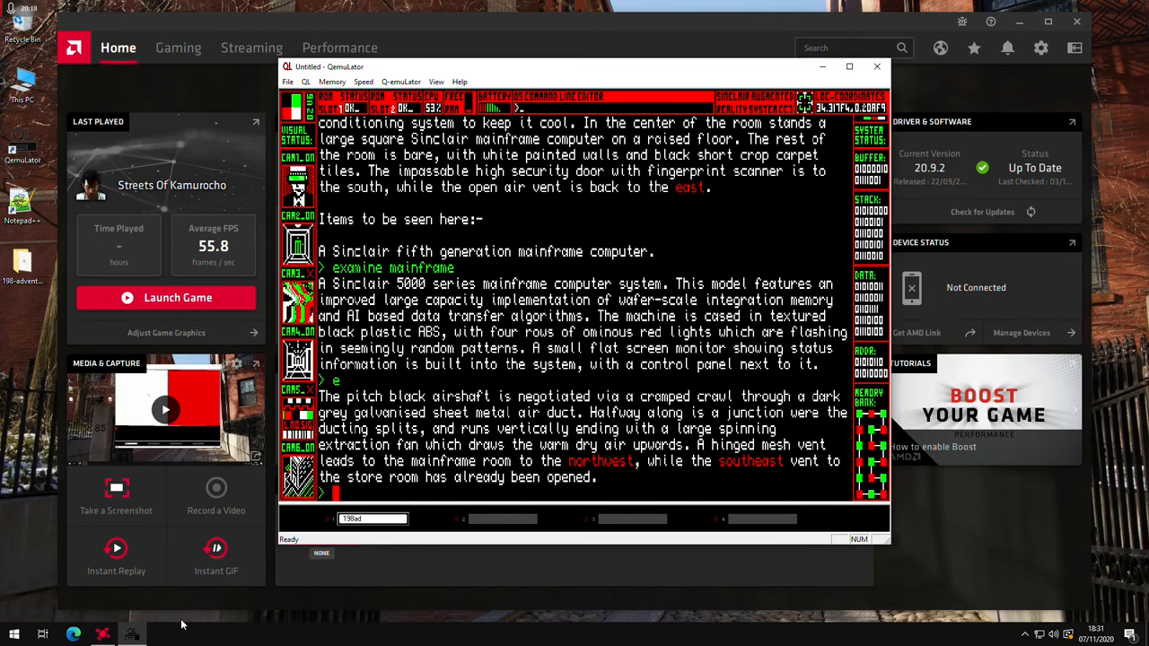
{"action": "type", "text": "se"}
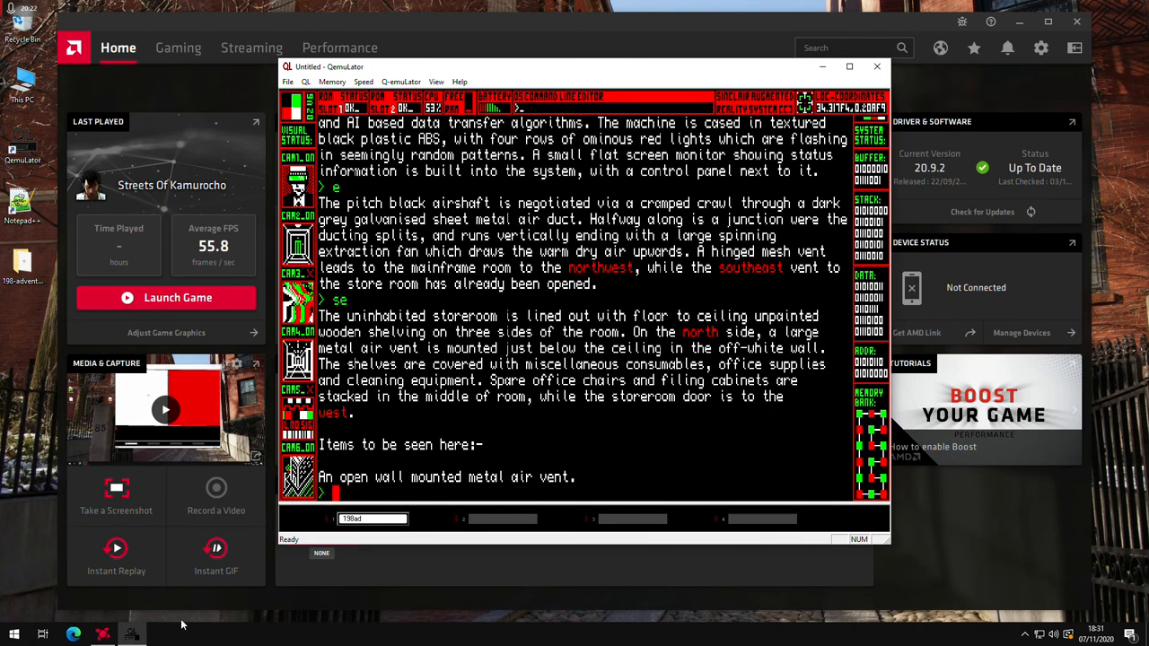
{"action": "type", "text": "w"}
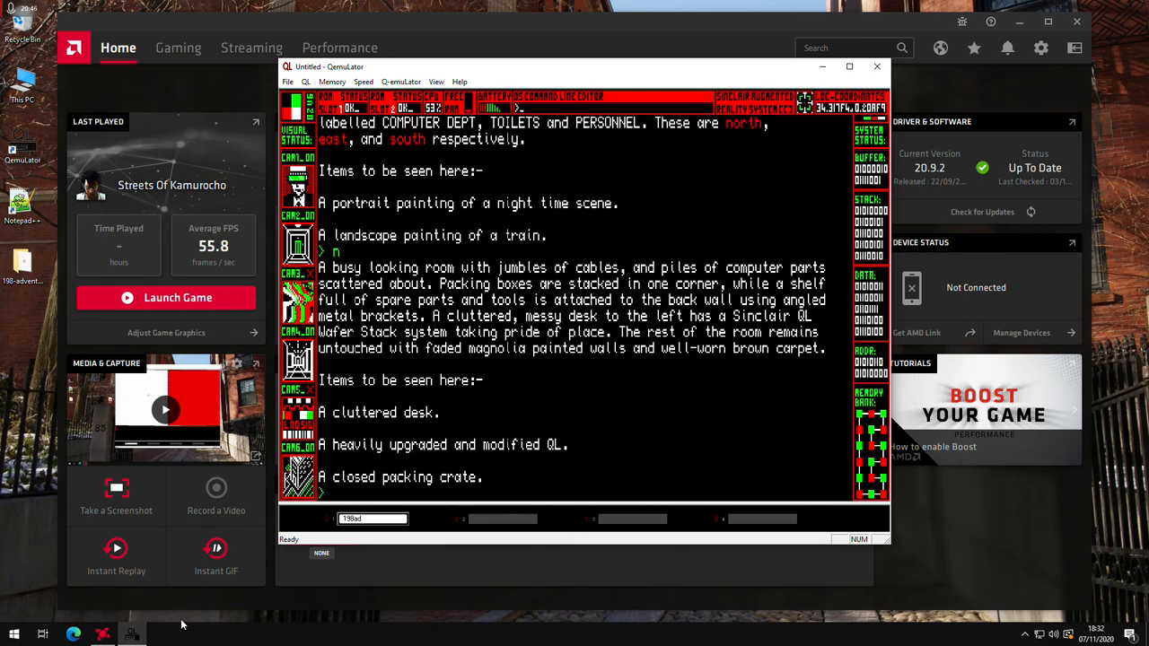
Step: Open the crate and take the Digital Server Tape
{"action": "type", "text": "o"}
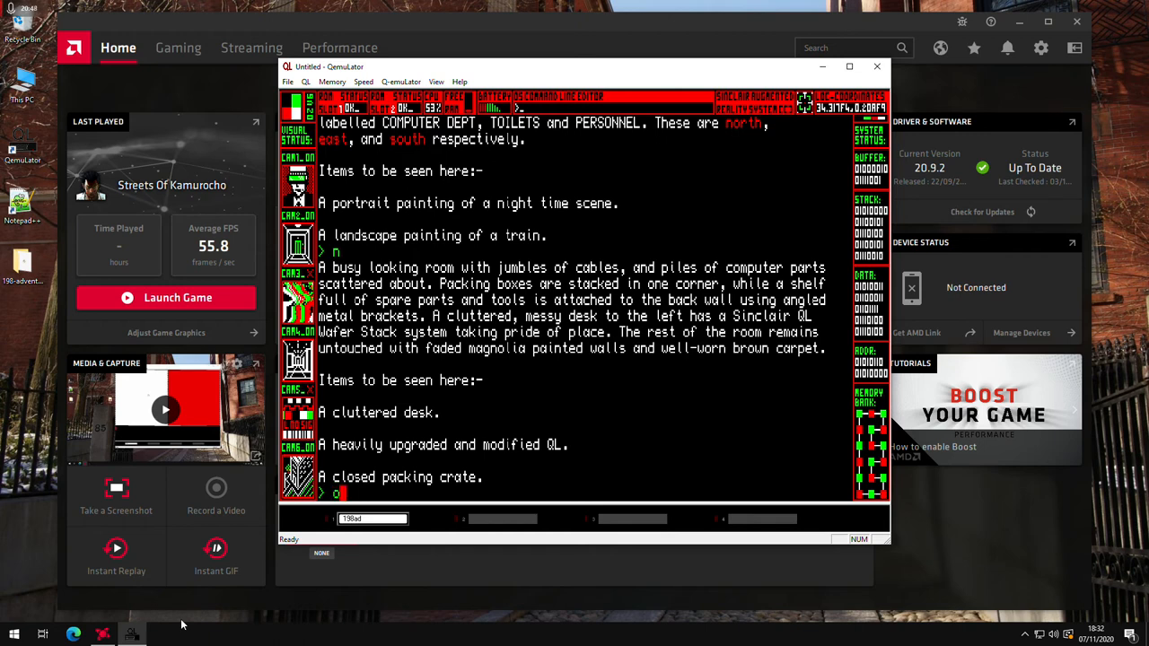
{"action": "type", "text": "pen crate"}
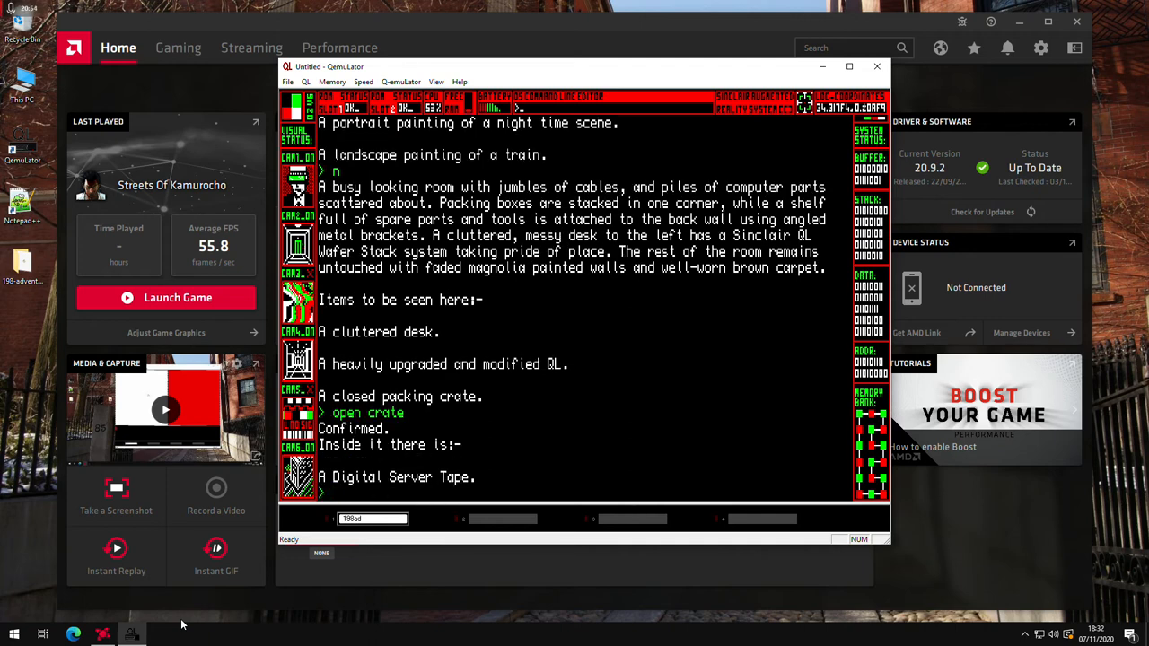
{"action": "type", "text": "take t"}
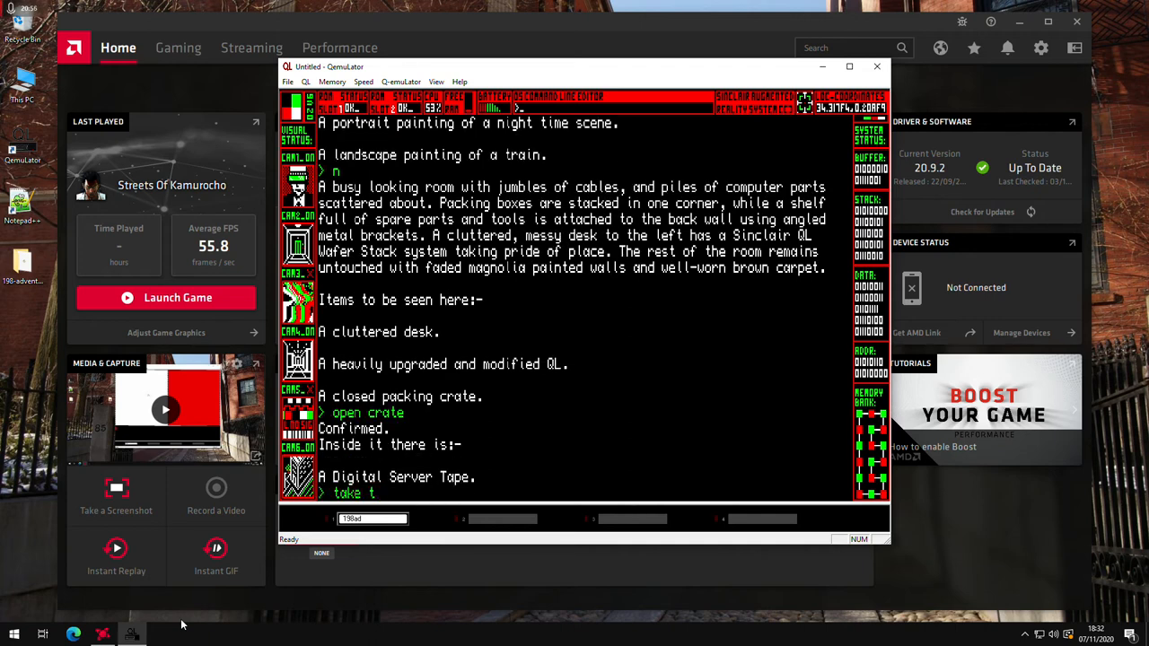
{"action": "type", "text": "ape"}
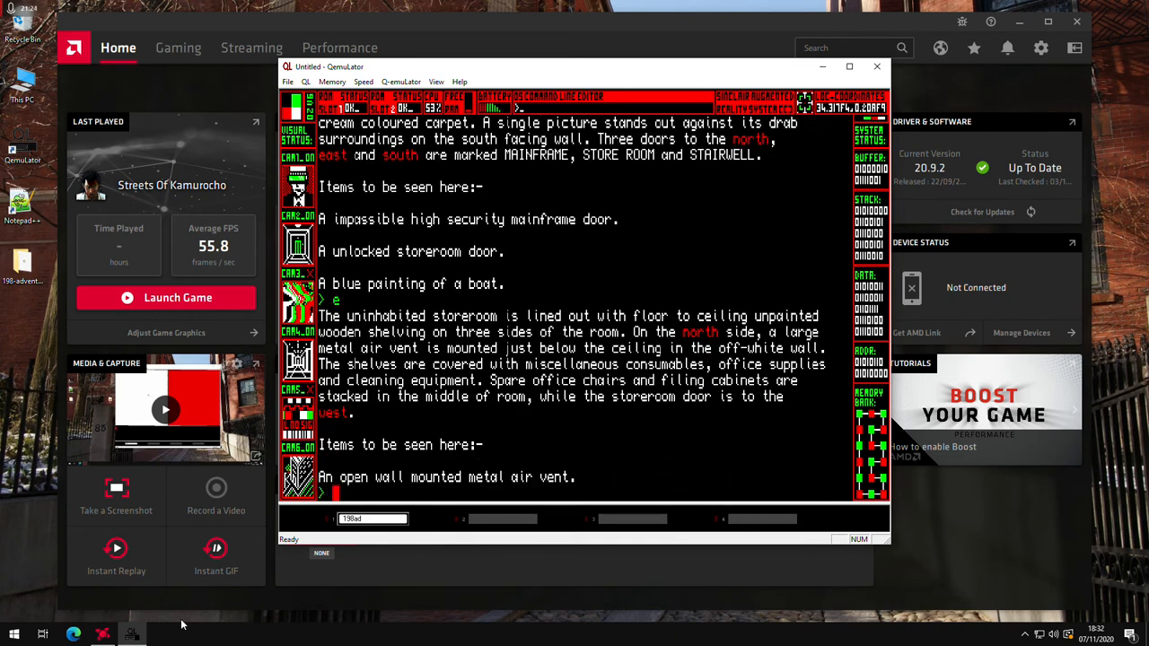
Step: Crawl north and northwest to the mainframe room and load the tape into the mainframe
{"action": "type", "text": "n"}
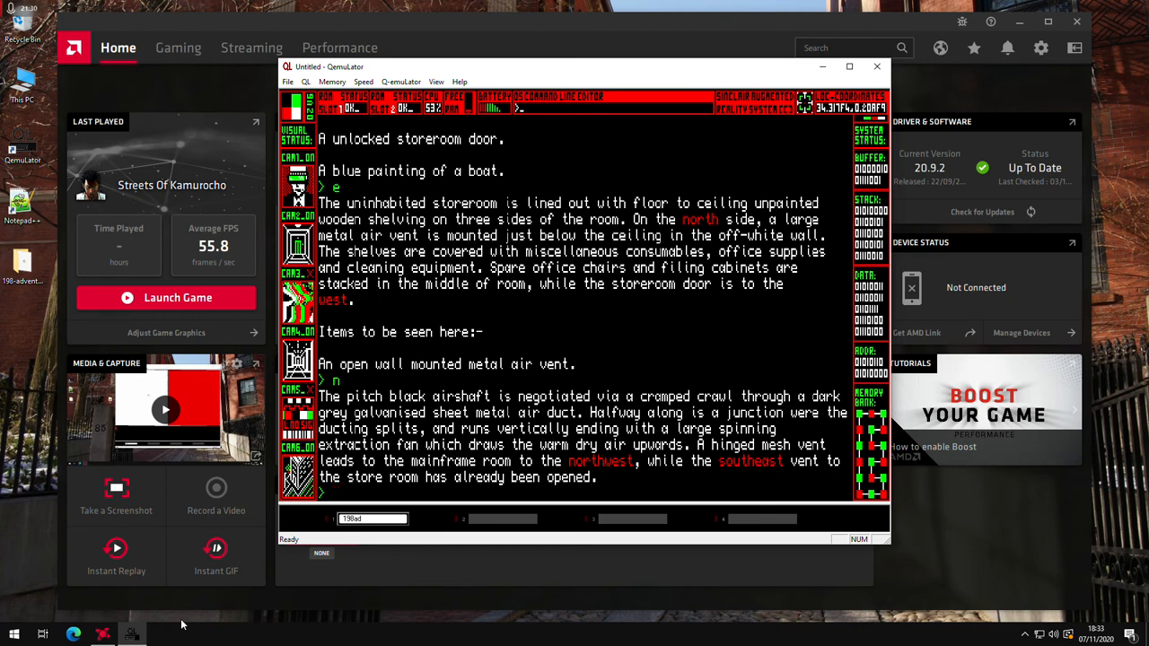
{"action": "type", "text": "w"}
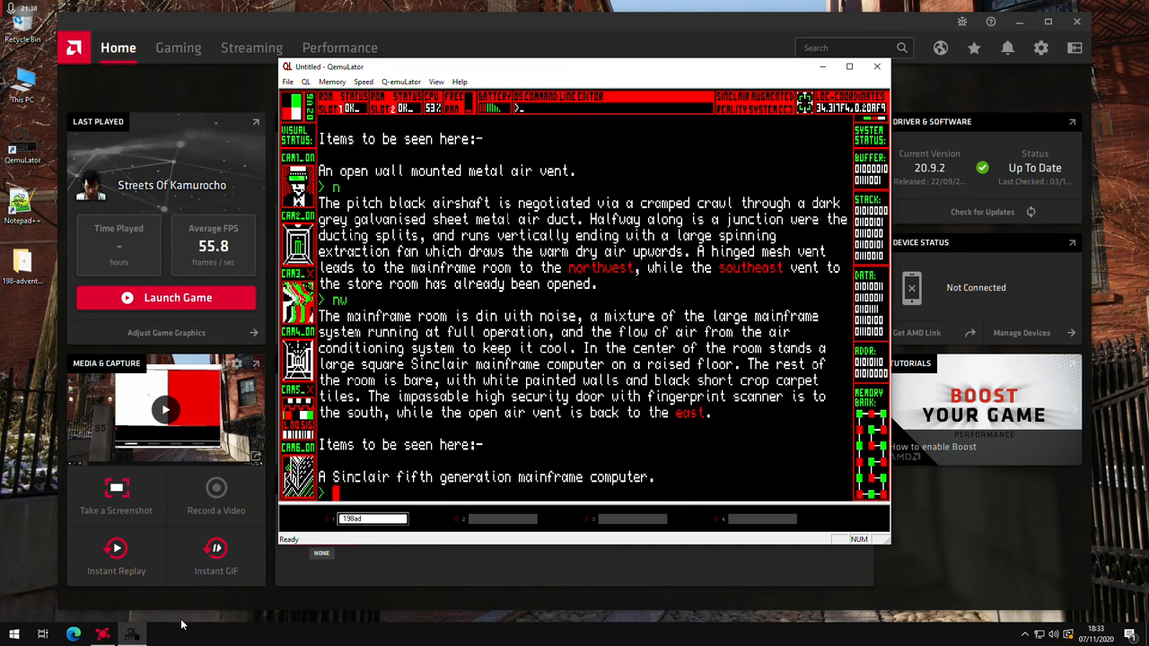
{"action": "type", "text": "load t"}
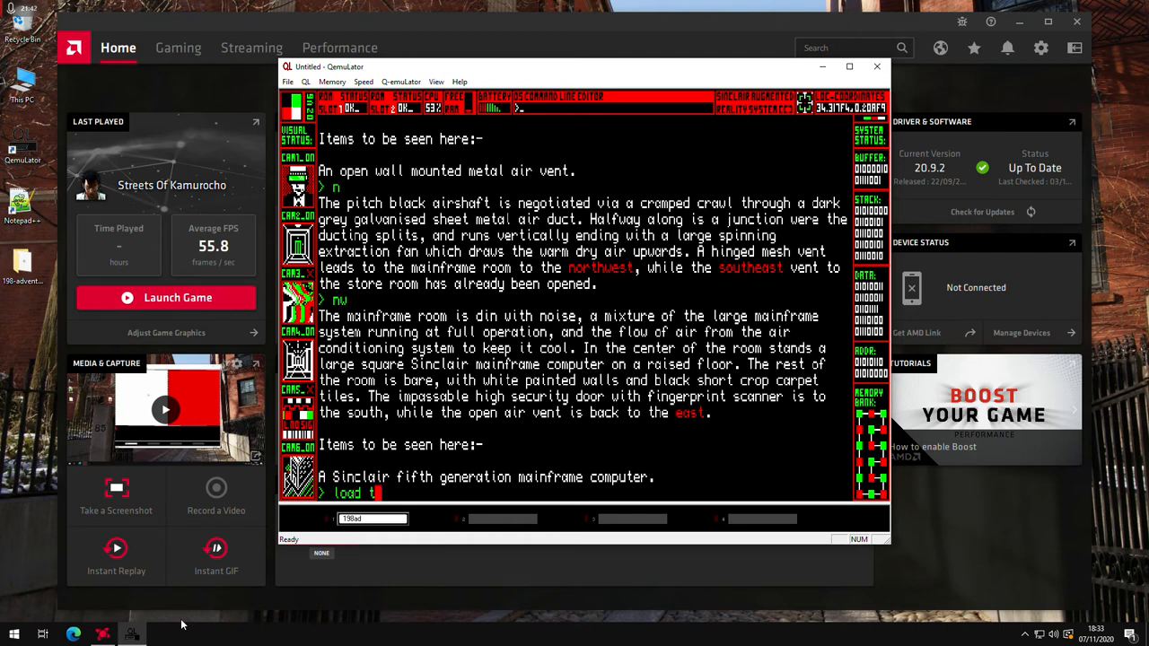
{"action": "type", "text": "ape into mainframe"}
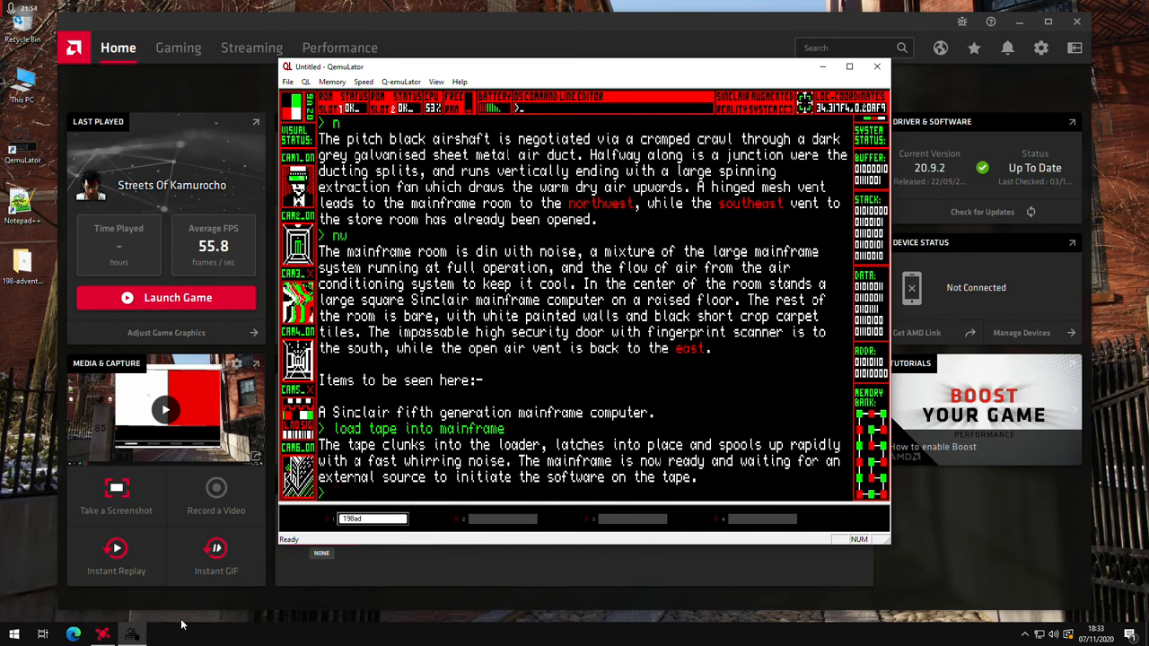
Step: Connect the Z99 to the mainframe, completing Objective II, then crawl back east
{"action": "type", "text": "connect"}
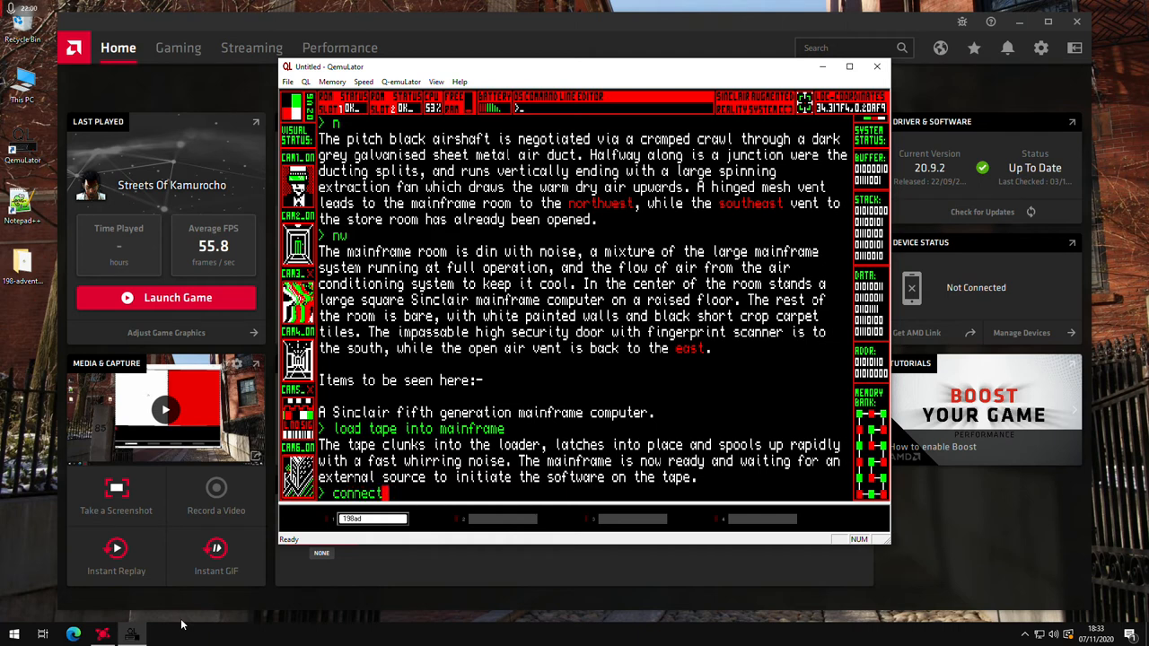
{"action": "type", "text": "z99 to mainfram"}
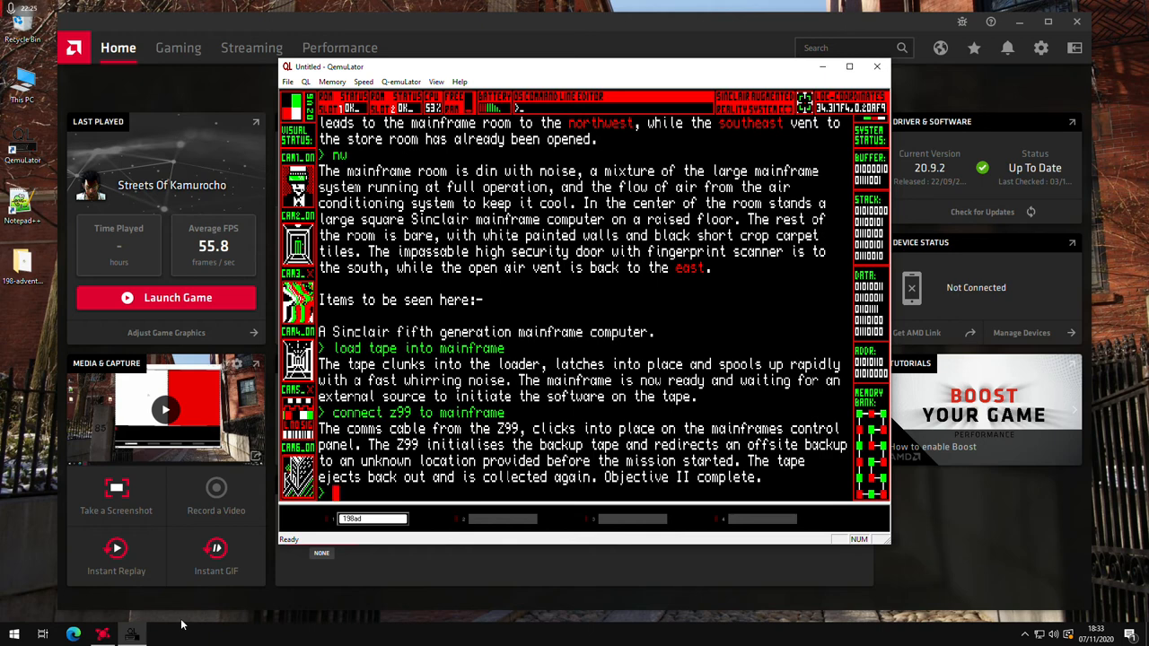
{"action": "type", "text": "e"}
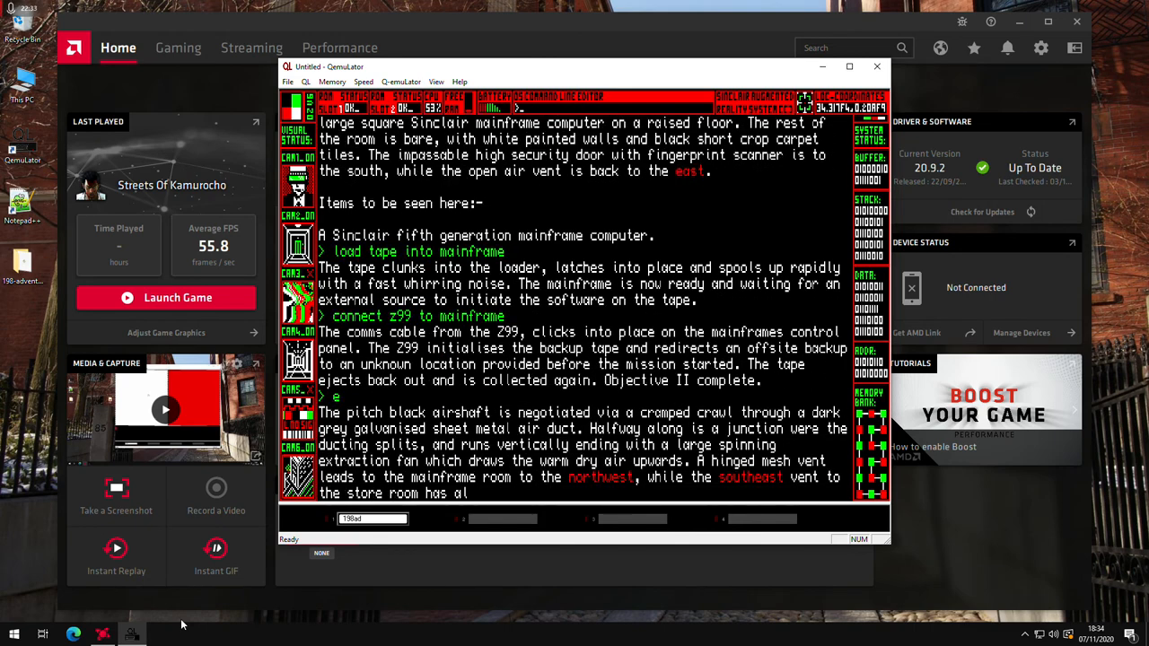
Step: Climb up and north to the rooftop antenna
{"action": "key", "text": "enter"}
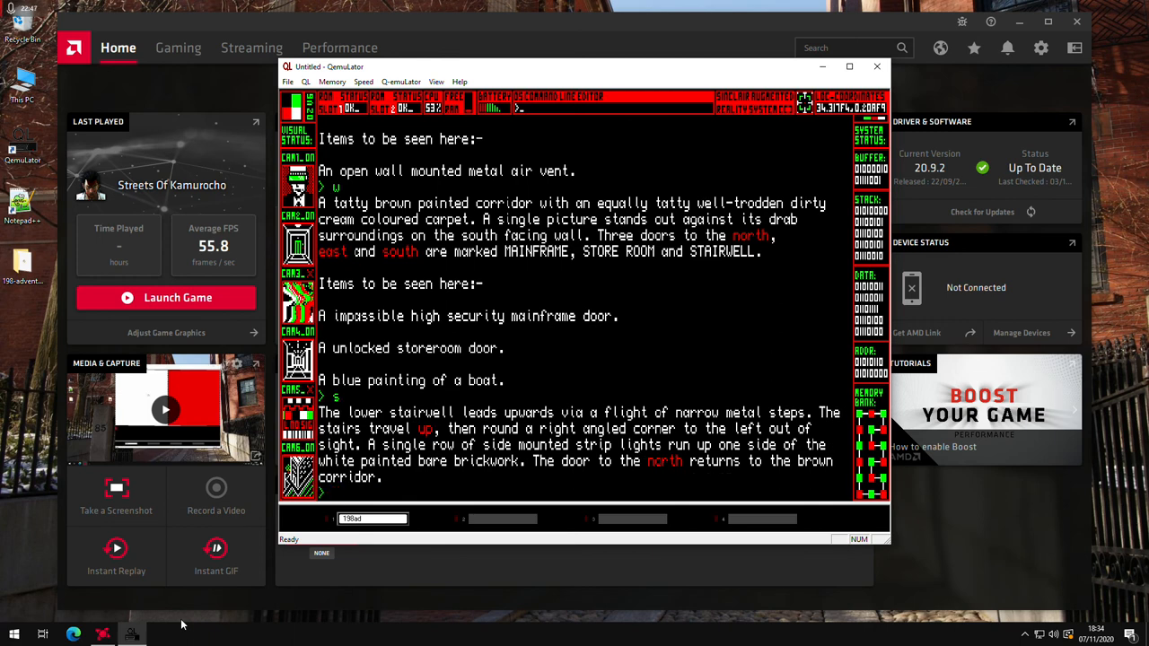
{"action": "type", "text": "u"}
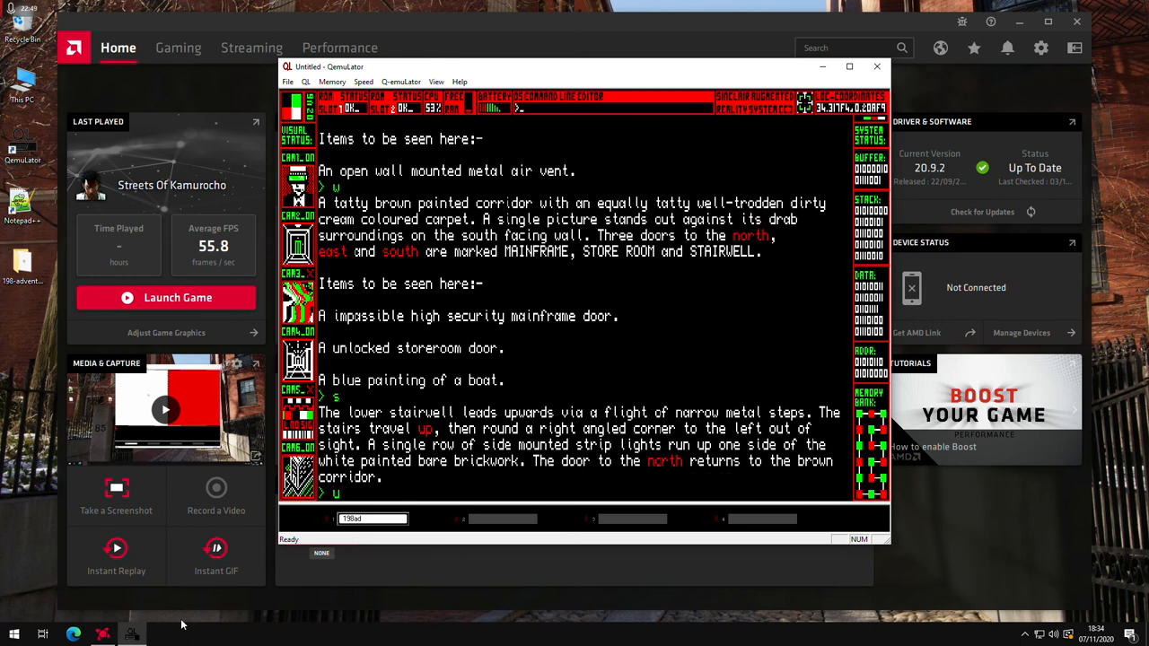
{"action": "type", "text": "u"}
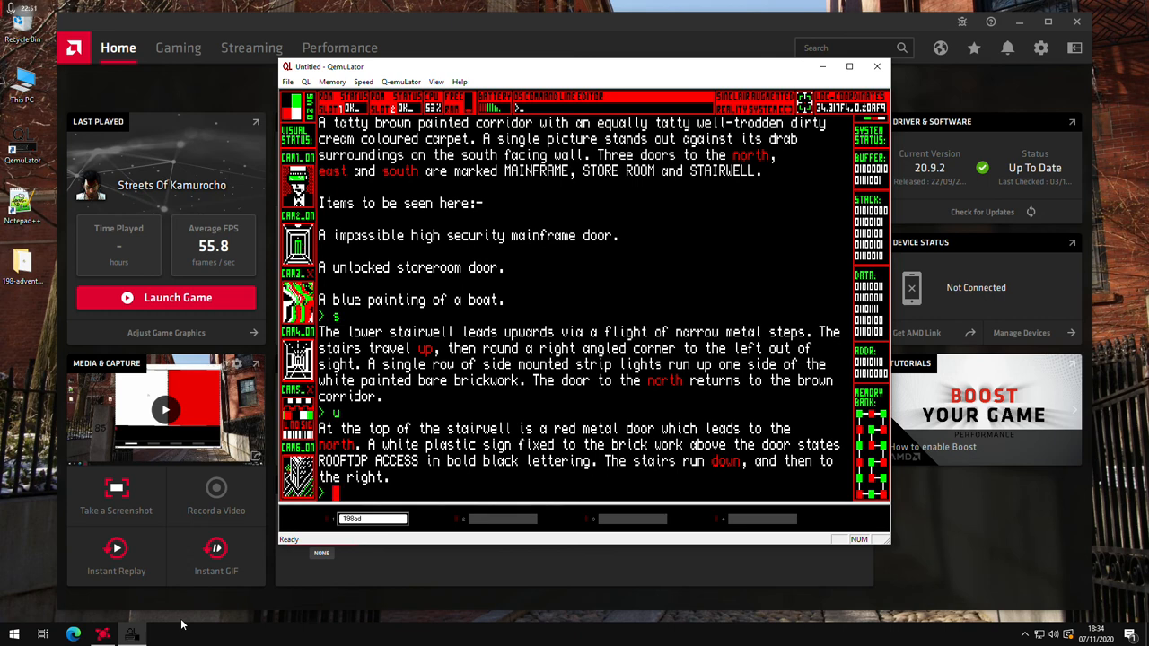
{"action": "type", "text": "n"}
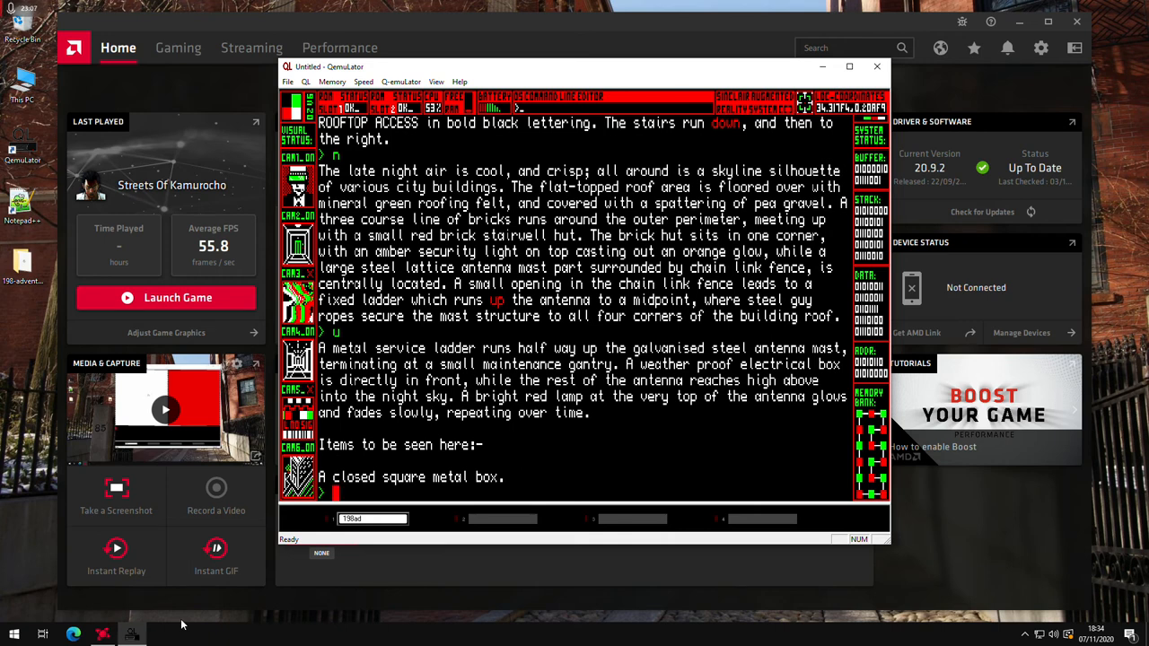
Step: Examine the metal box and unscrew it with the screwdriver
{"action": "type", "text": "examine box"}
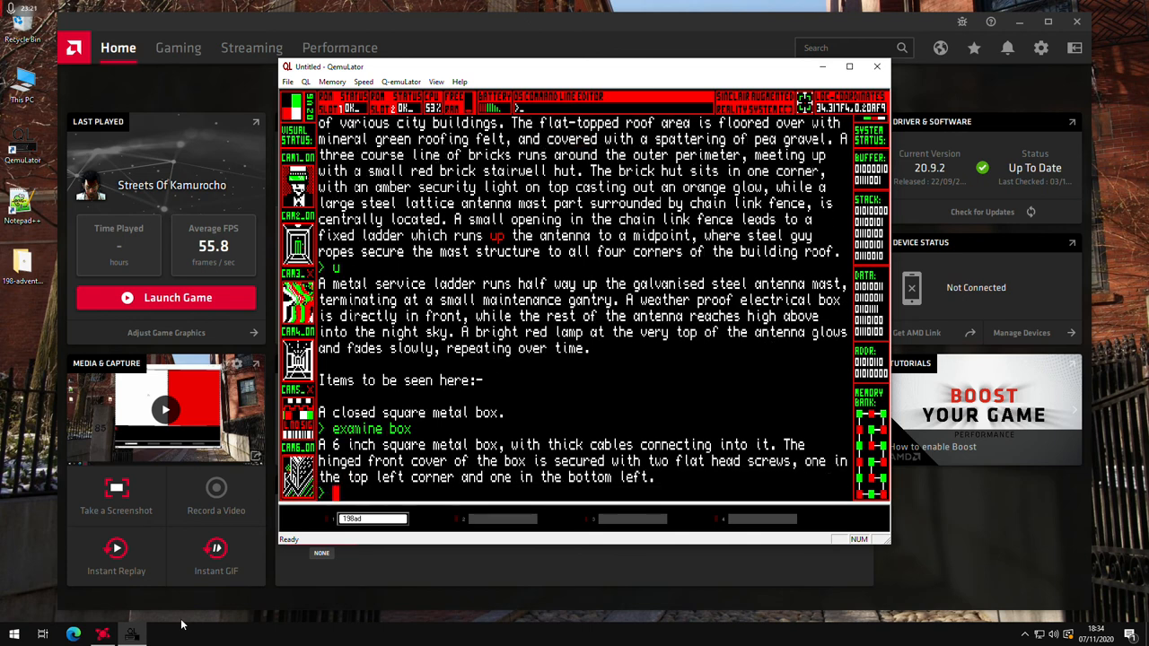
{"action": "type", "text": "unscrew box with screwdriver"}
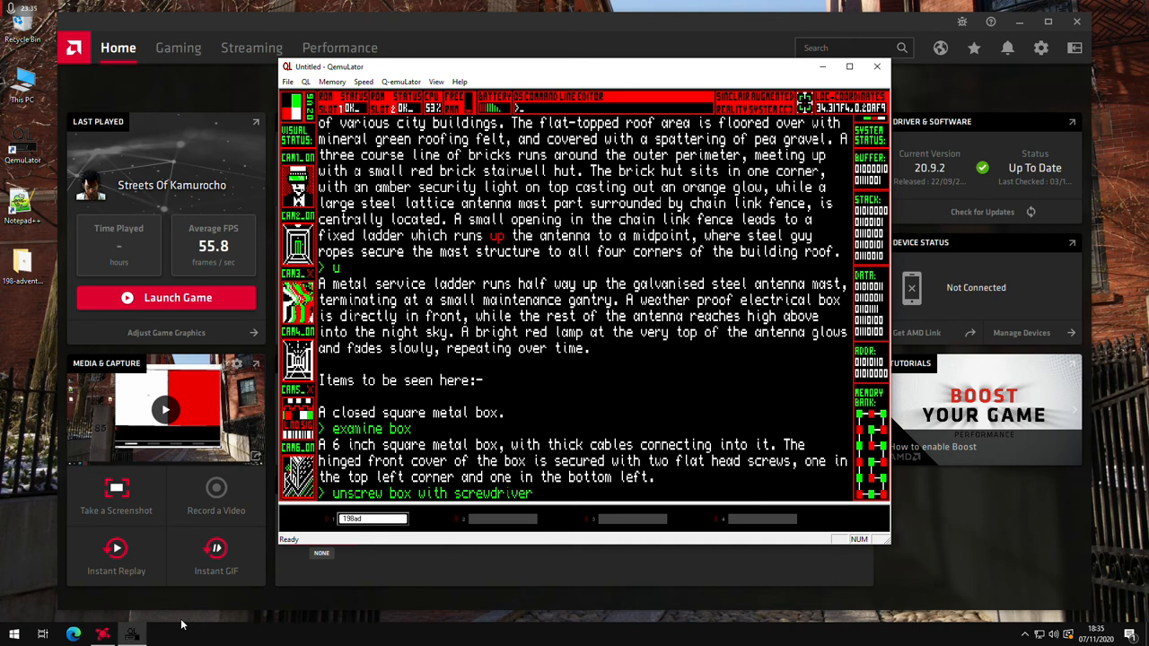
{"action": "key", "text": "Return"}
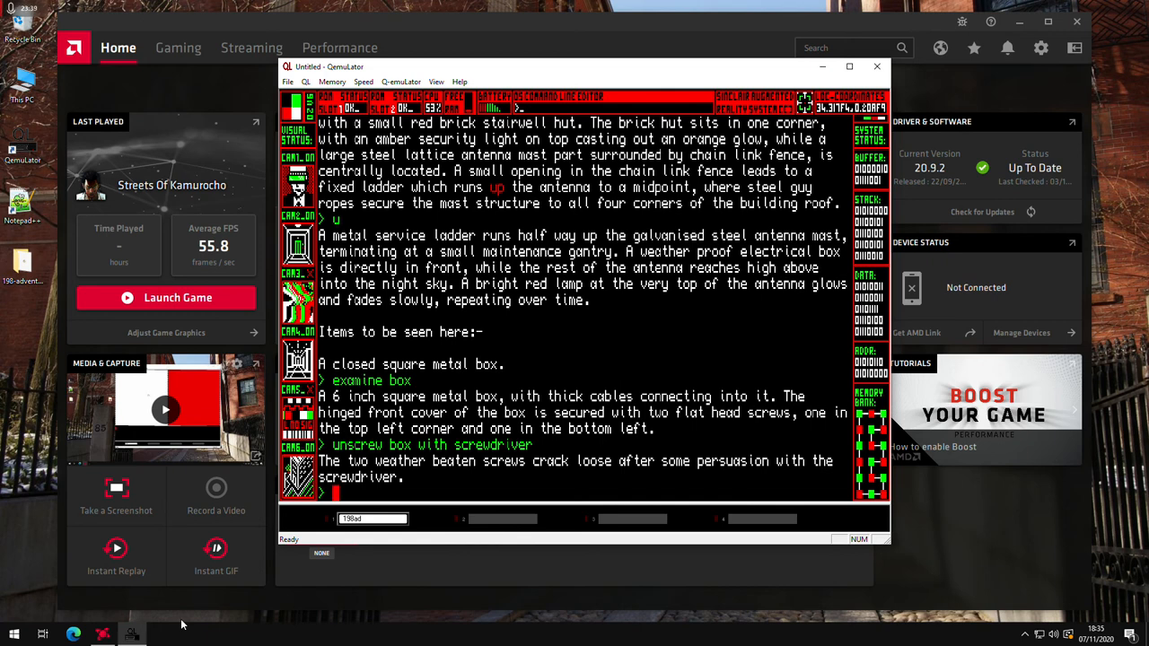
Step: Plant the bug into the box and check the score of GBP 30,000
{"action": "type", "text": "plant bug"}
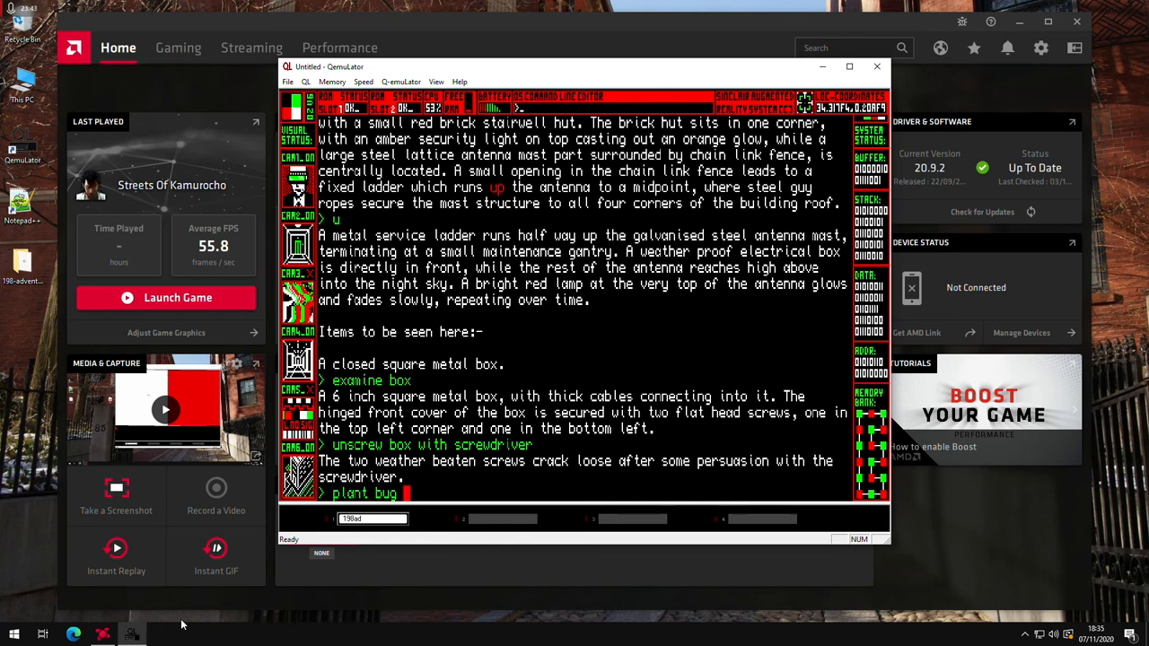
{"action": "type", "text": "into box"}
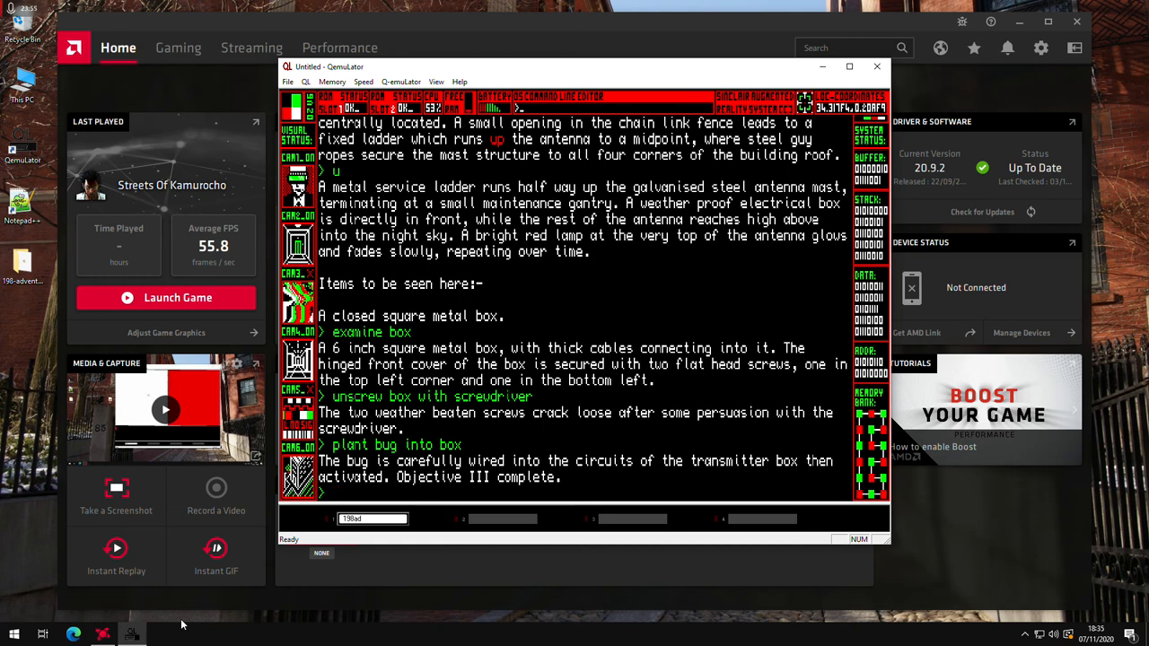
{"action": "type", "text": "score"}
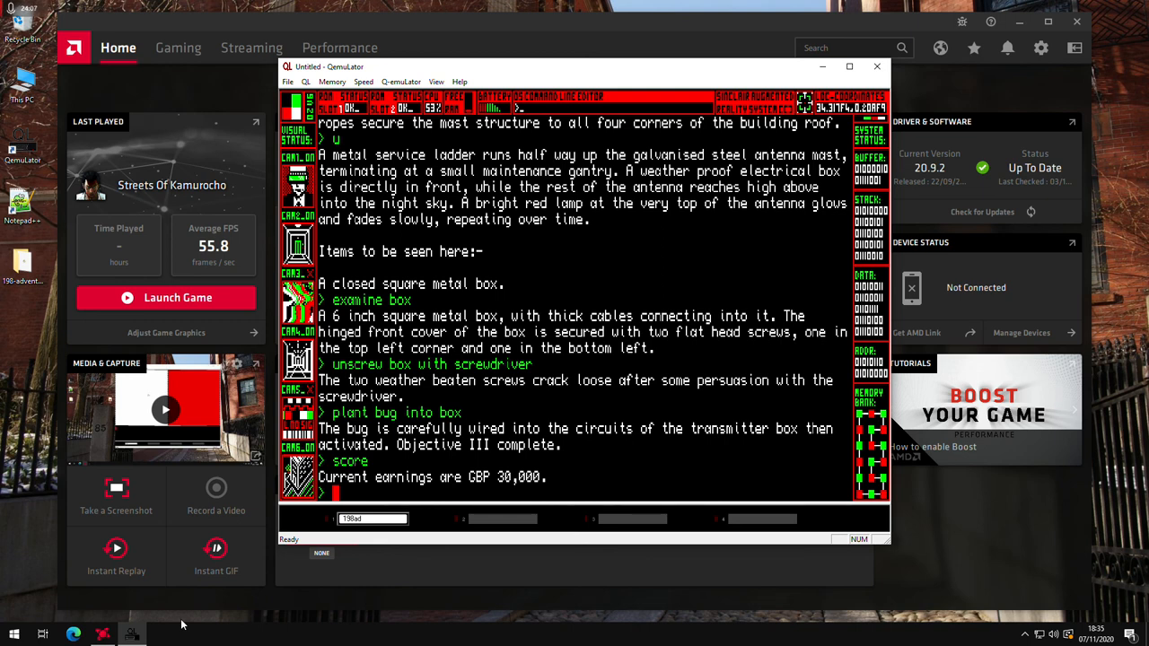
Step: Head down, northwest and south to the underground car park and exit in the C55
{"action": "type", "text": "d"}
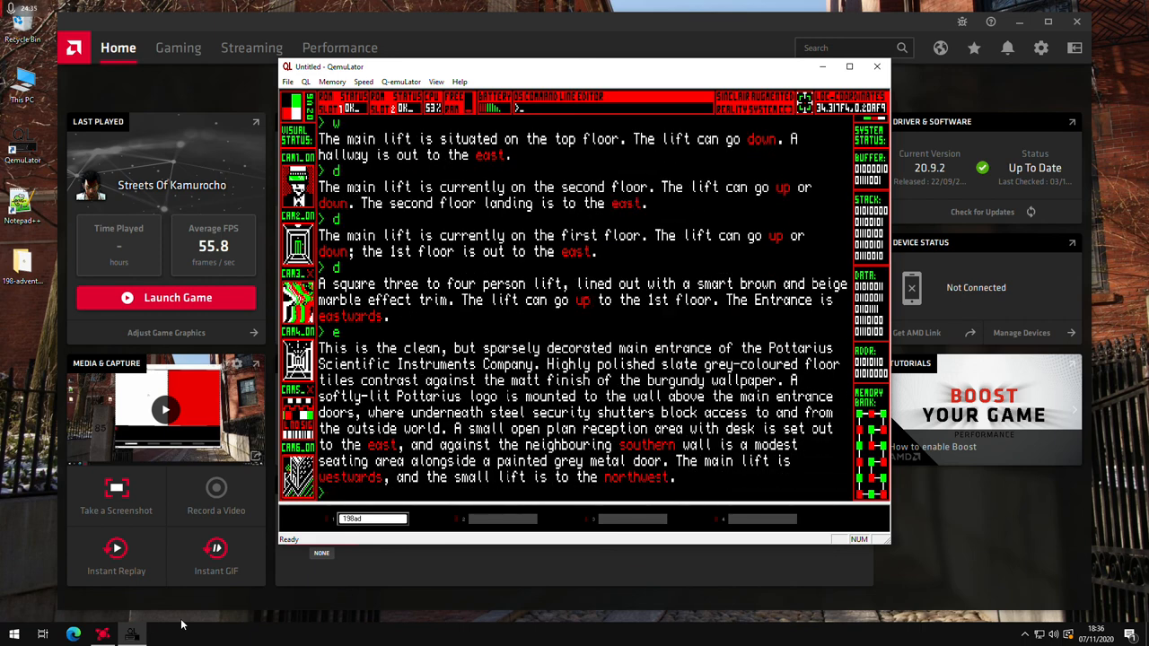
{"action": "type", "text": "nw"}
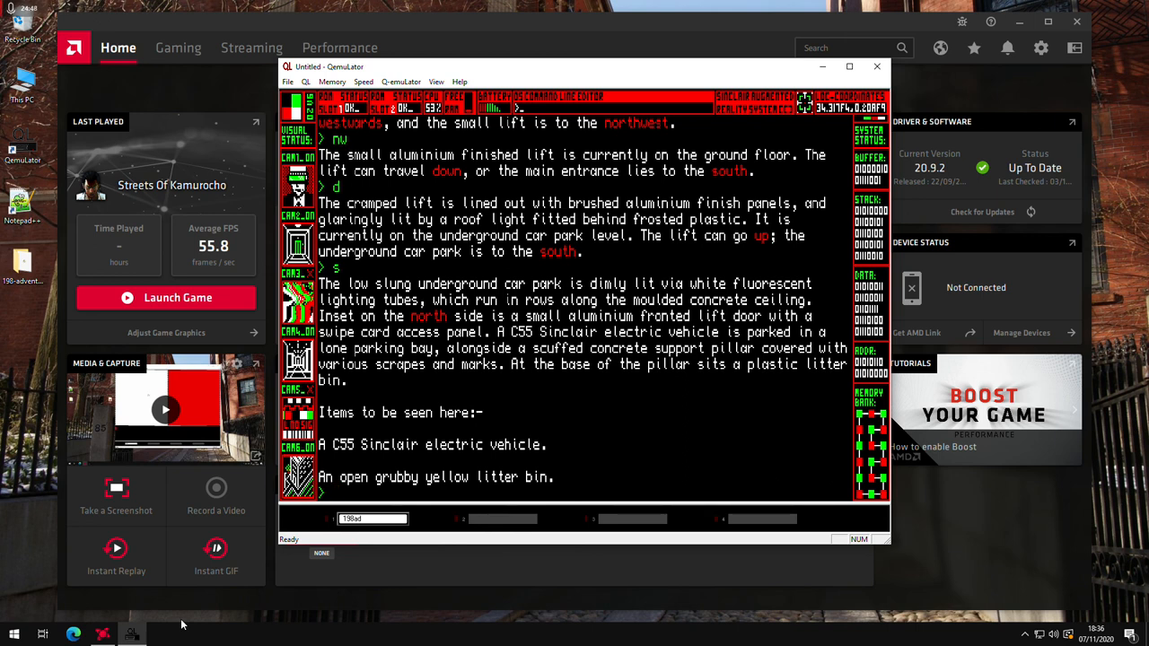
{"action": "type", "text": "exit"}
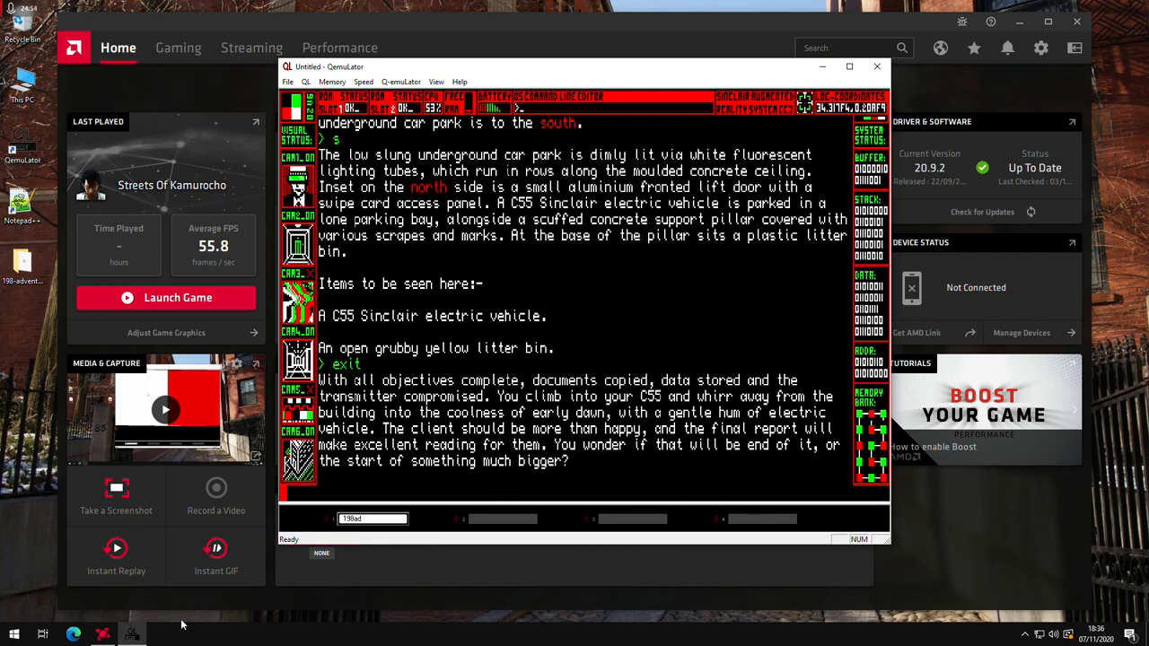
{"action": "mouse_move", "coordinate": [194, 606]}
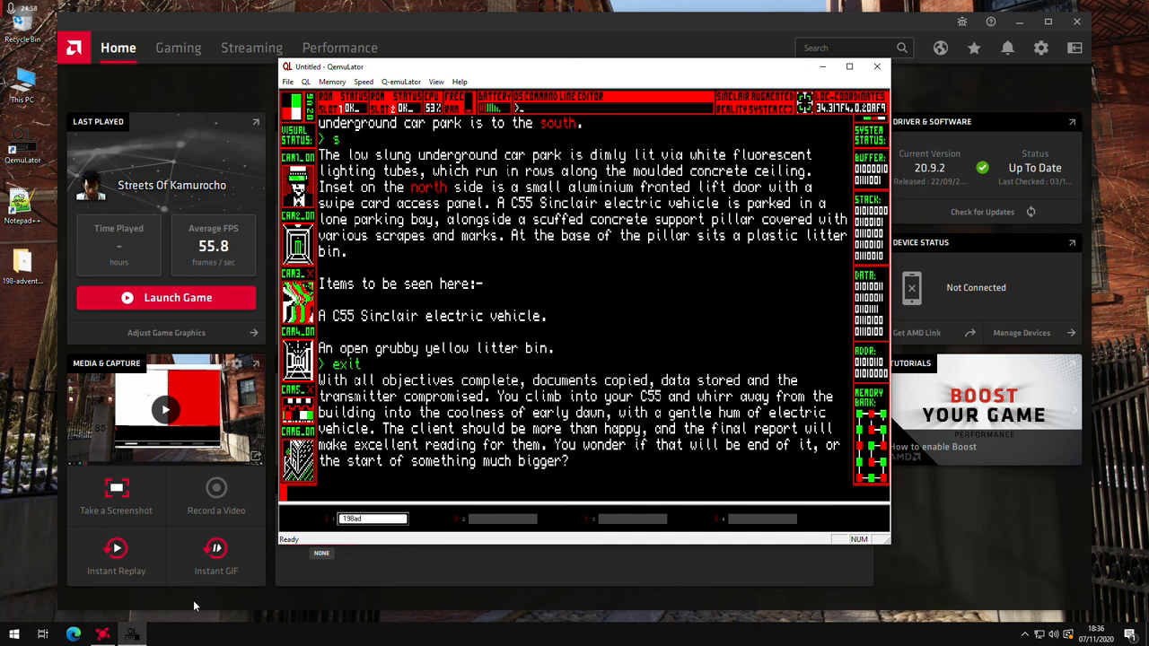